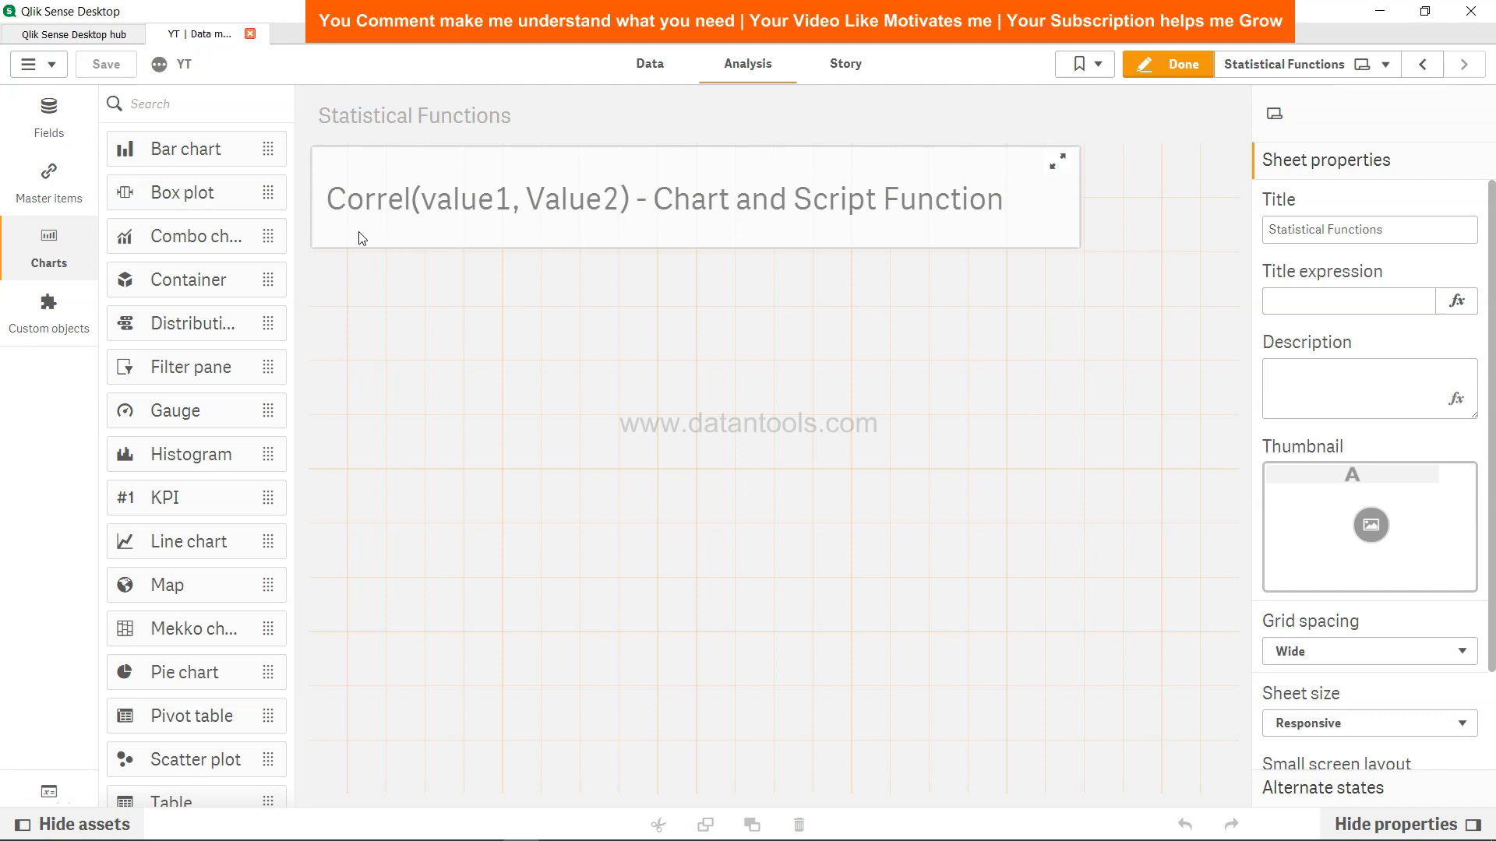
pyautogui.moveTo(414, 227)
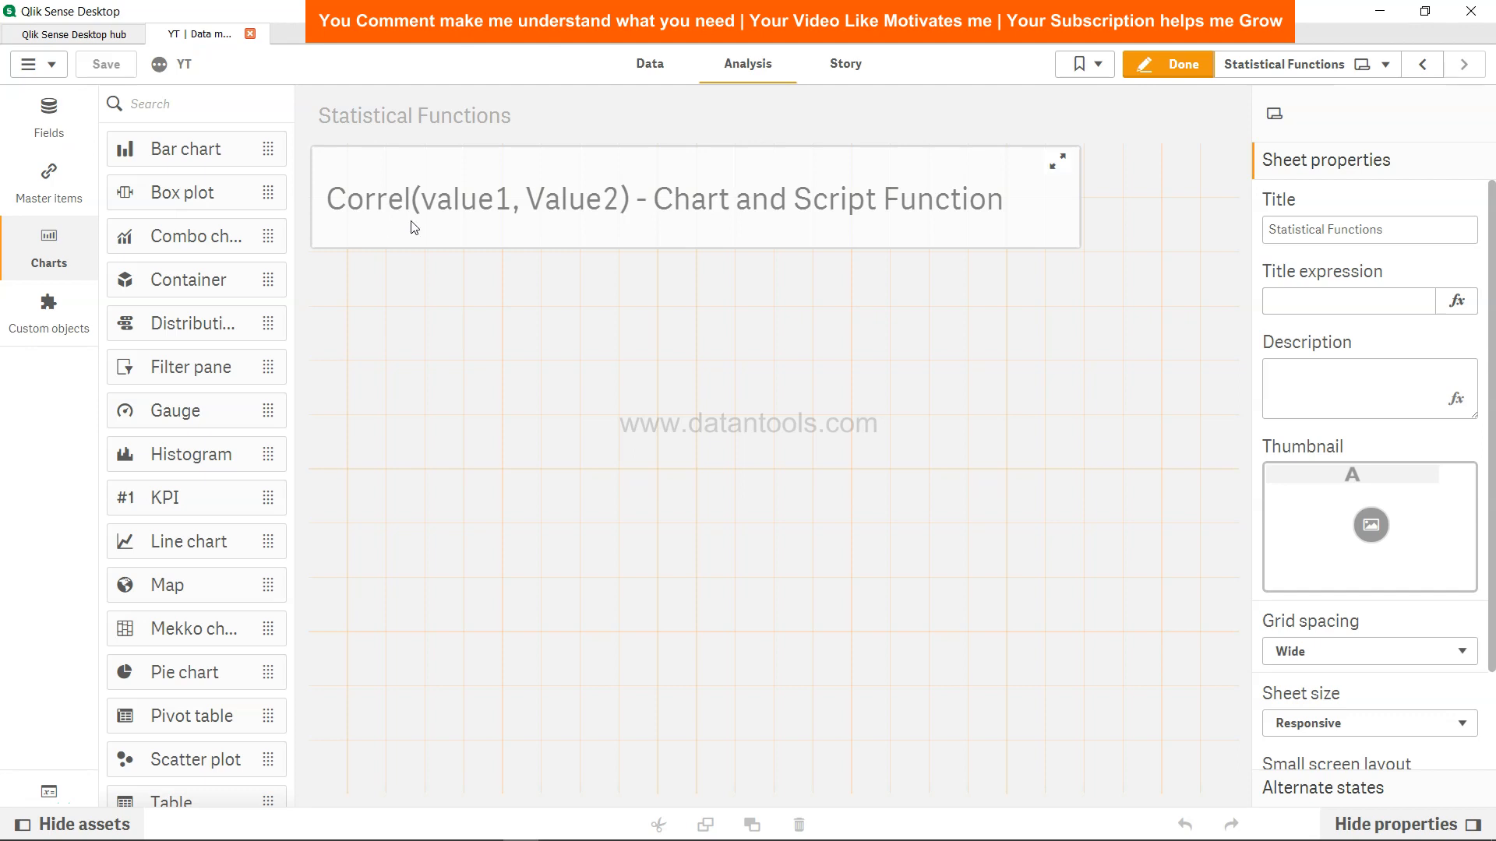
pyautogui.moveTo(590, 214)
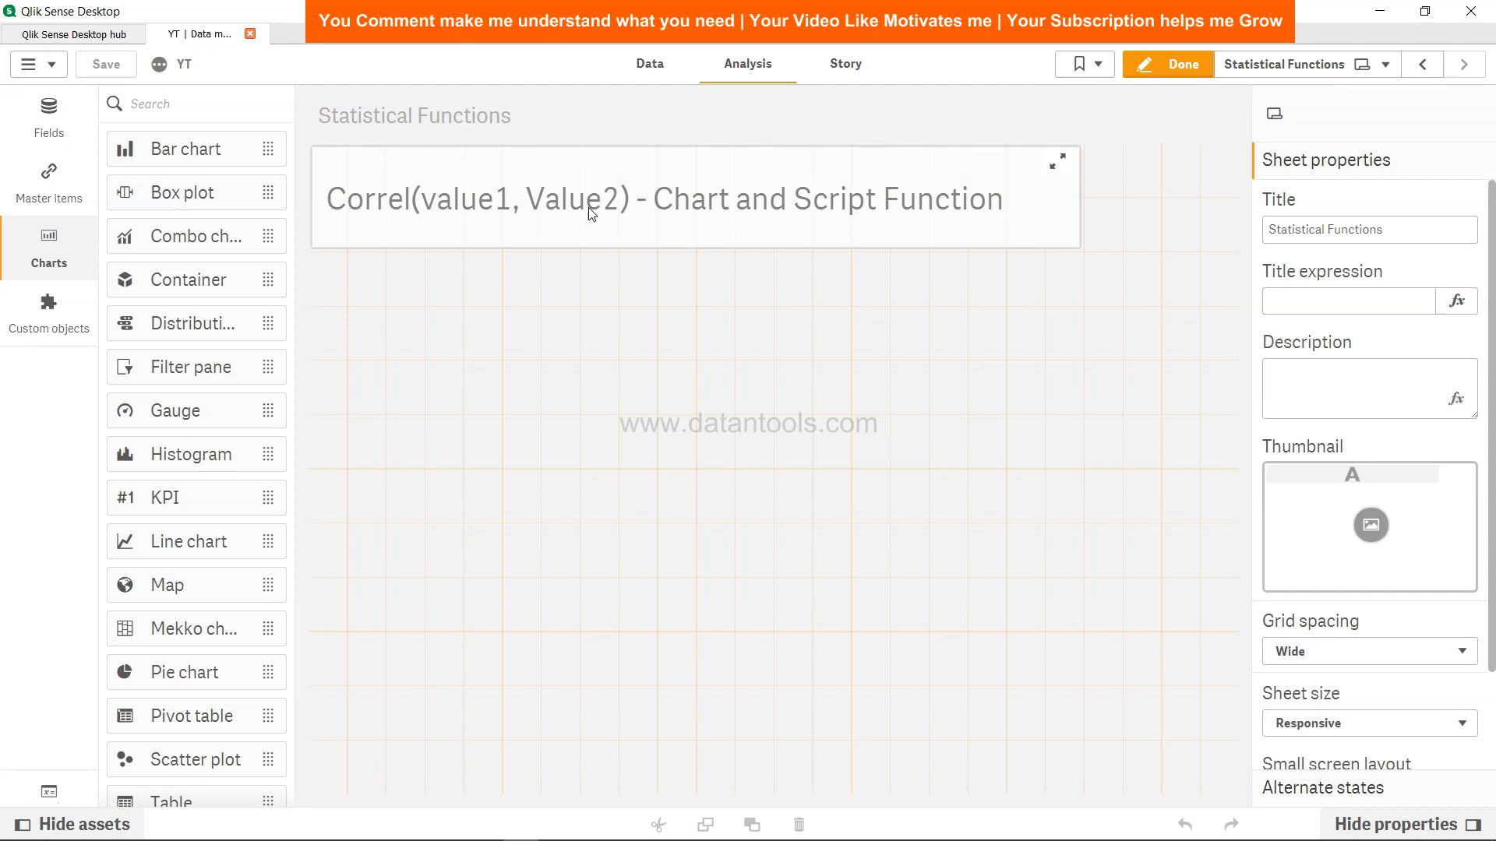
pyautogui.moveTo(841, 215)
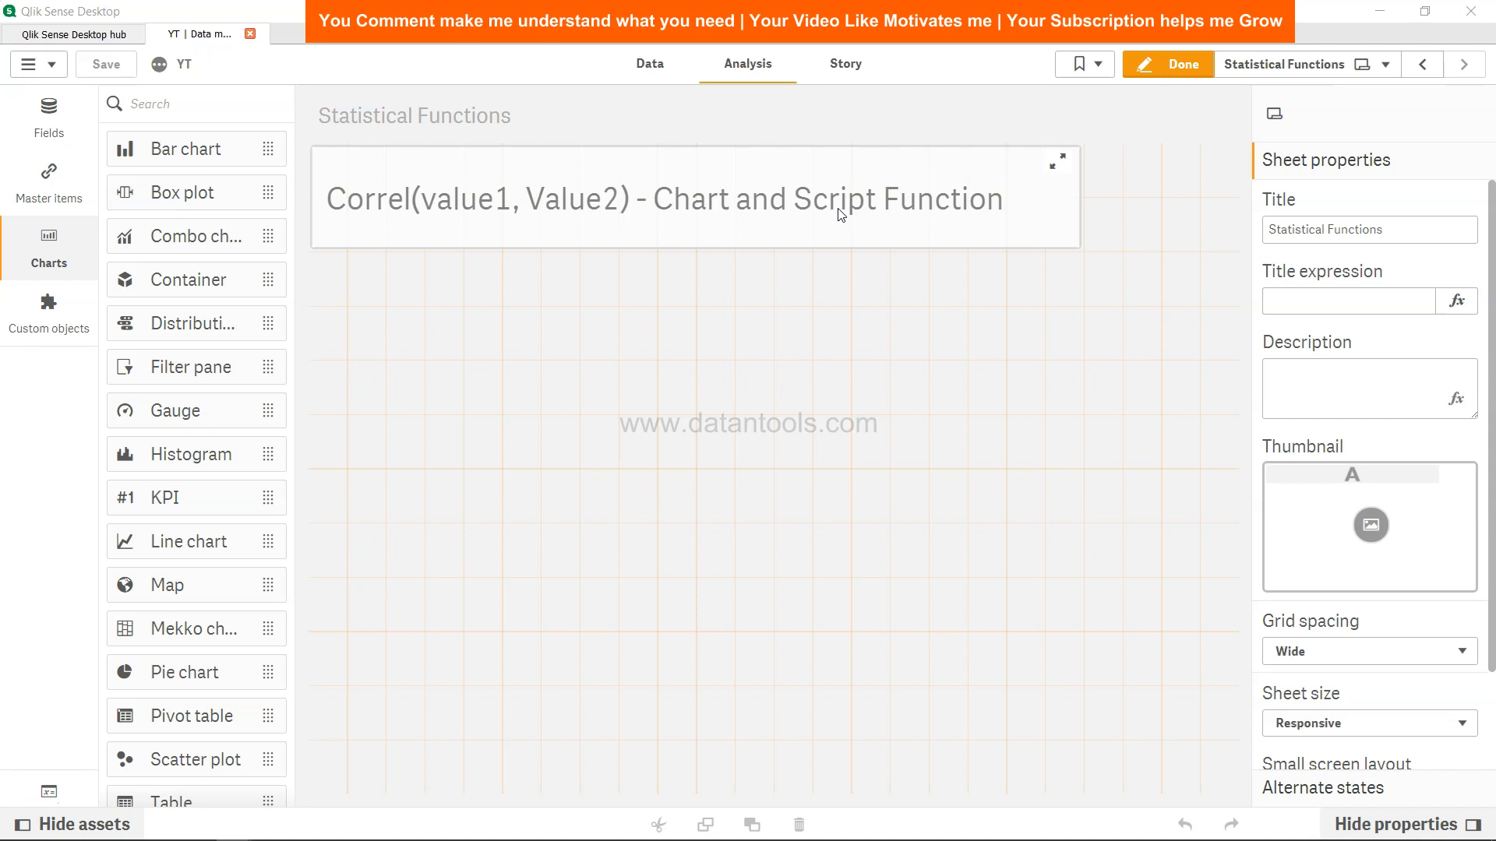
pyautogui.moveTo(545, 216)
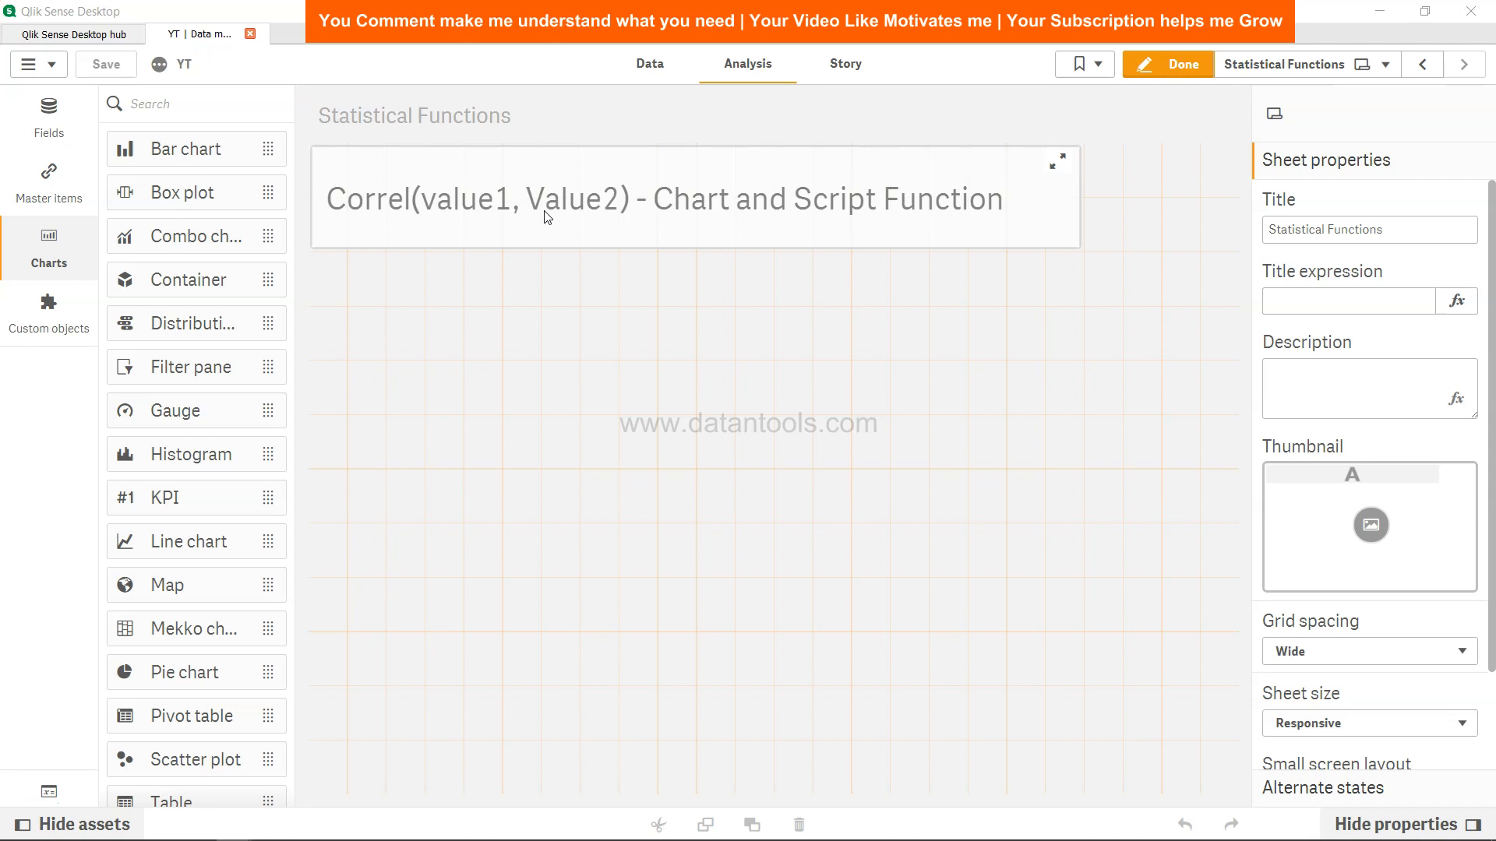
pyautogui.moveTo(501, 224)
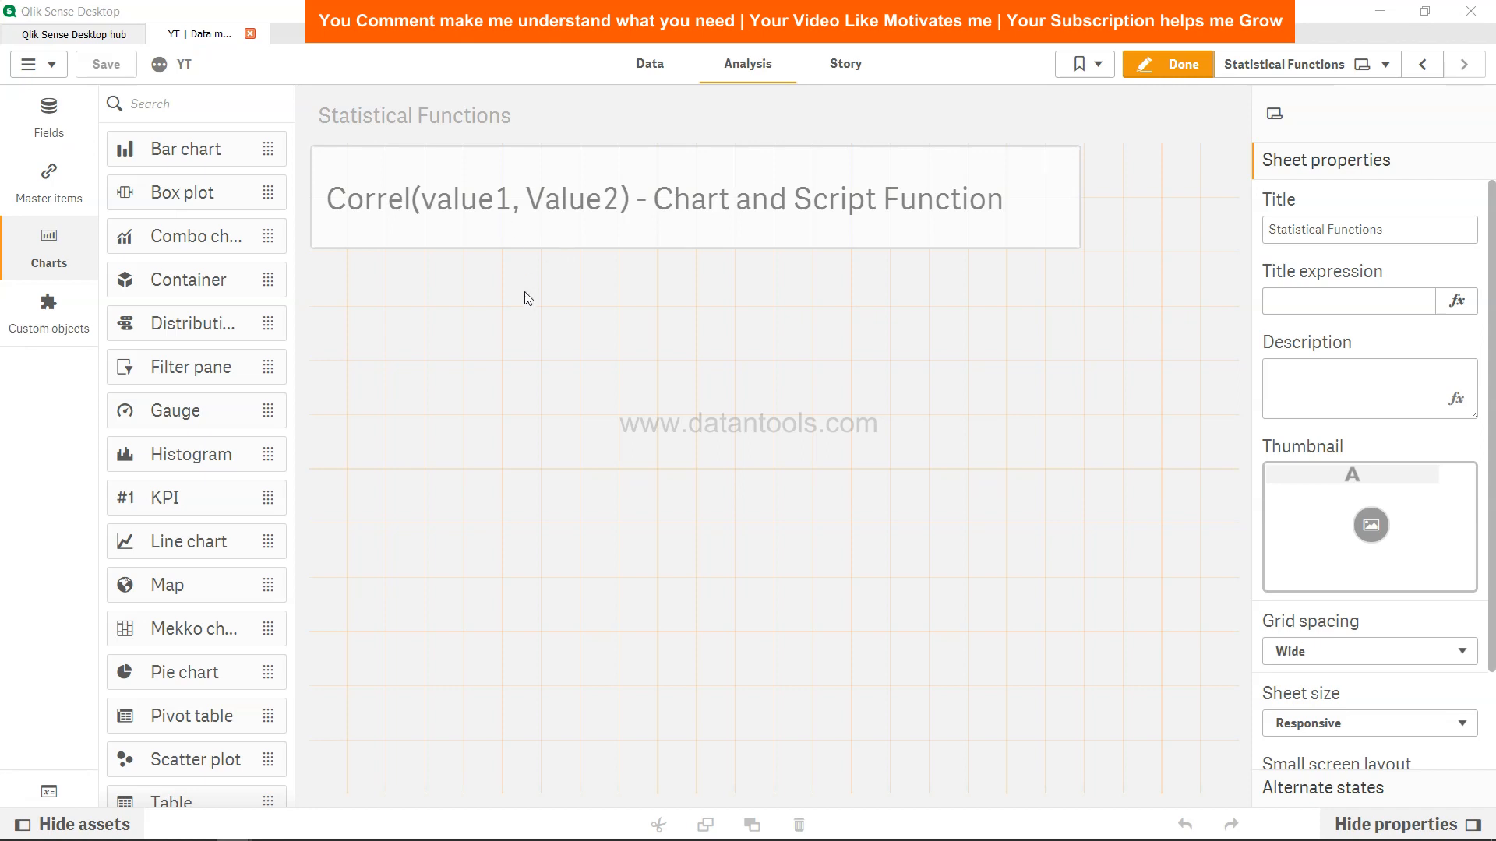
pyautogui.moveTo(564, 304)
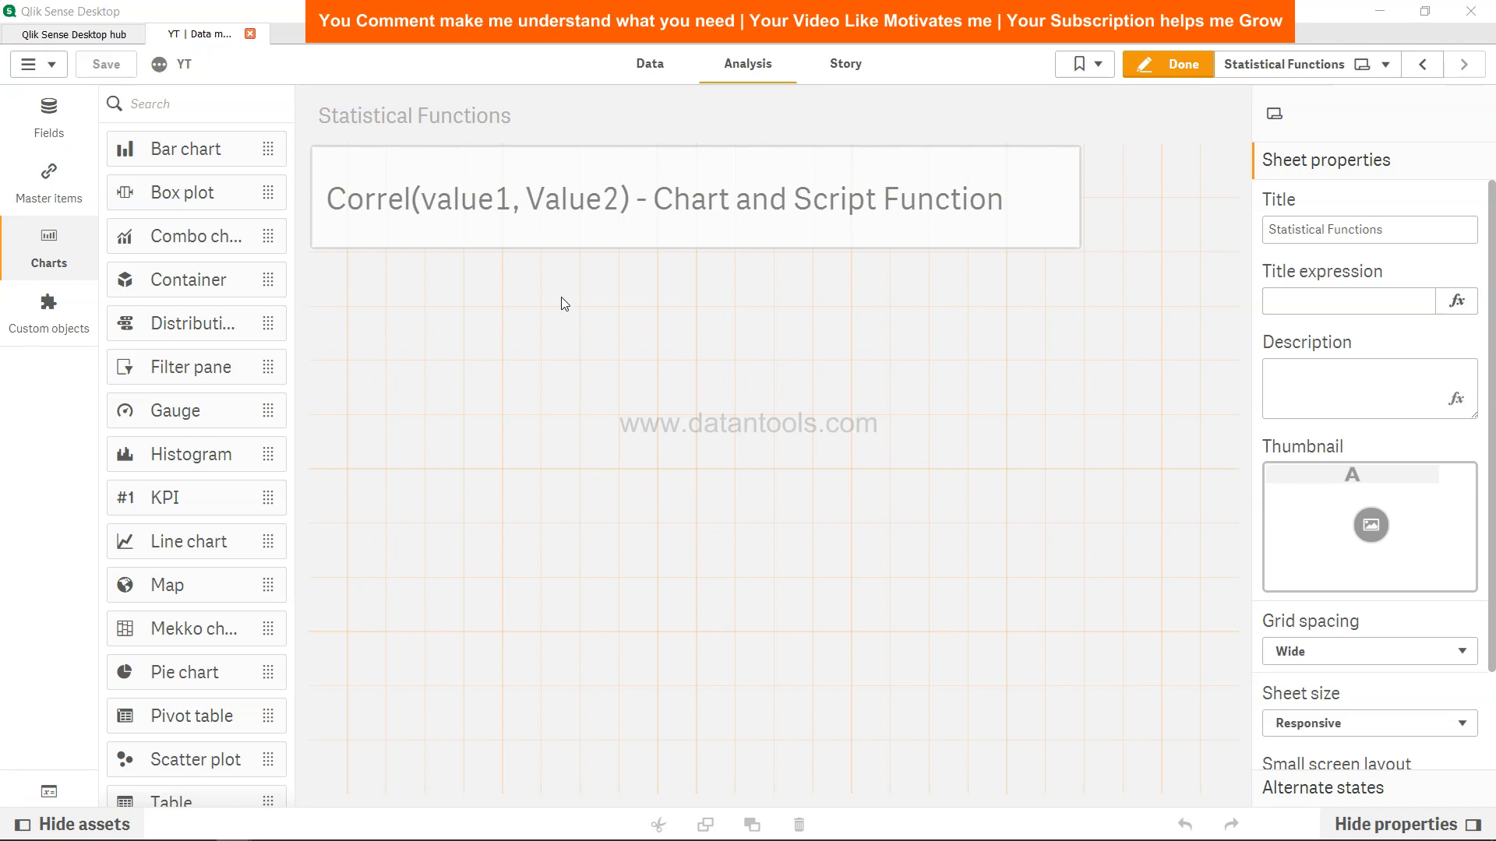
pyautogui.moveTo(565, 328)
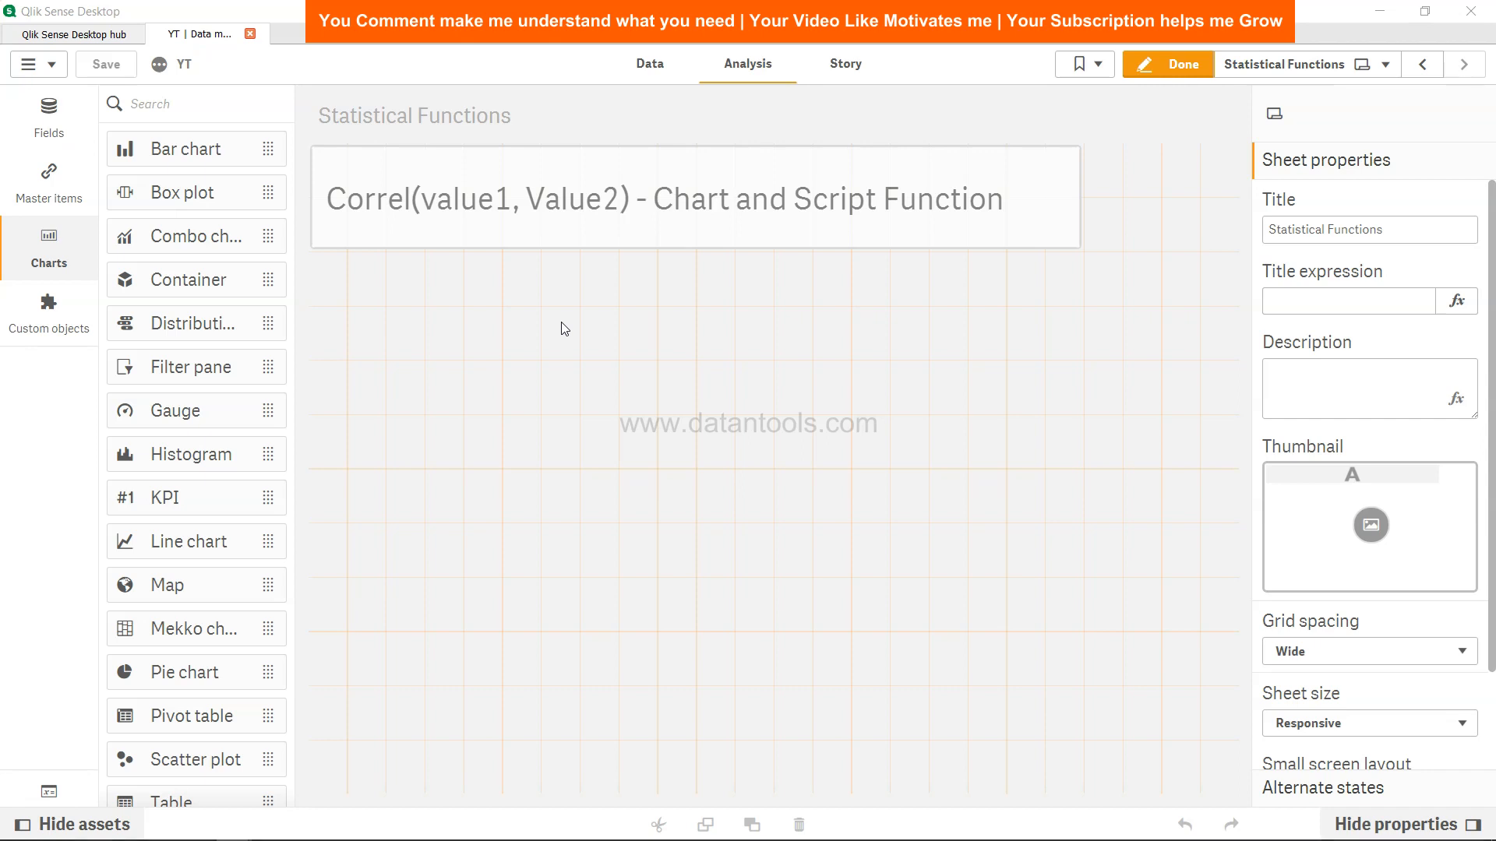
# Step: In the Statistical Functions script, start typing a 'Correlation' table label after the Salary inline load
pyautogui.click(649, 64)
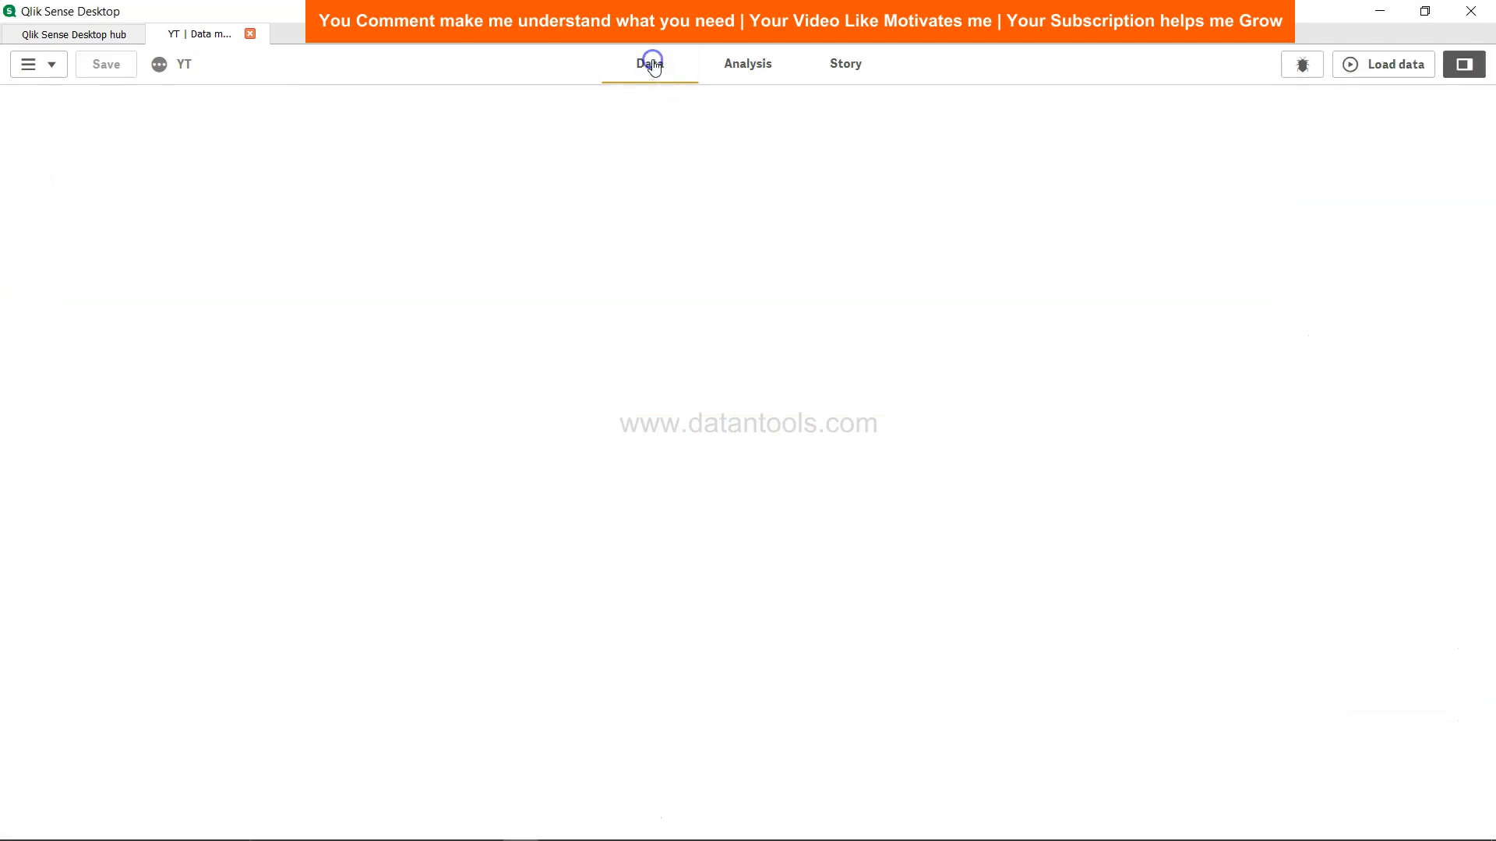
pyautogui.click(649, 63)
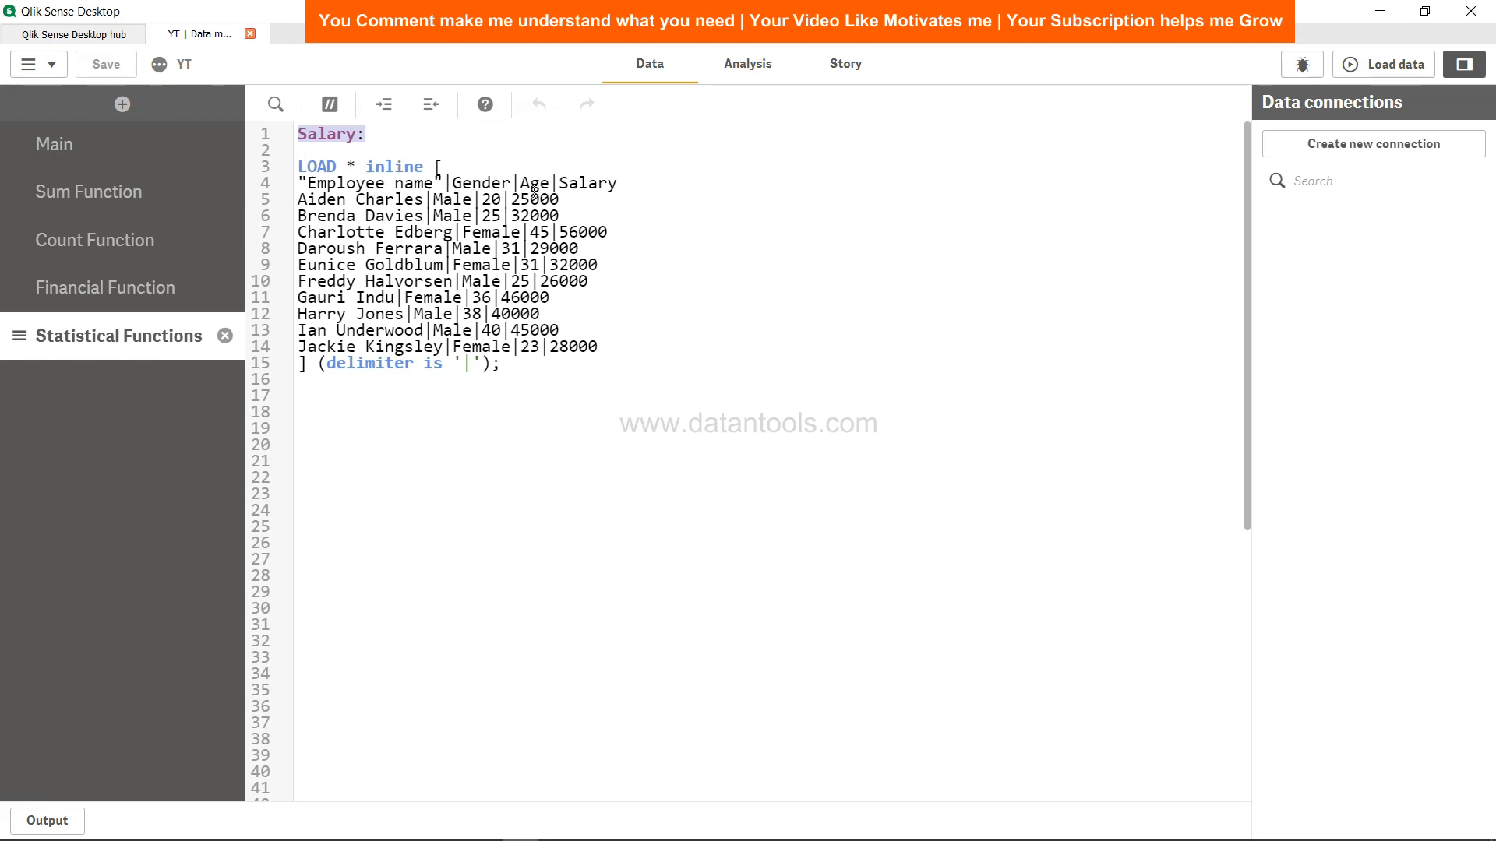
pyautogui.moveTo(516, 182); pyautogui.dragTo(617, 182)
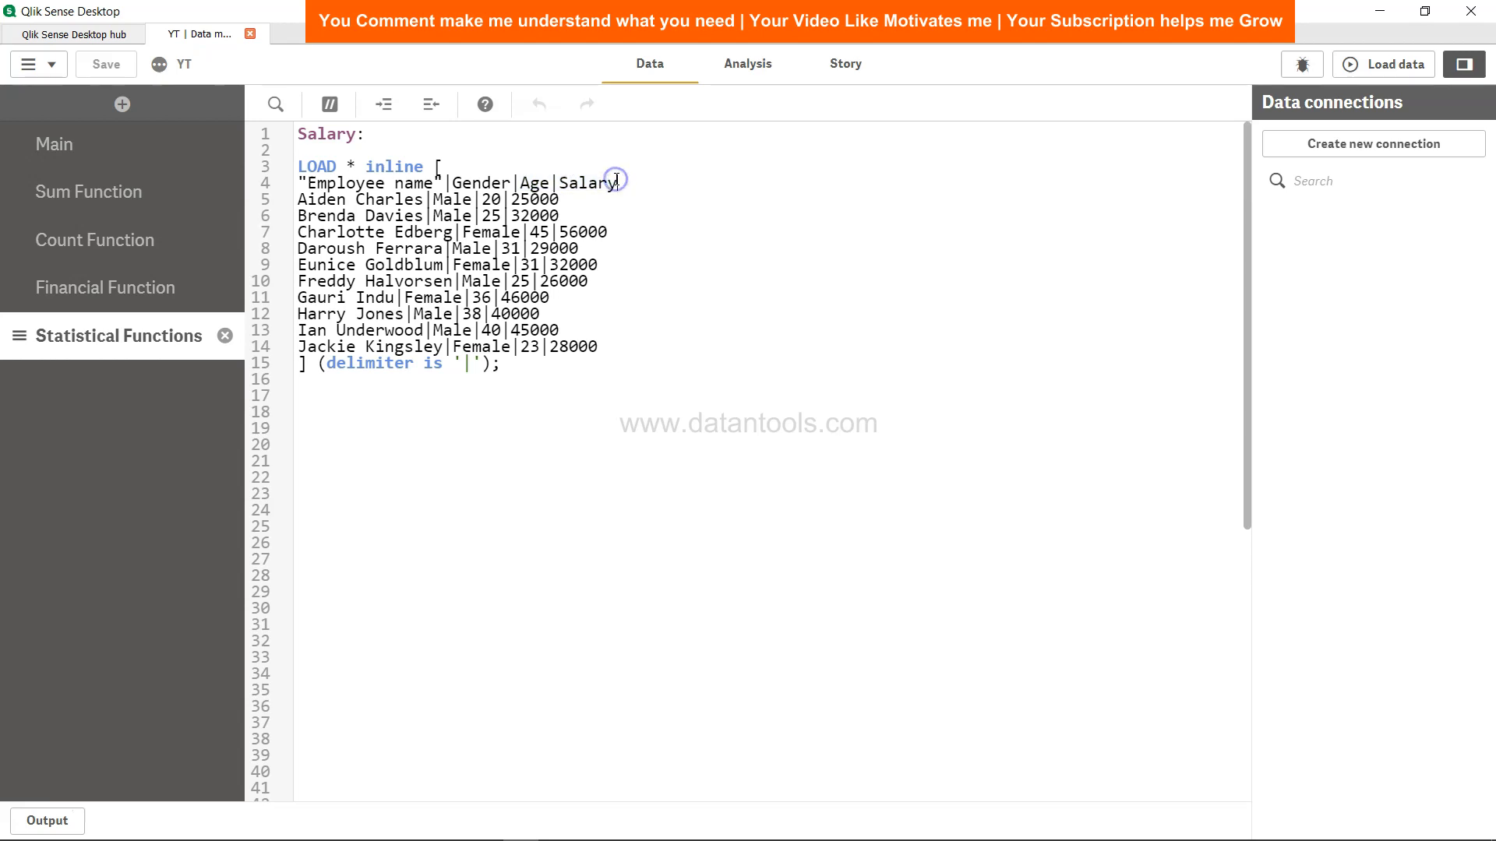
pyautogui.click(618, 181)
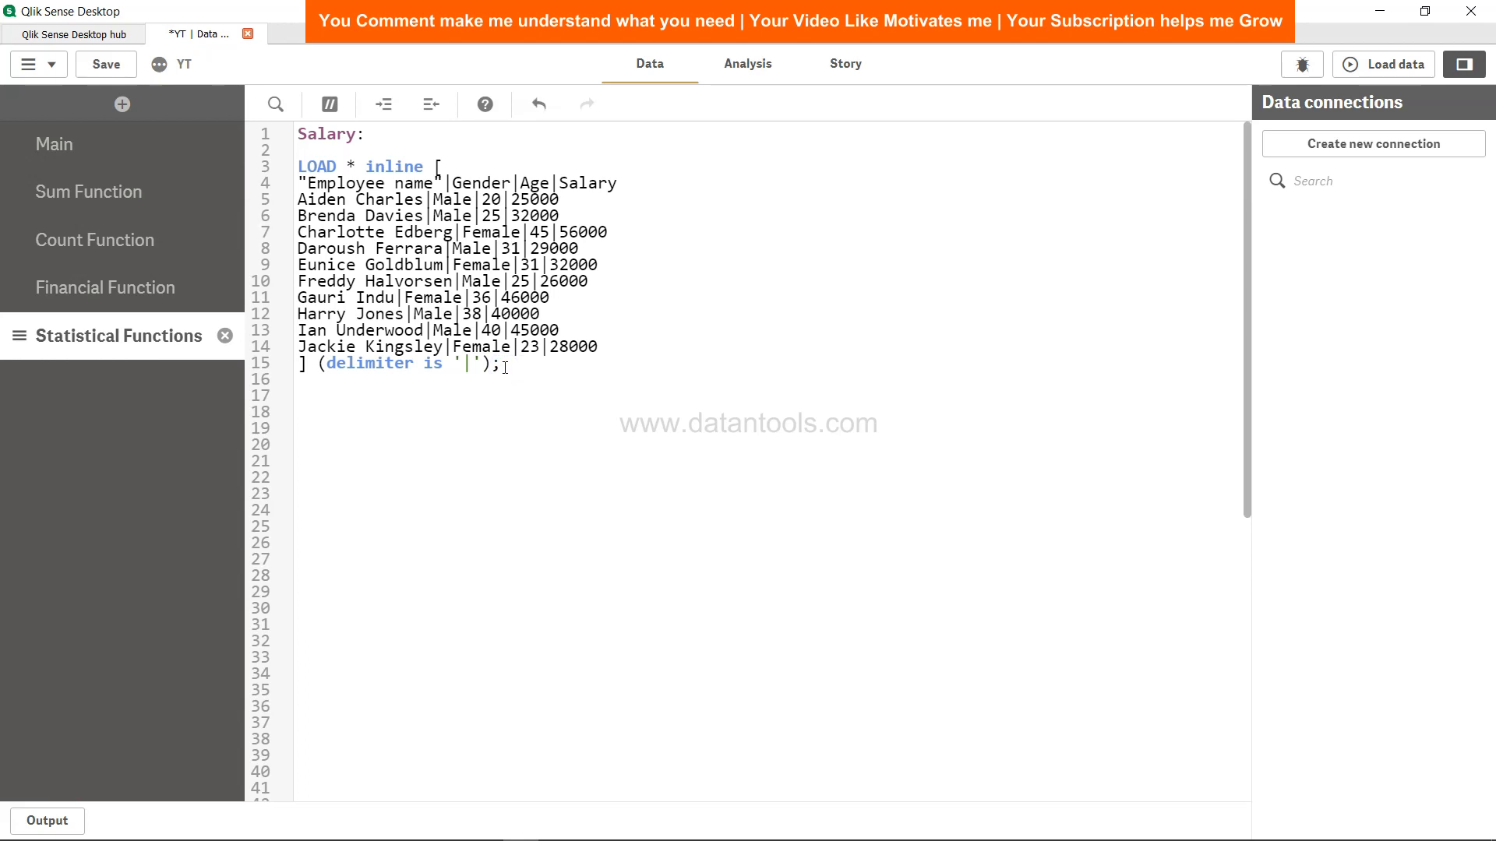
pyautogui.write('Correlatio')
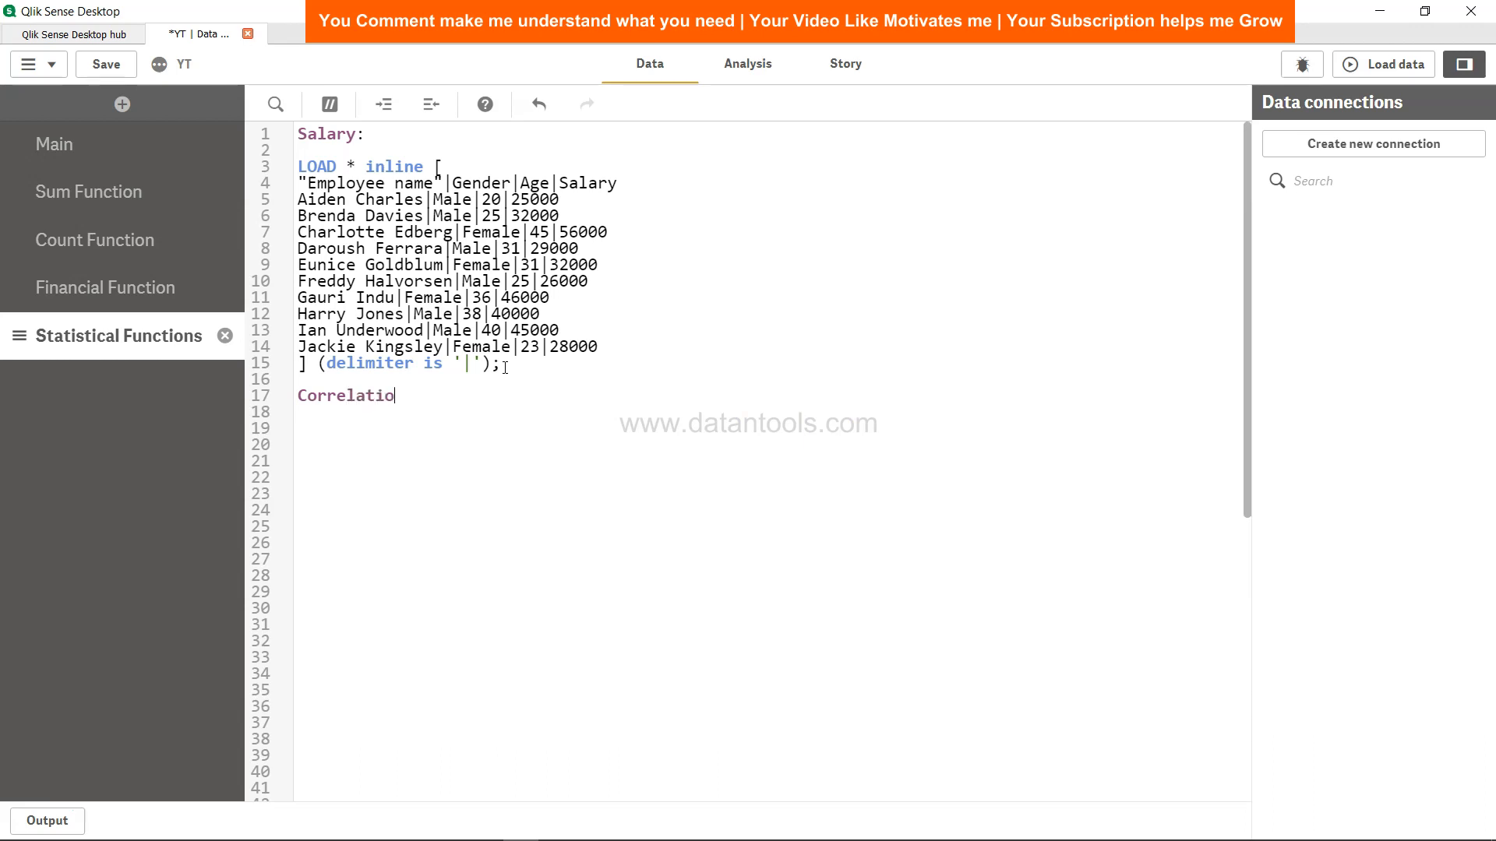
# Step: Type 'Correlation: Load Gender, Correl(Age,Salary)' as the start of the new table statement
pyautogui.write('n:')
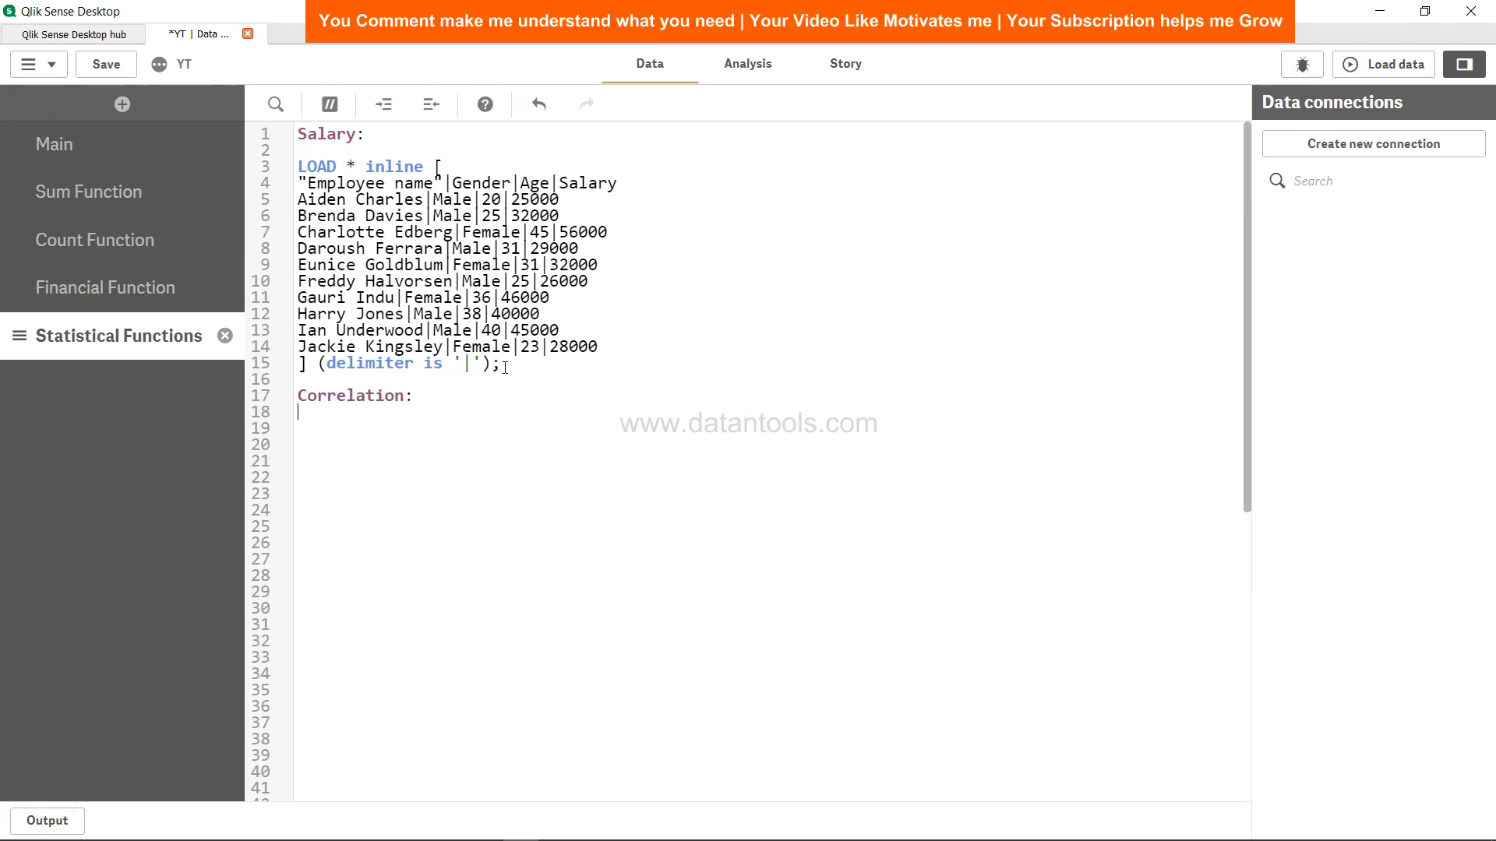
pyautogui.write('Load')
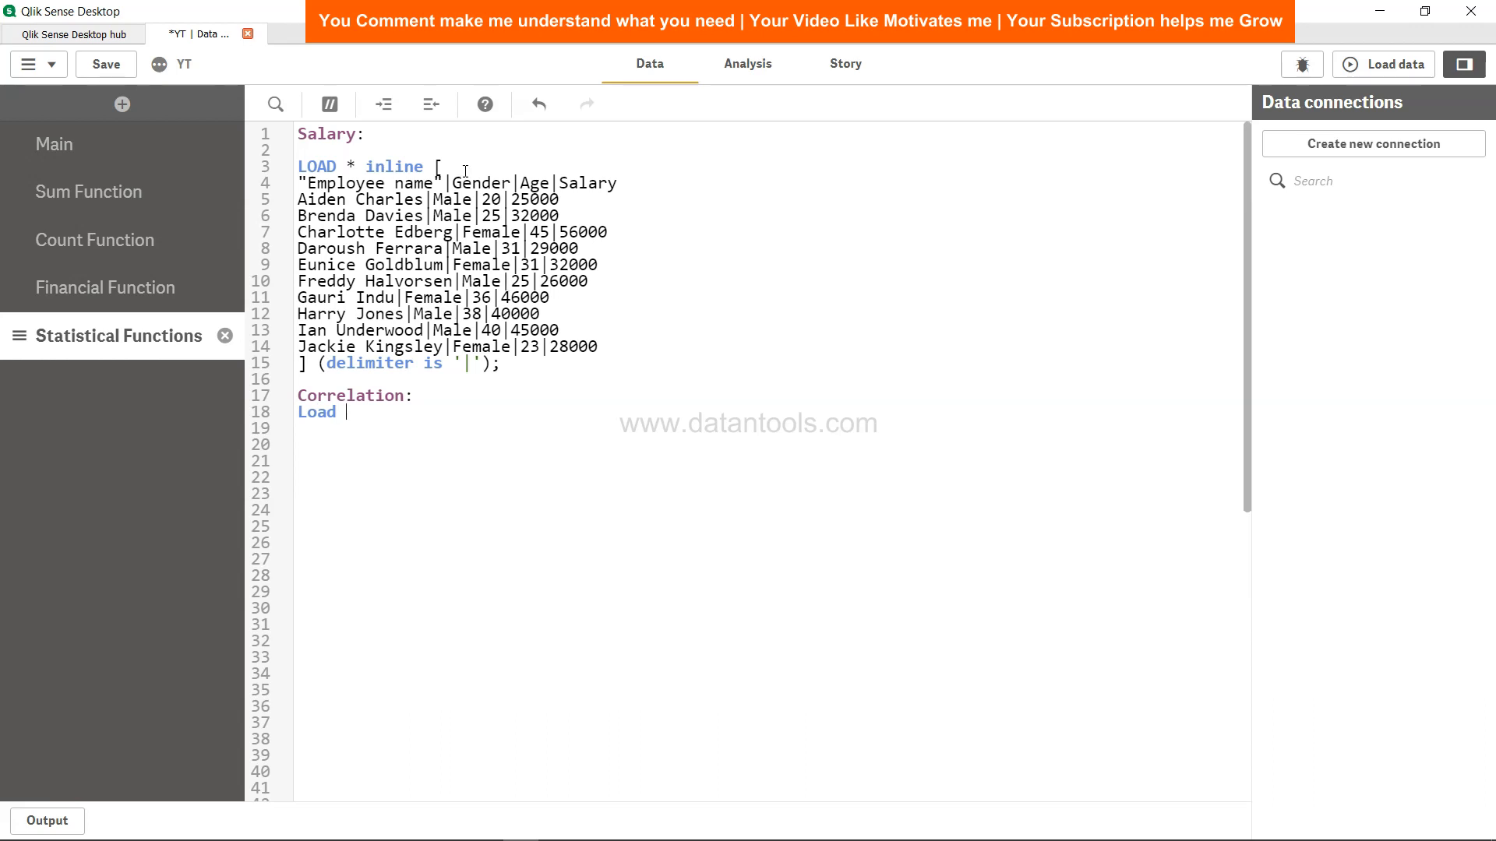
pyautogui.write('Gender')
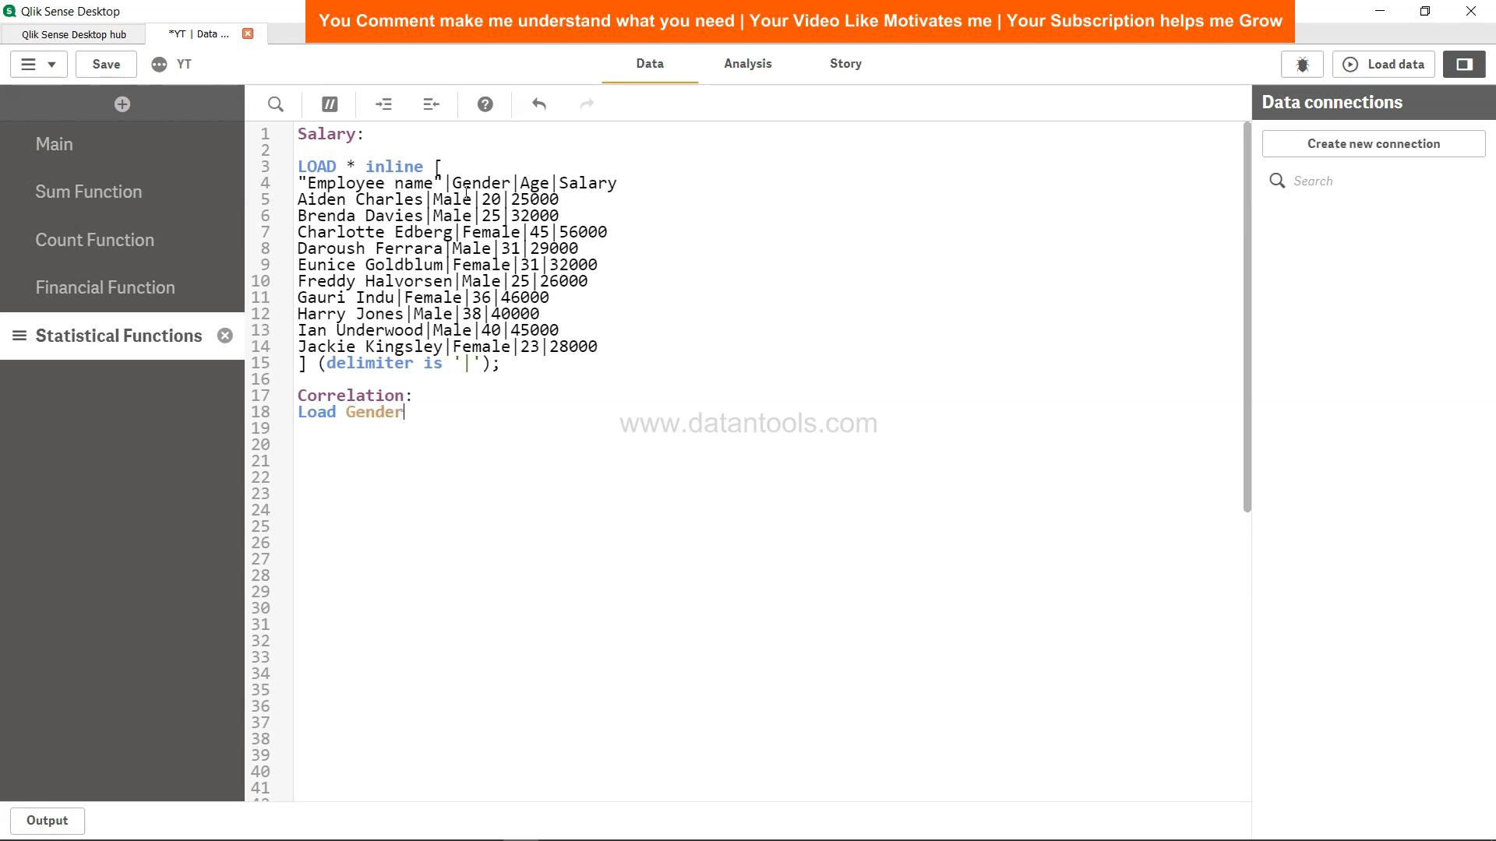
pyautogui.write(',')
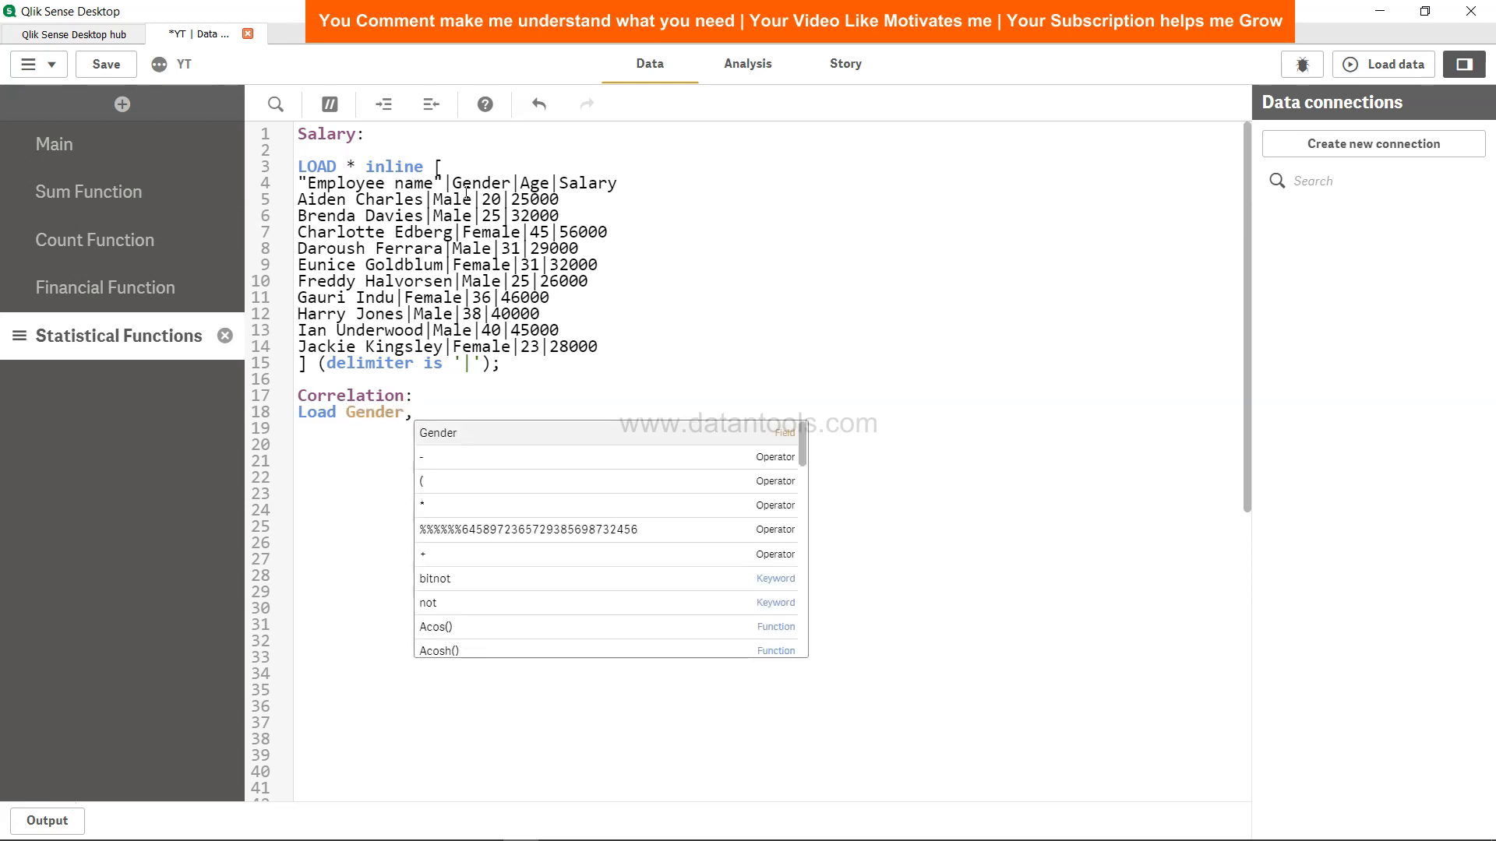
pyautogui.write('Correl()')
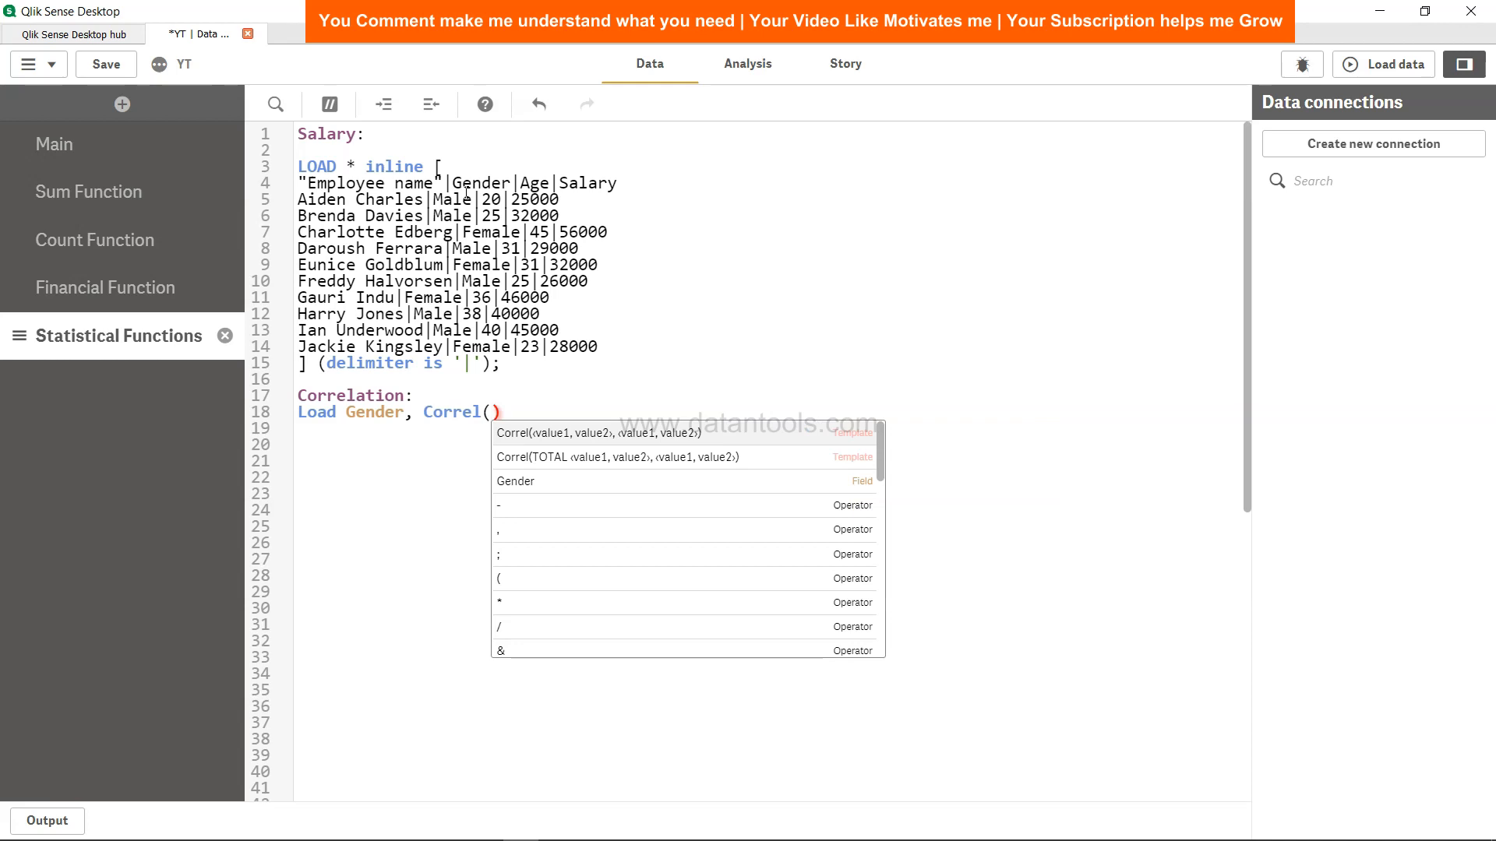
pyautogui.write('Age,S')
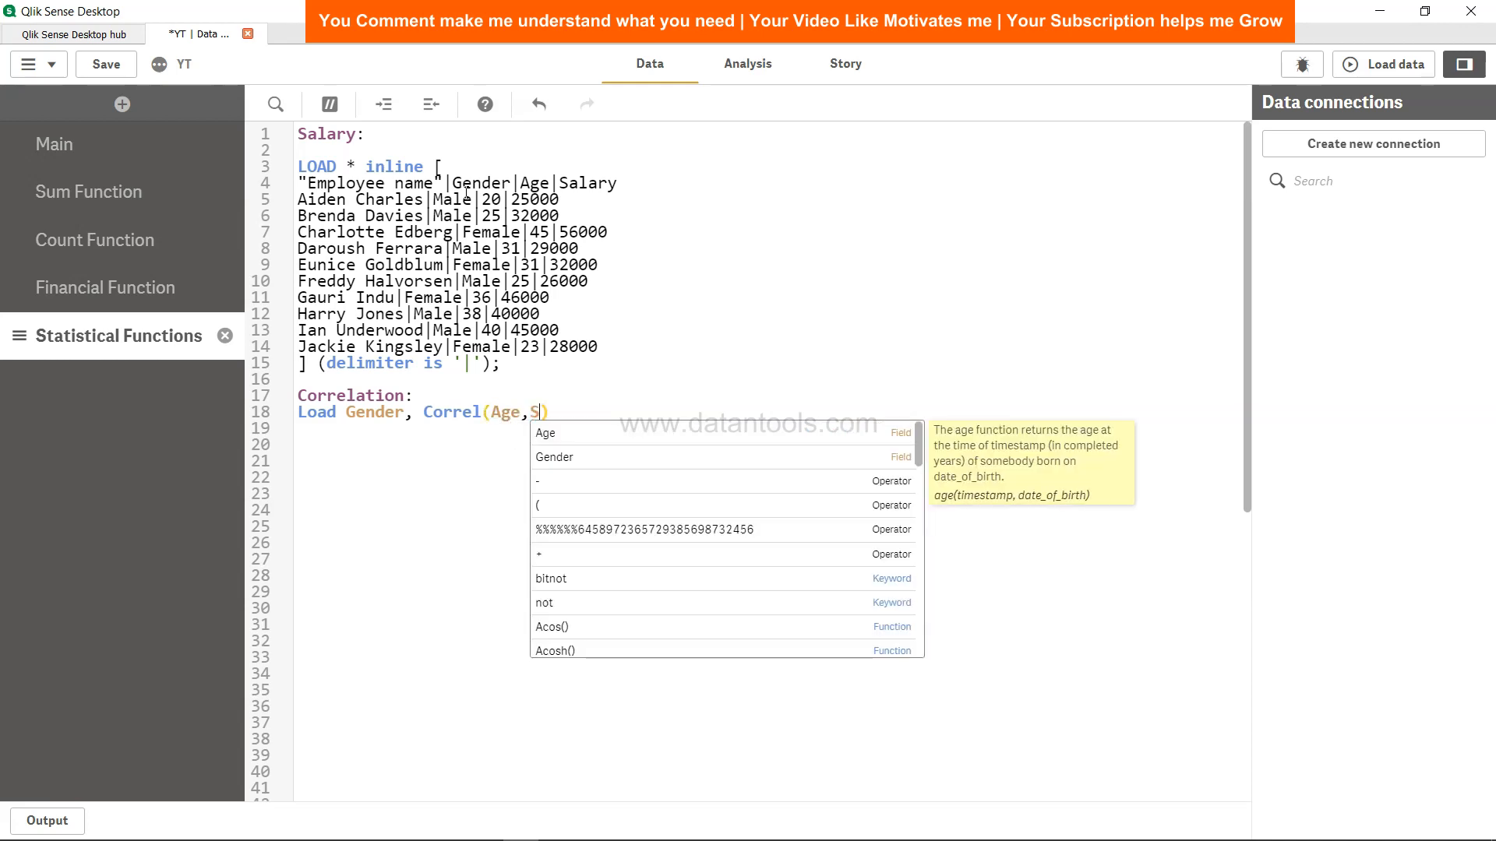
pyautogui.write('alary')
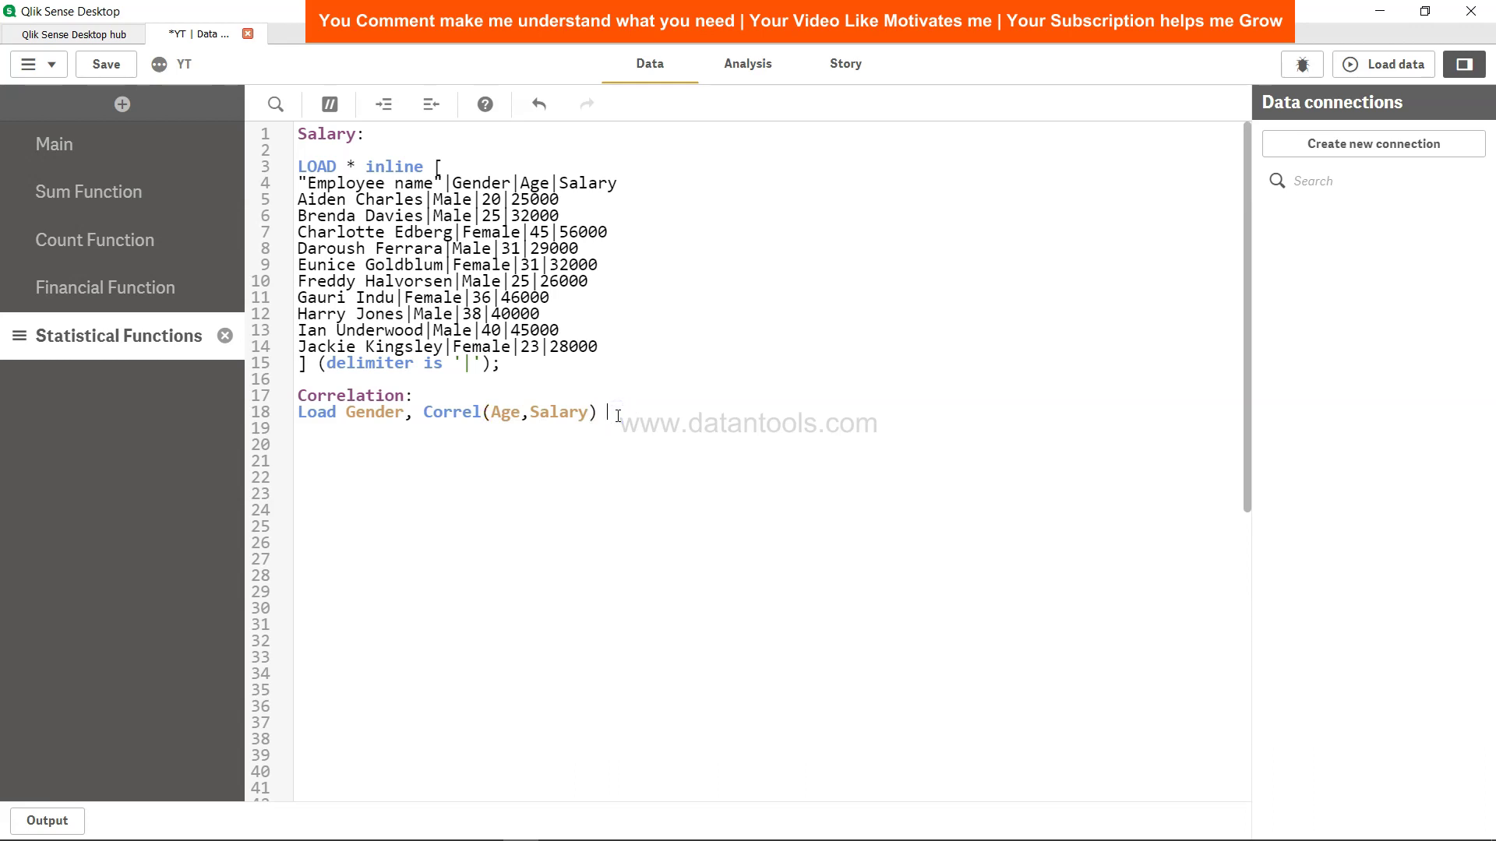
# Step: Finish with 'as Age_Sal_Correl Resident Salary Group By Gender;' and save the script
pyautogui.write('as')
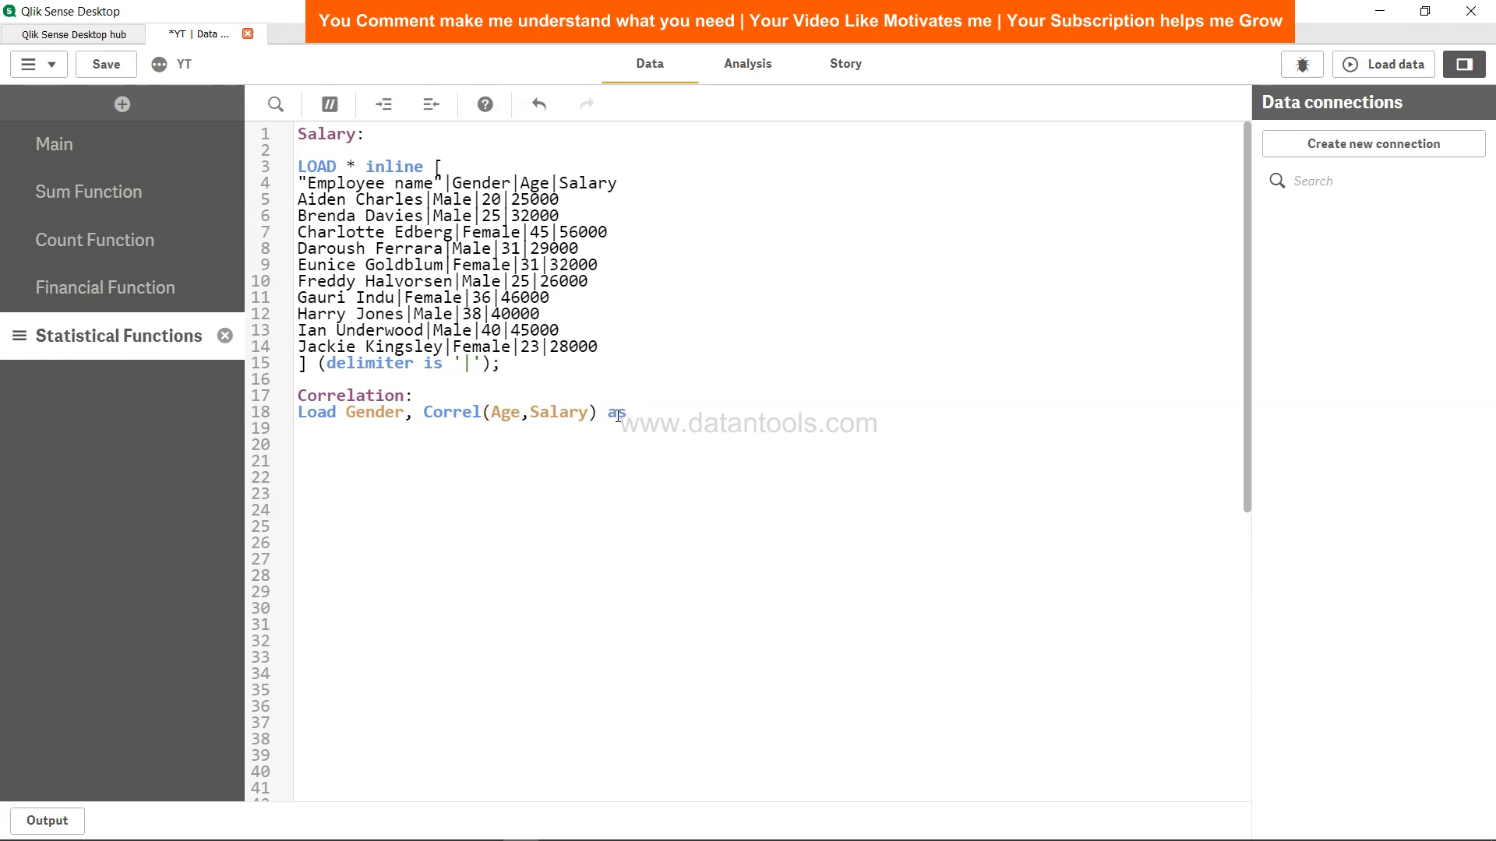
pyautogui.write('Age_Sa')
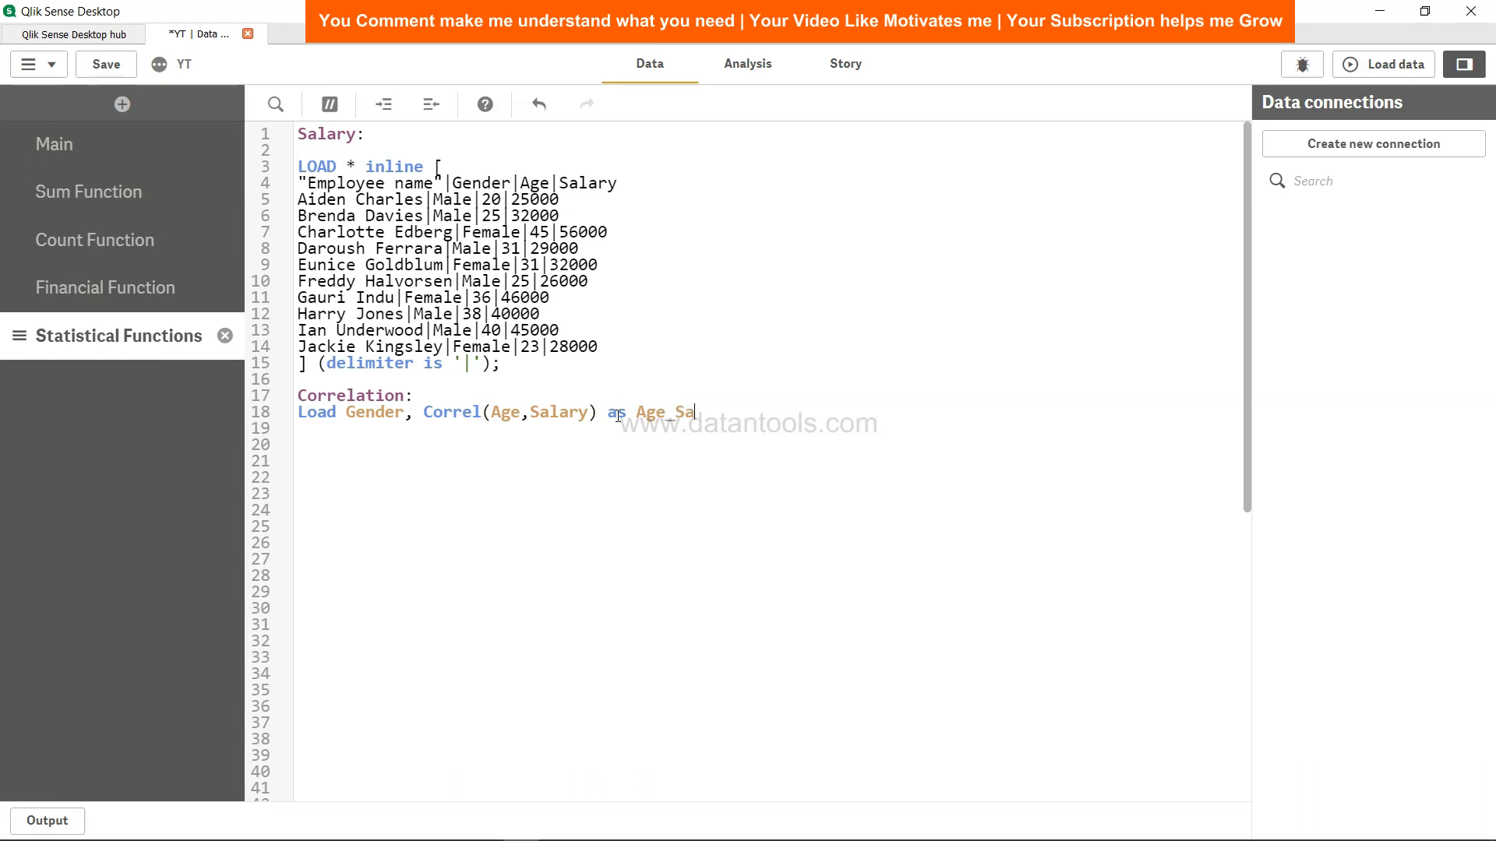
pyautogui.write('l_correl')
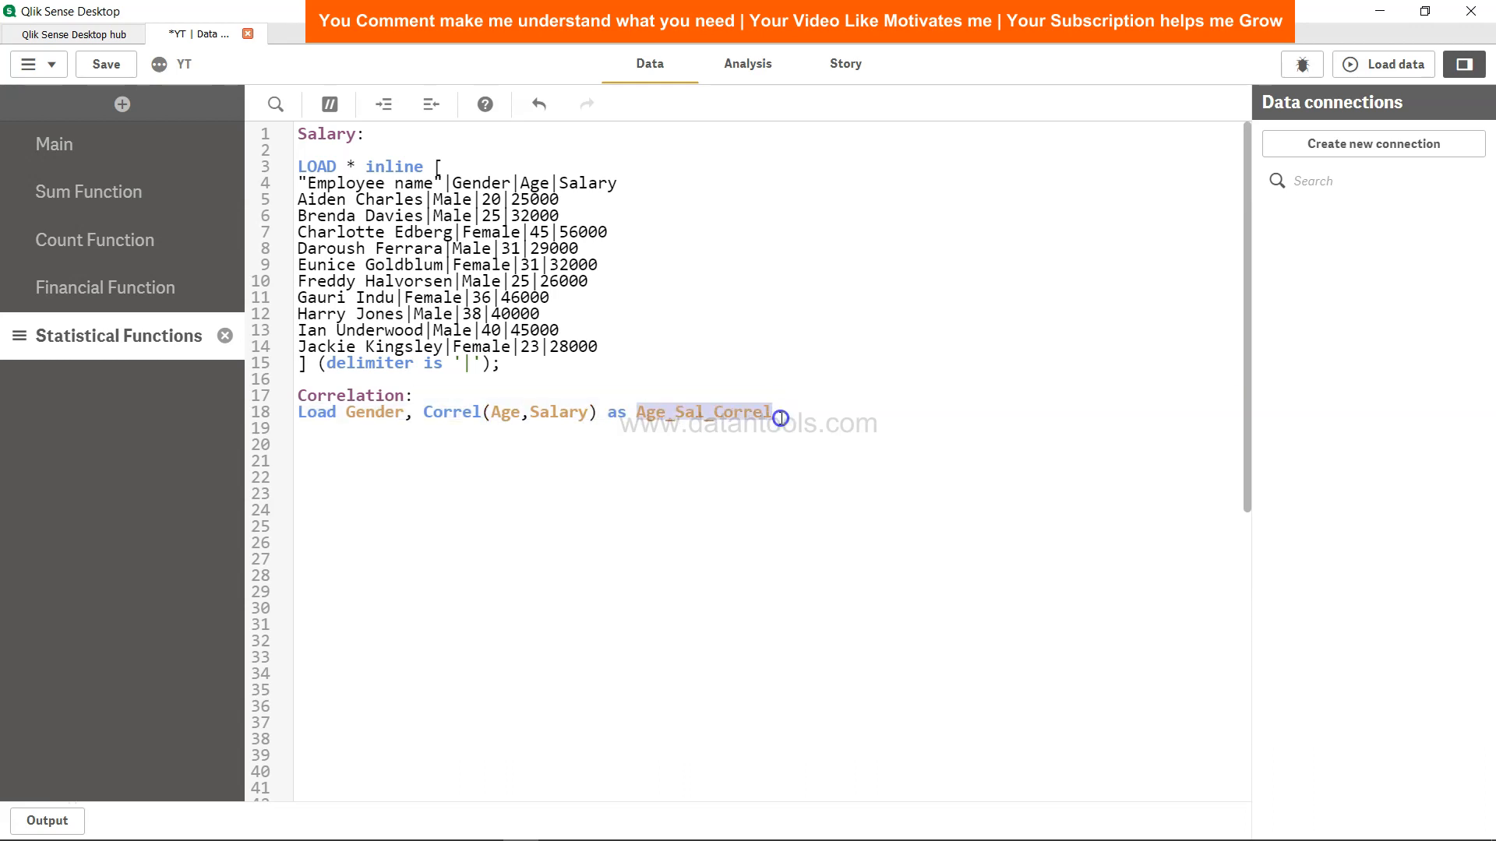
pyautogui.write('Resi')
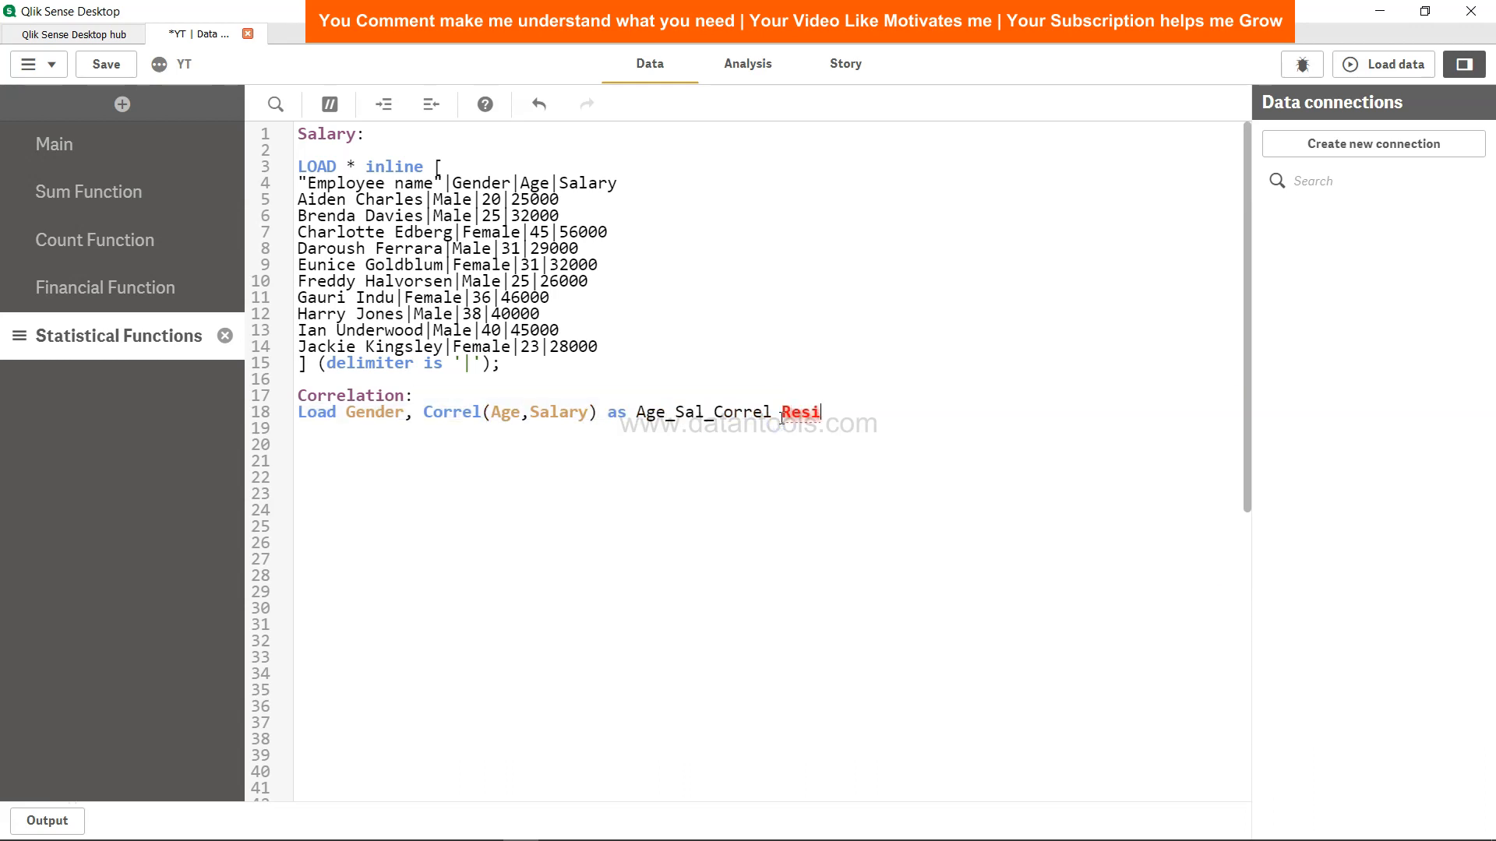
pyautogui.write('dent_S')
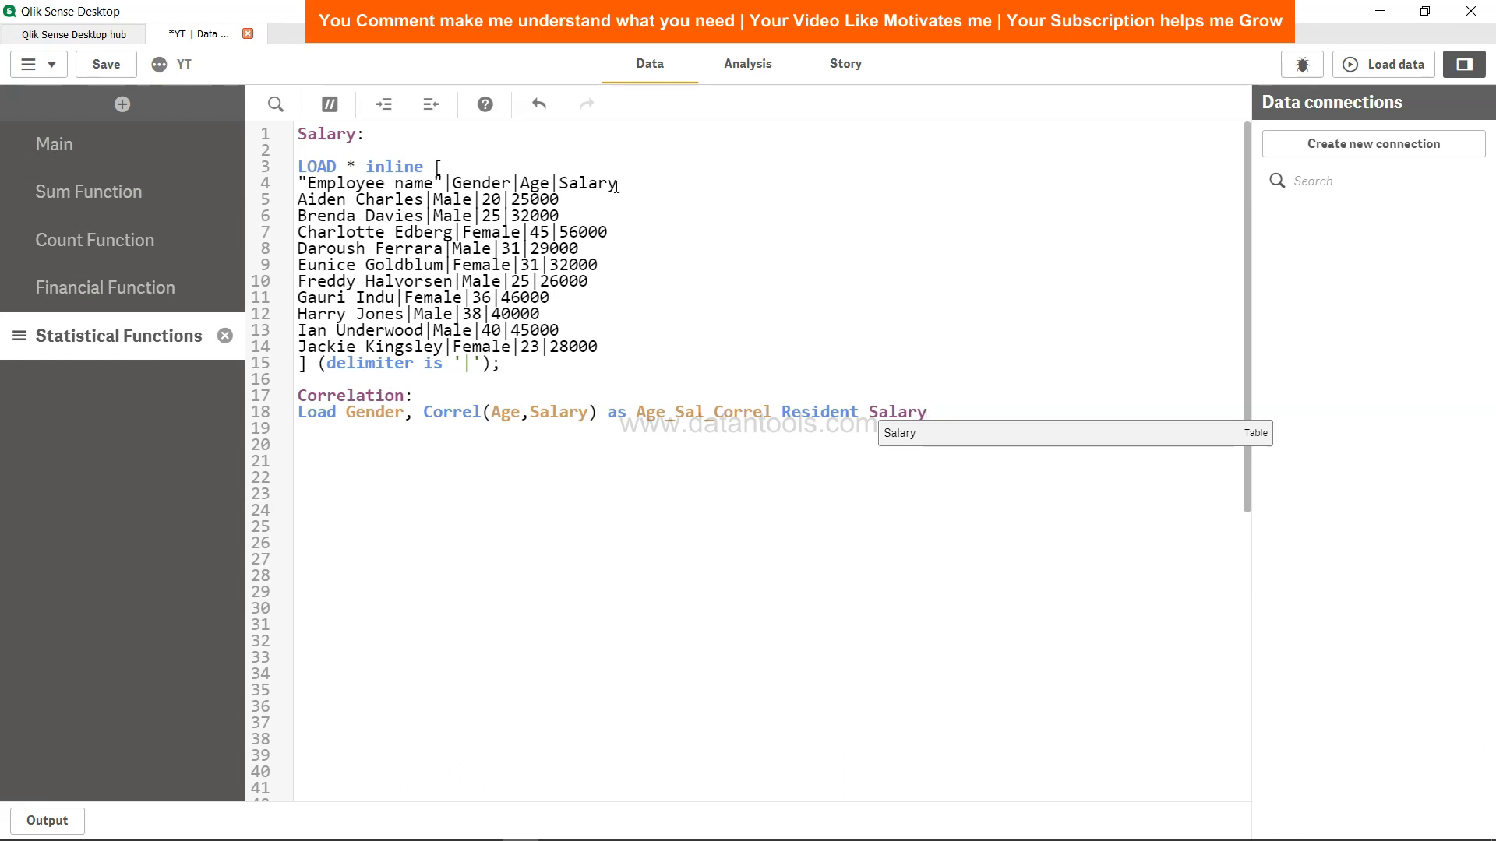
pyautogui.write('Group By')
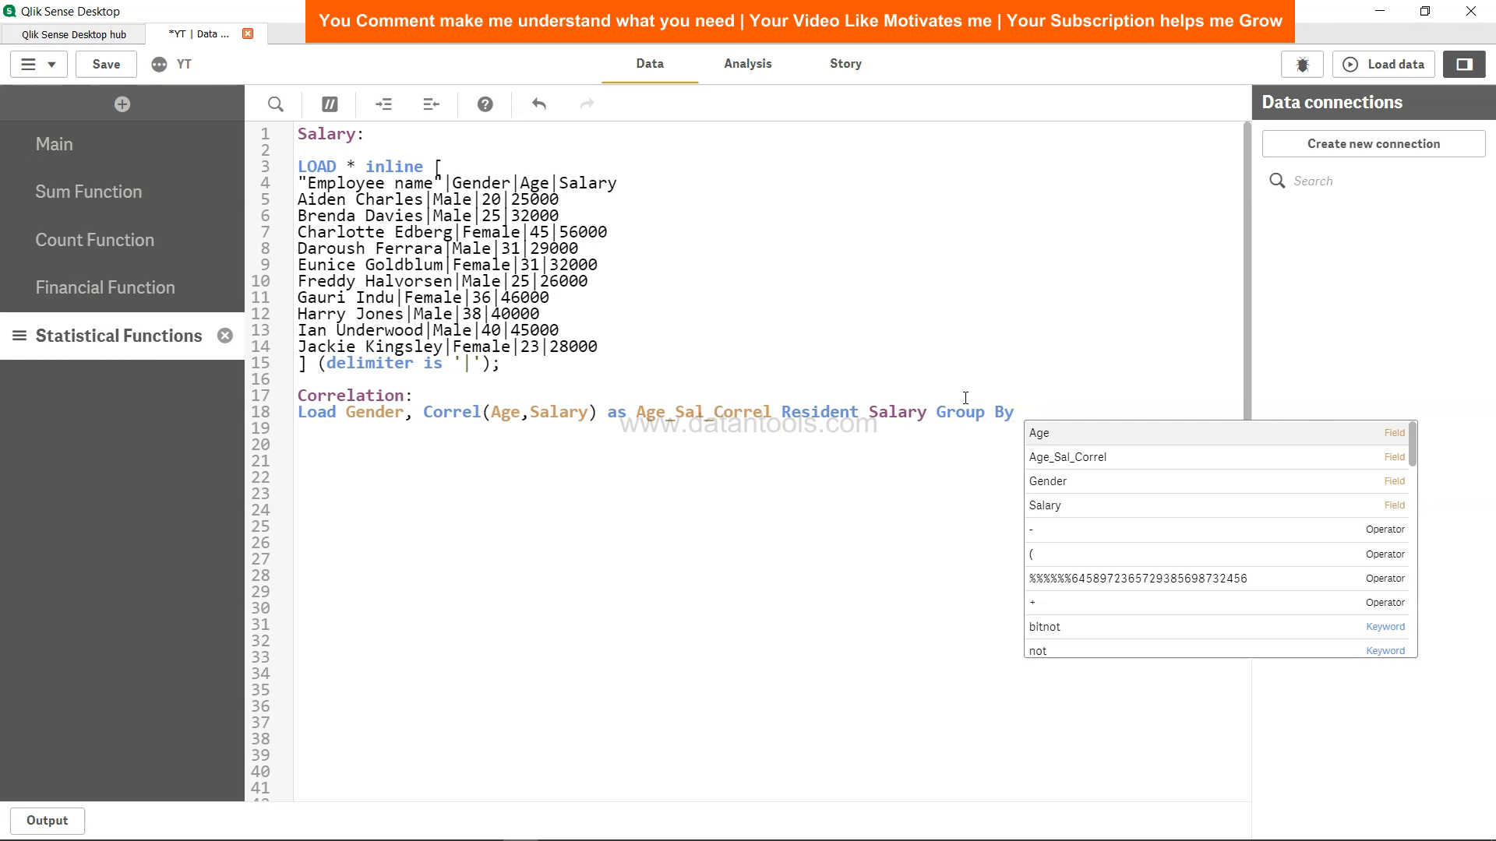
pyautogui.write('Gender;')
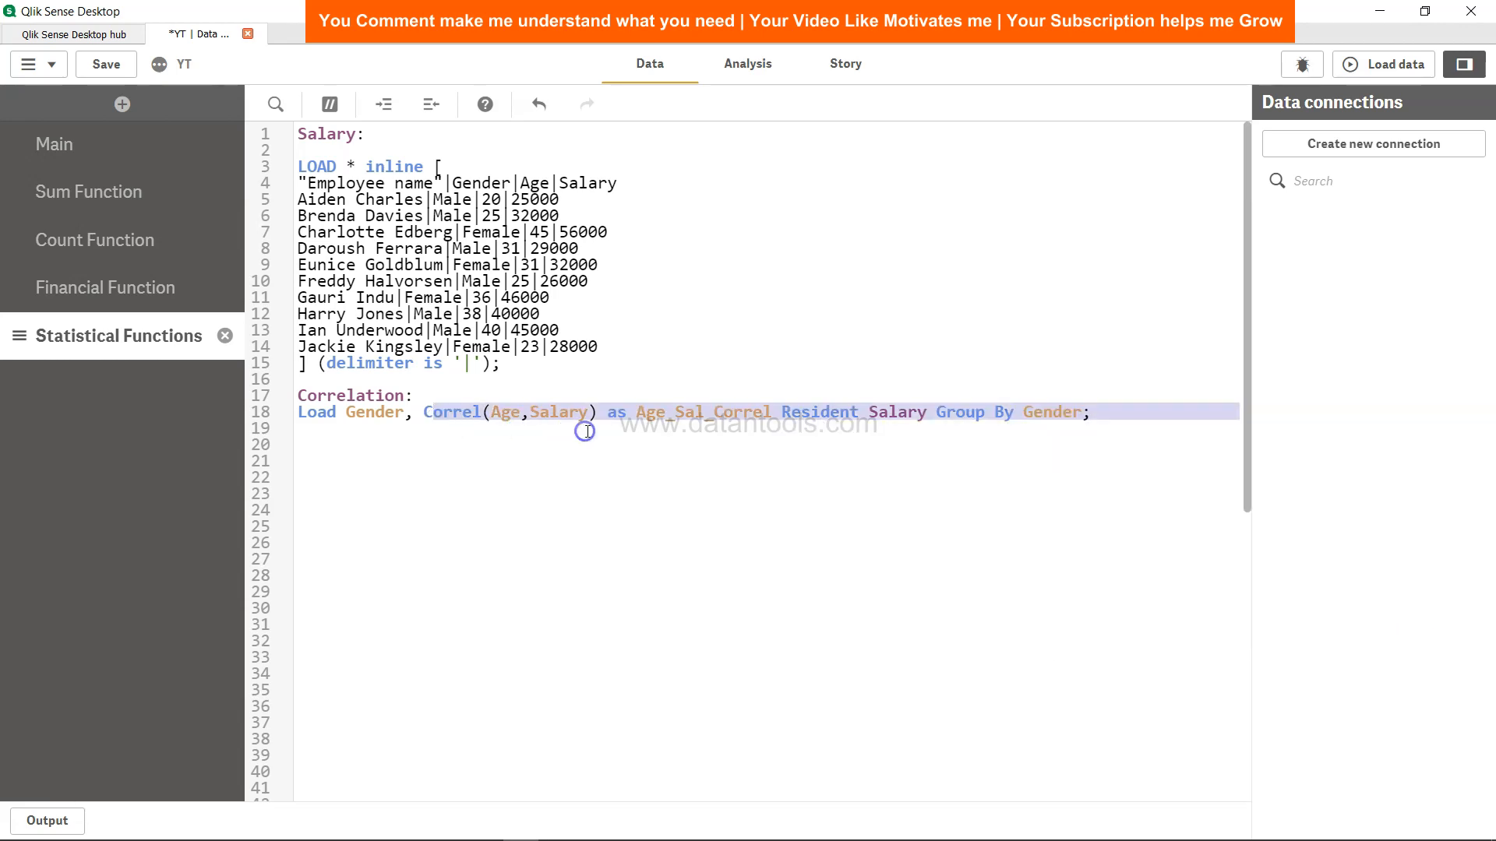
pyautogui.click(106, 63)
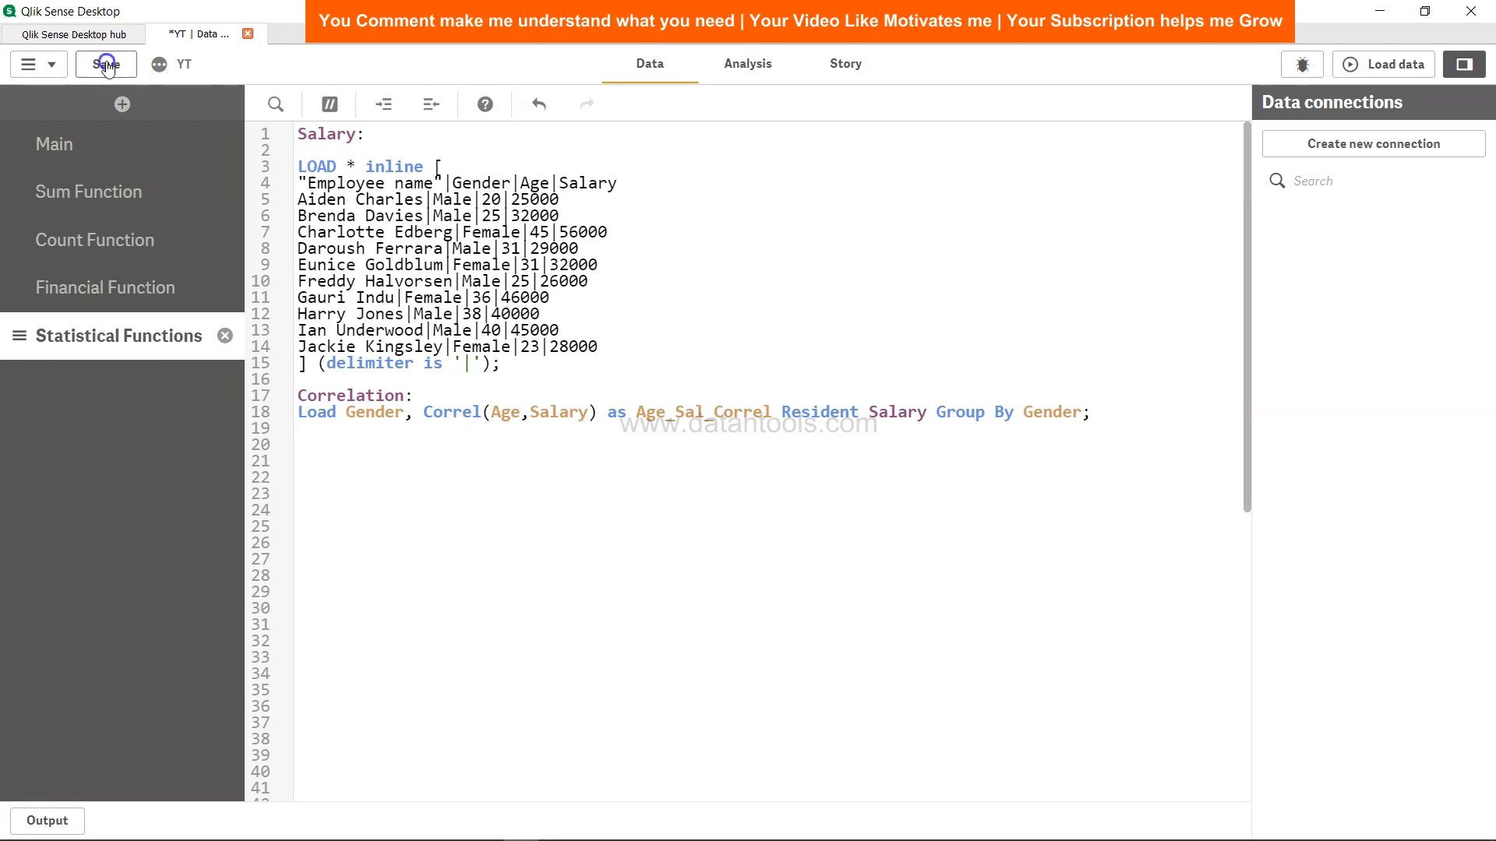
# Step: Reload the data with the correlation script and return to the Statistical Functions sheet
pyautogui.click(107, 64)
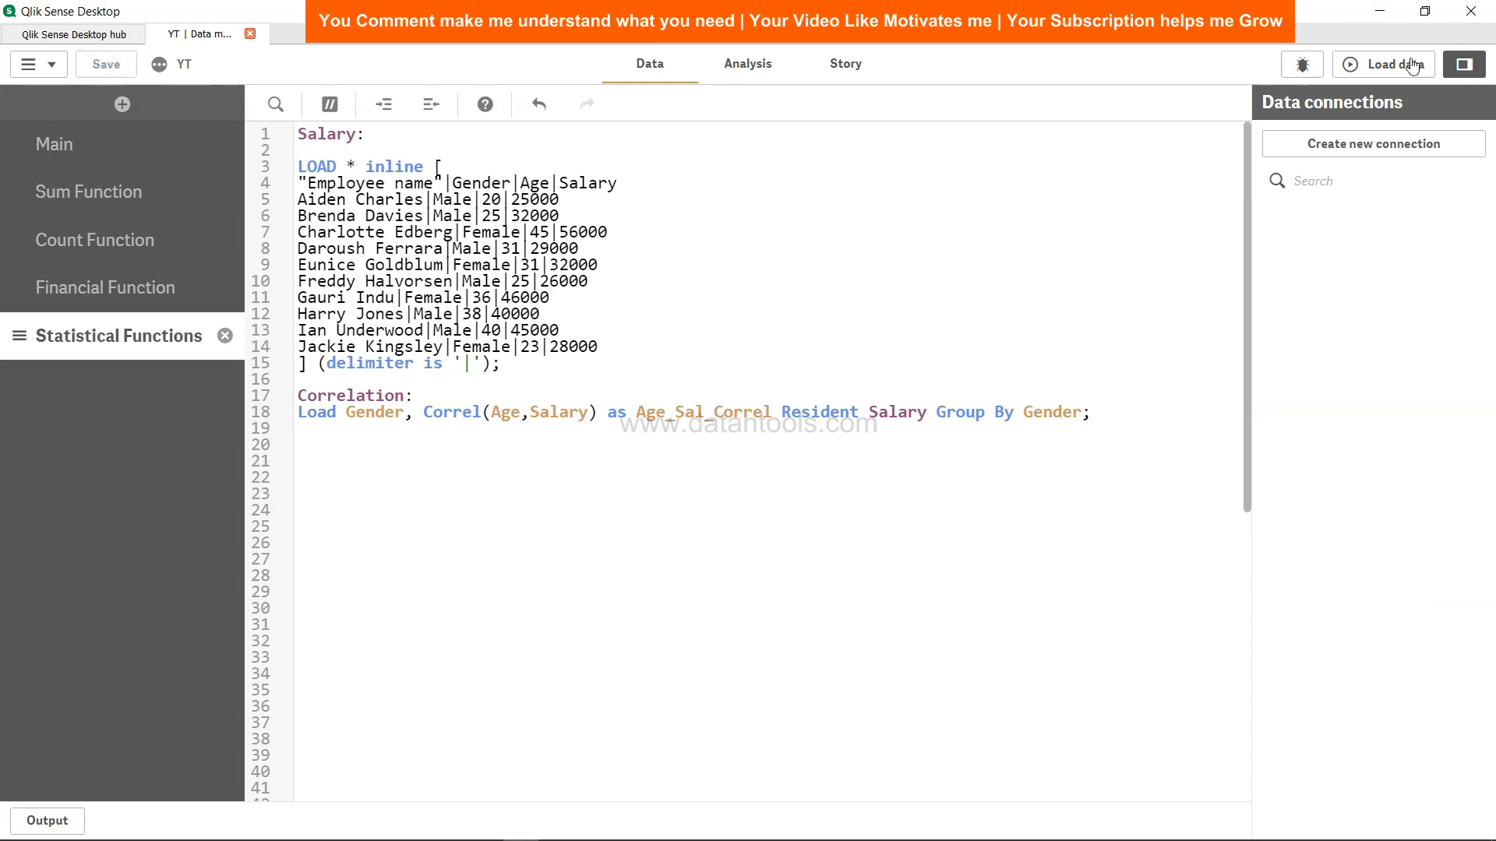
pyautogui.click(1395, 63)
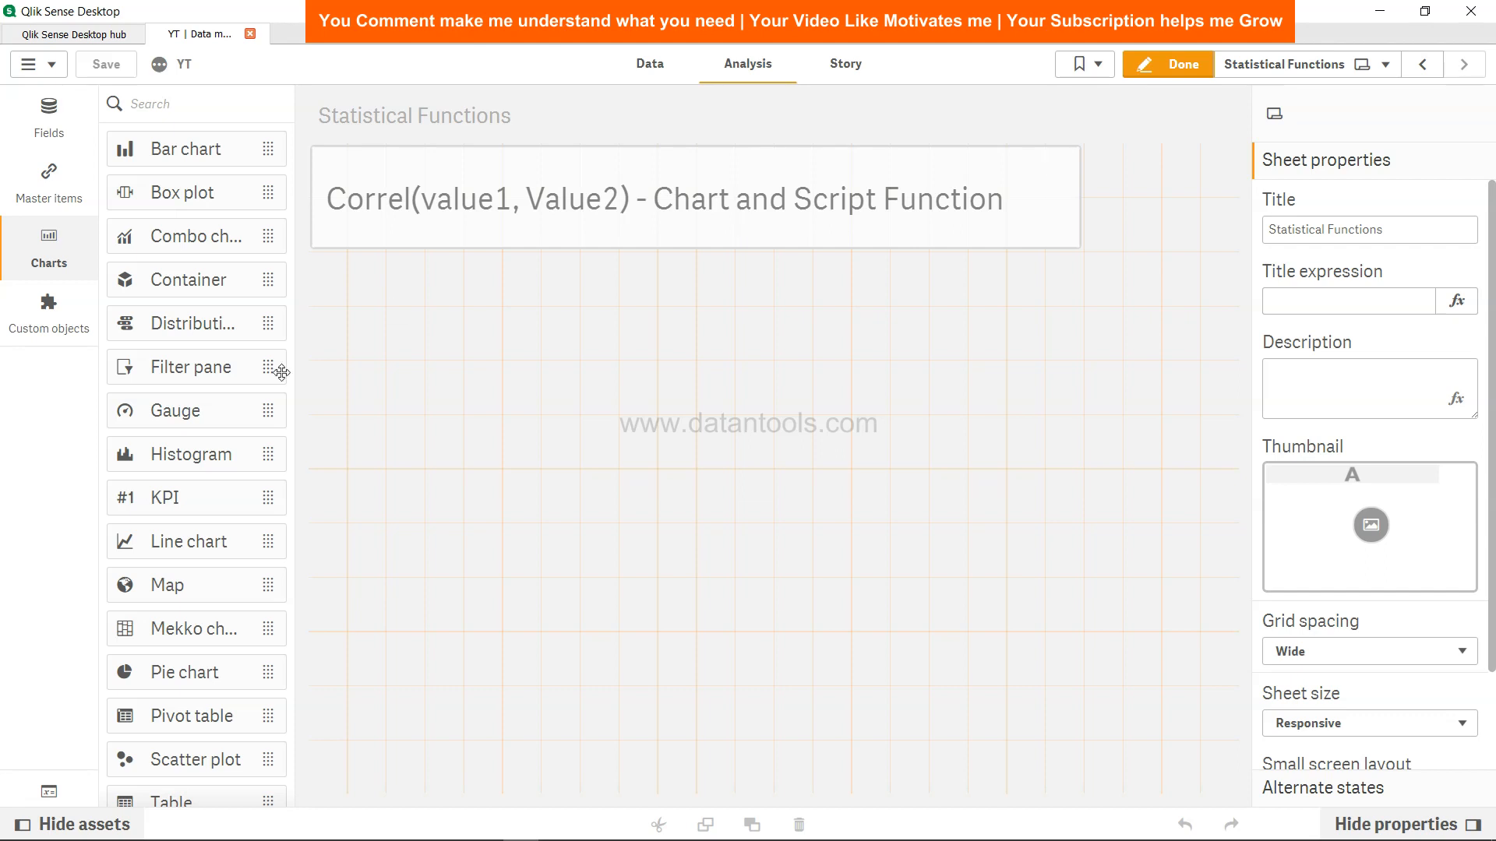
# Step: Add a table chart with Gender and Age_Sal_Correl columns, showing Female 0.96623298 and Male 0.9153883
pyautogui.scroll(-3)
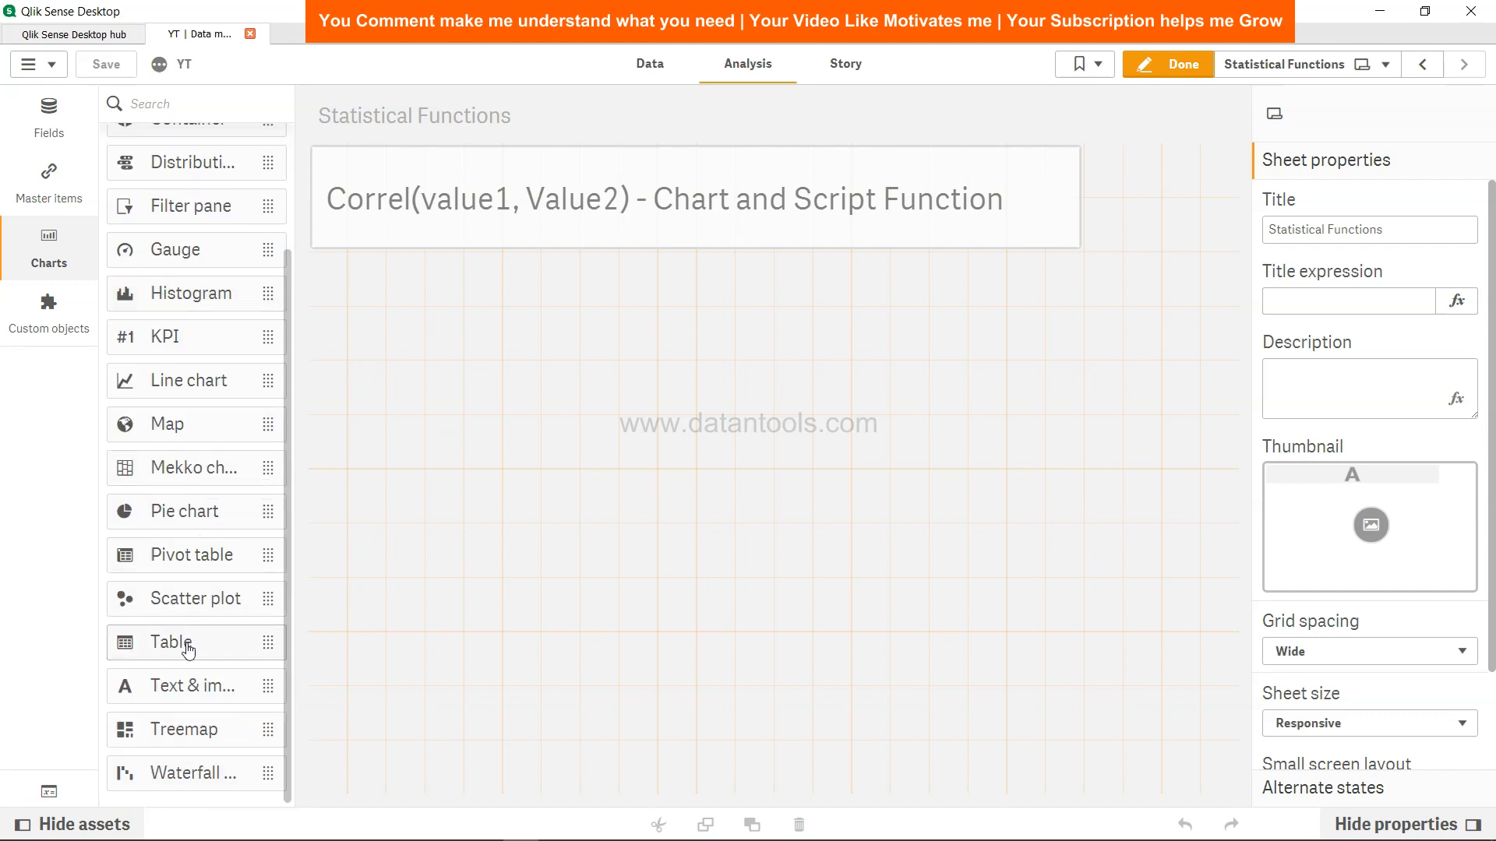
pyautogui.click(169, 643)
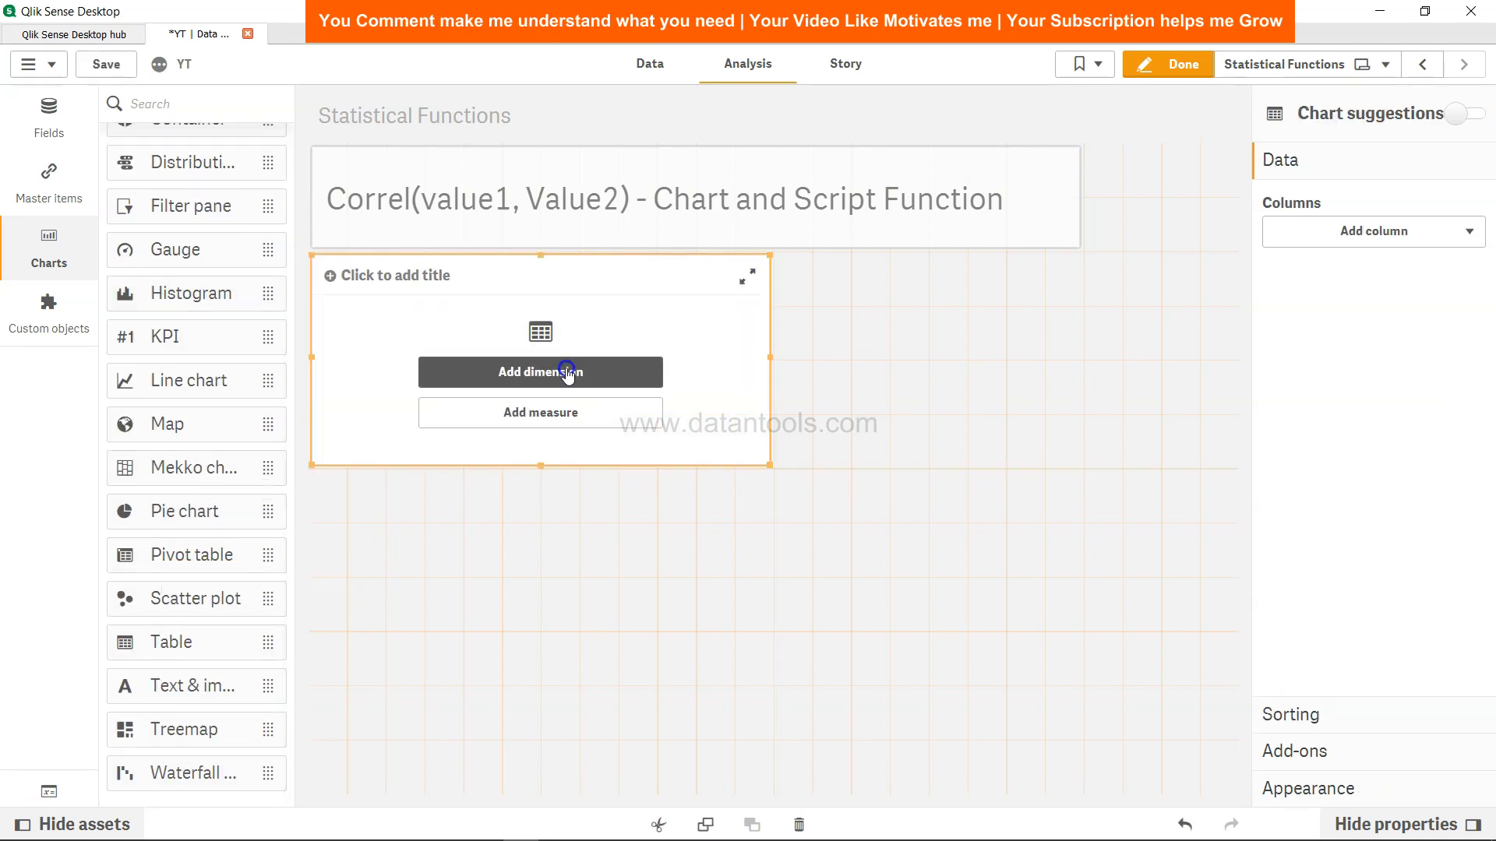
pyautogui.click(540, 372)
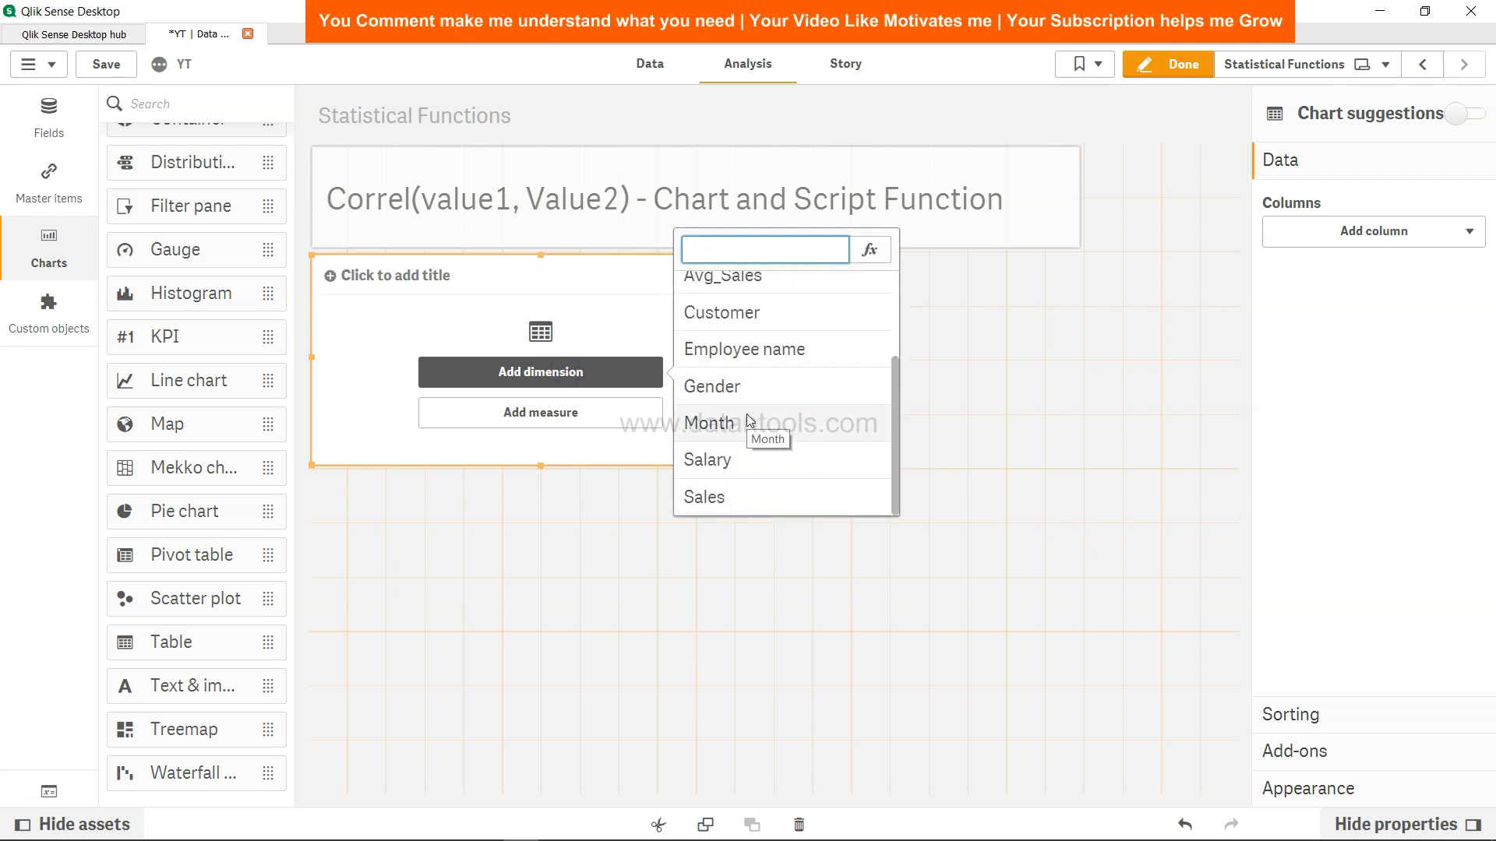
pyautogui.click(711, 386)
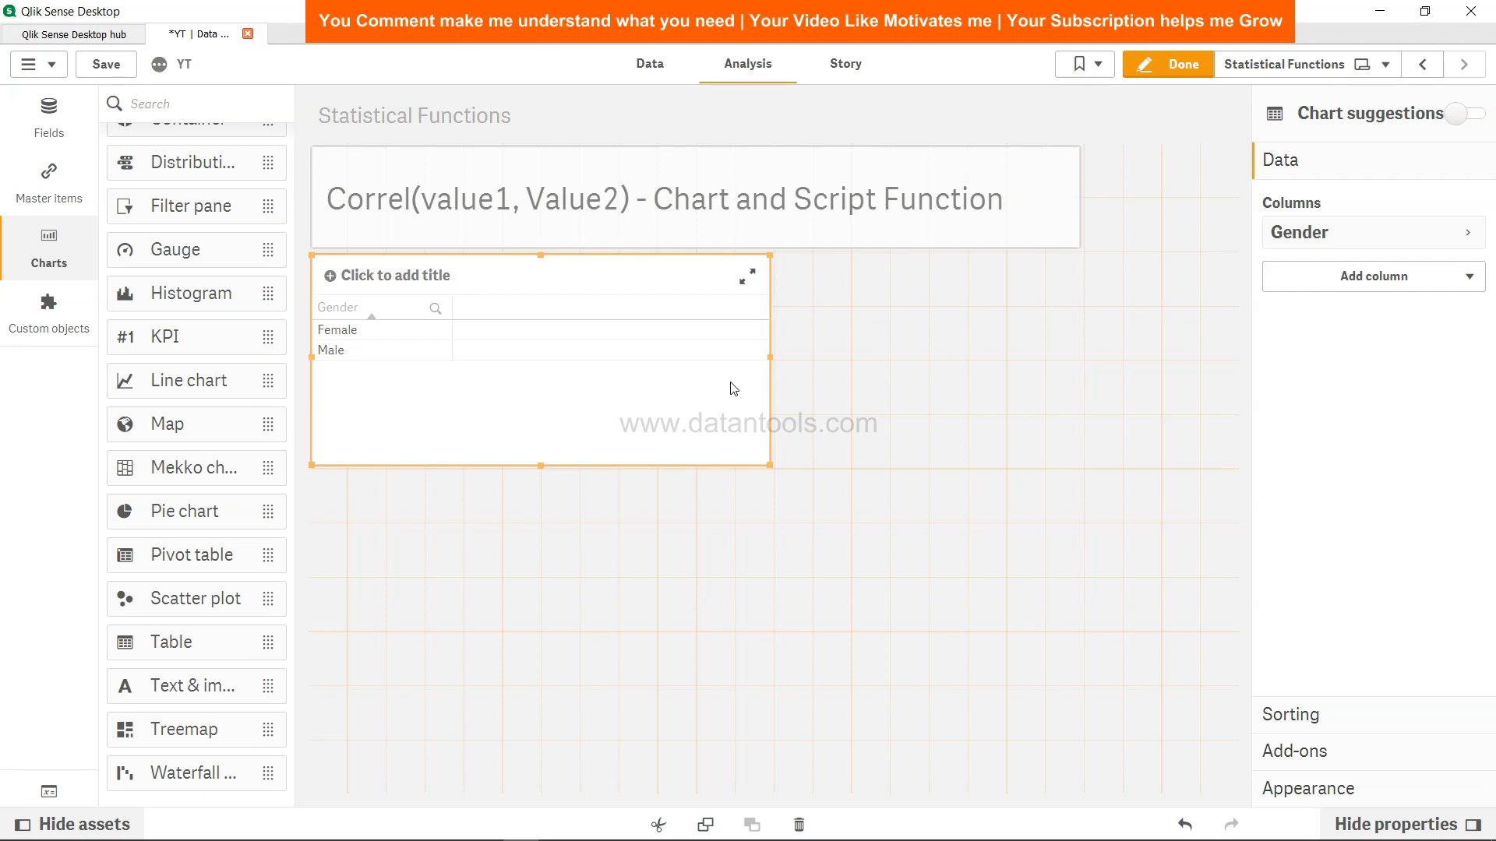
pyautogui.moveTo(1376, 296)
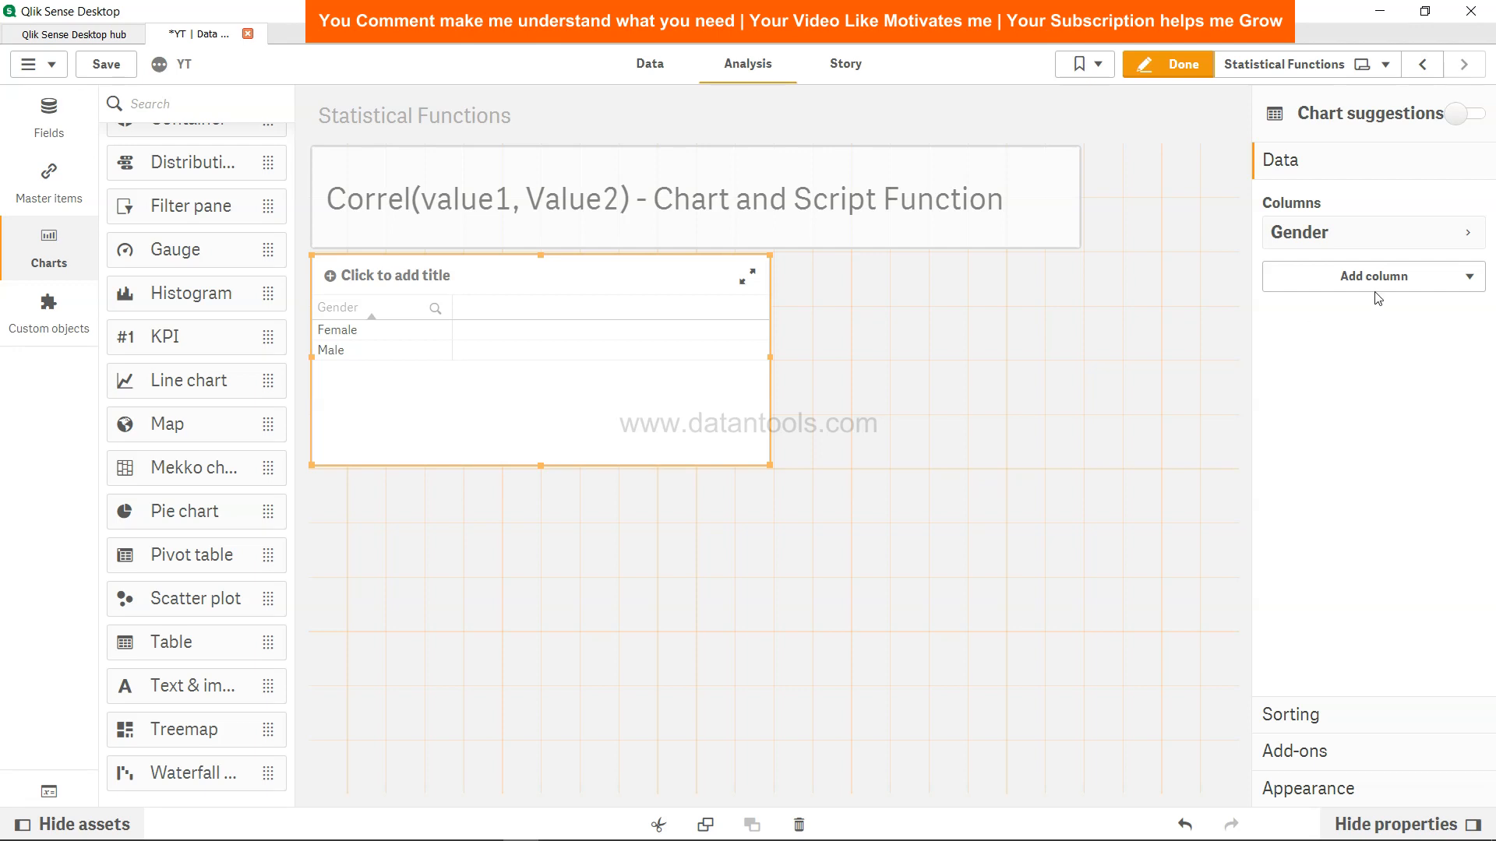
pyautogui.click(1373, 276)
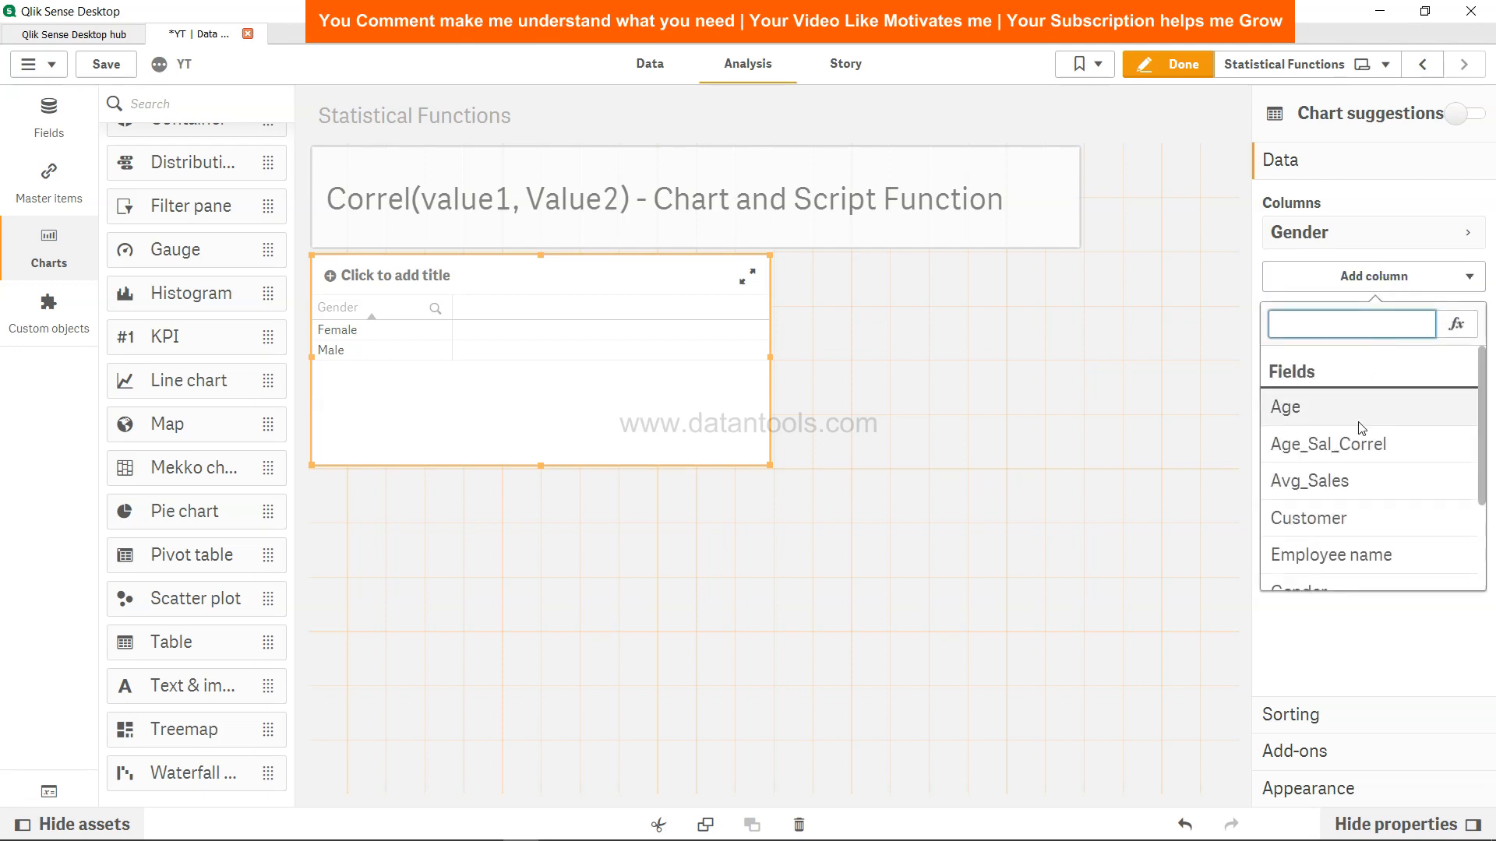
pyautogui.moveTo(1326, 443)
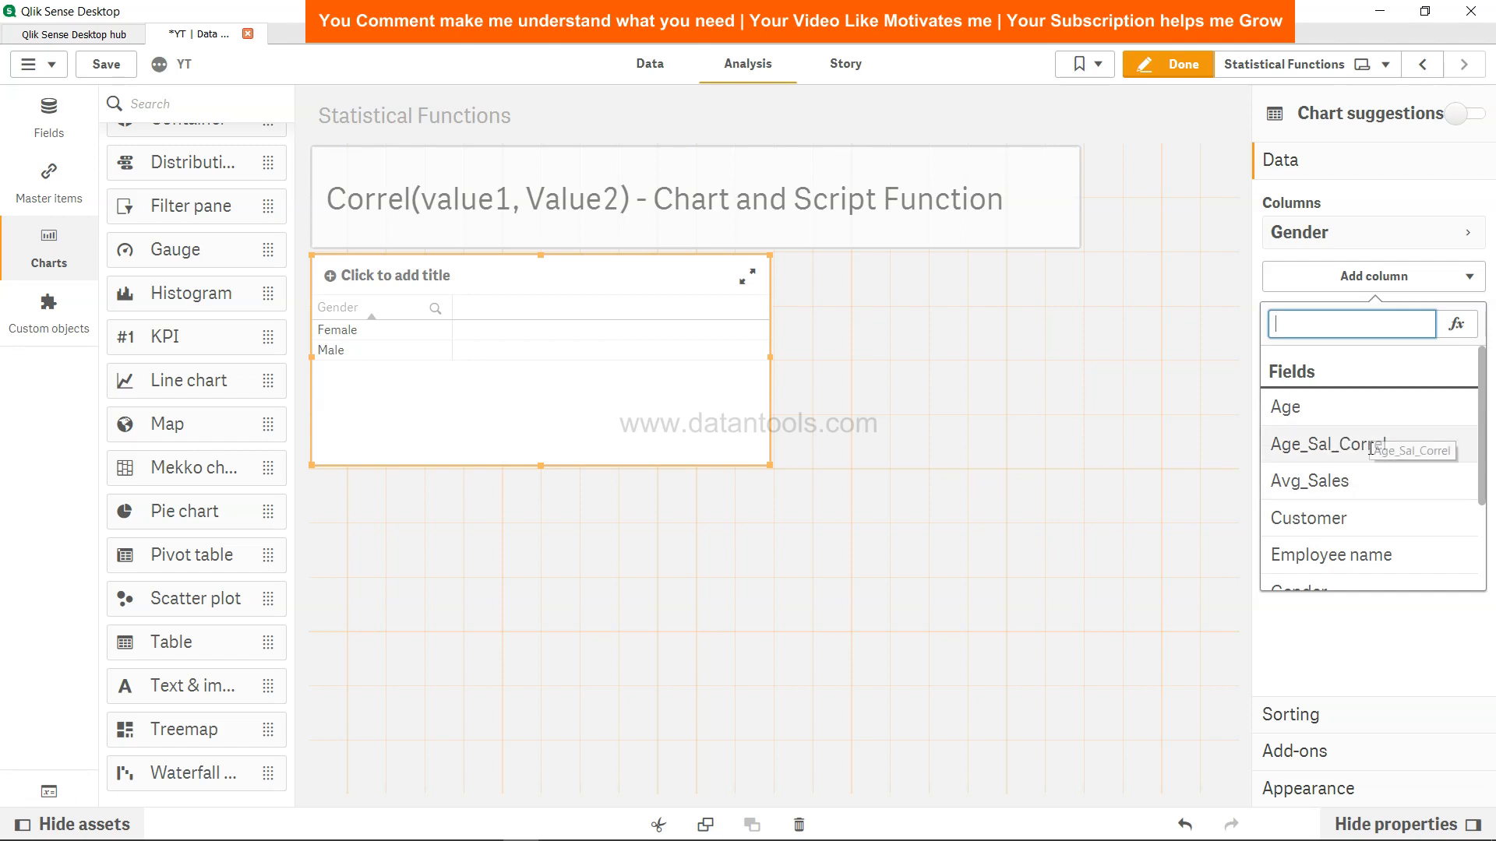
pyautogui.click(1328, 444)
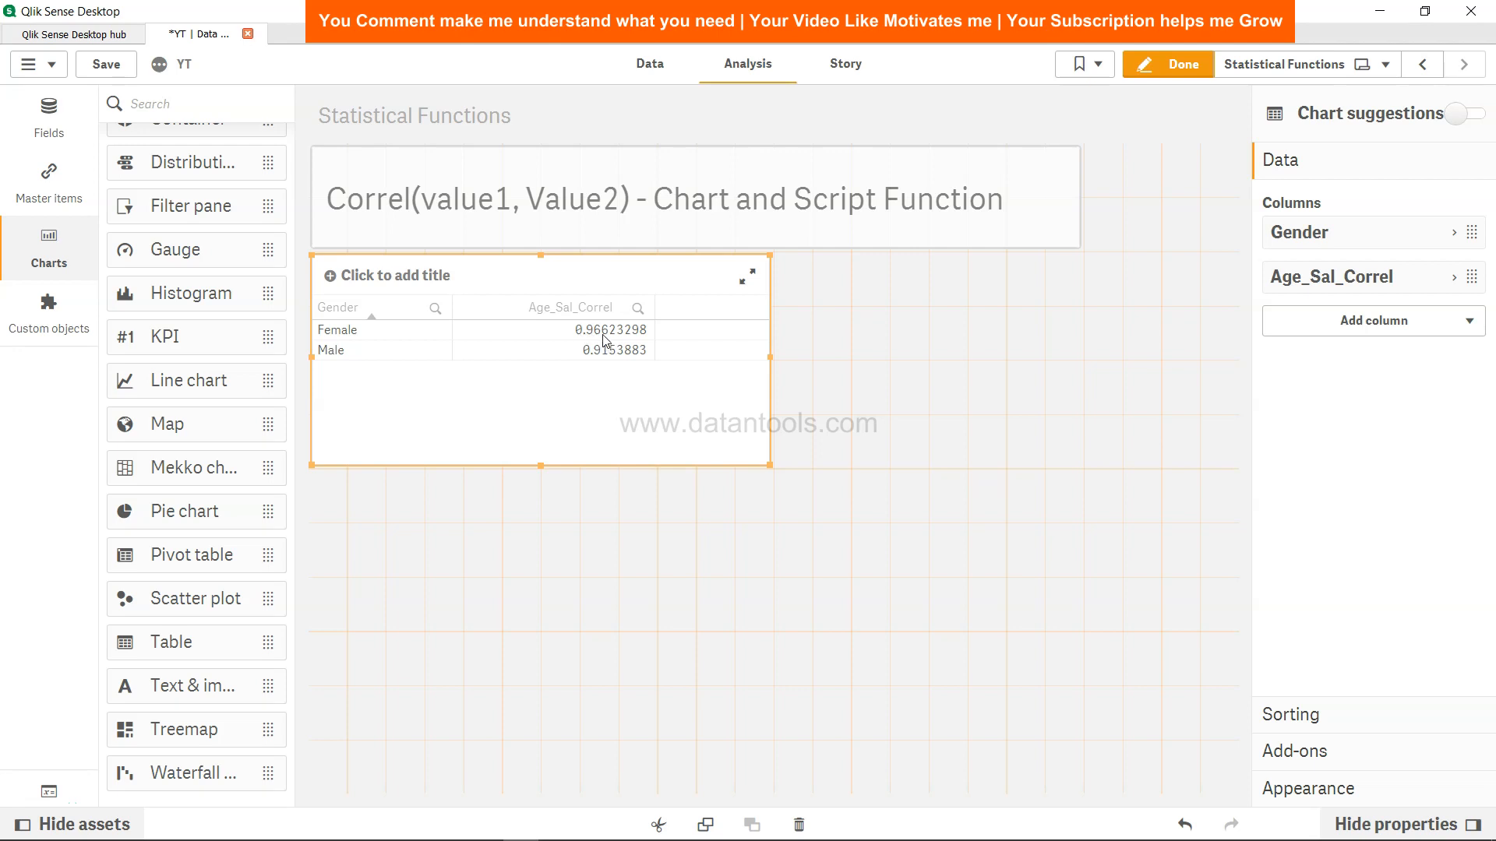
pyautogui.moveTo(600, 335)
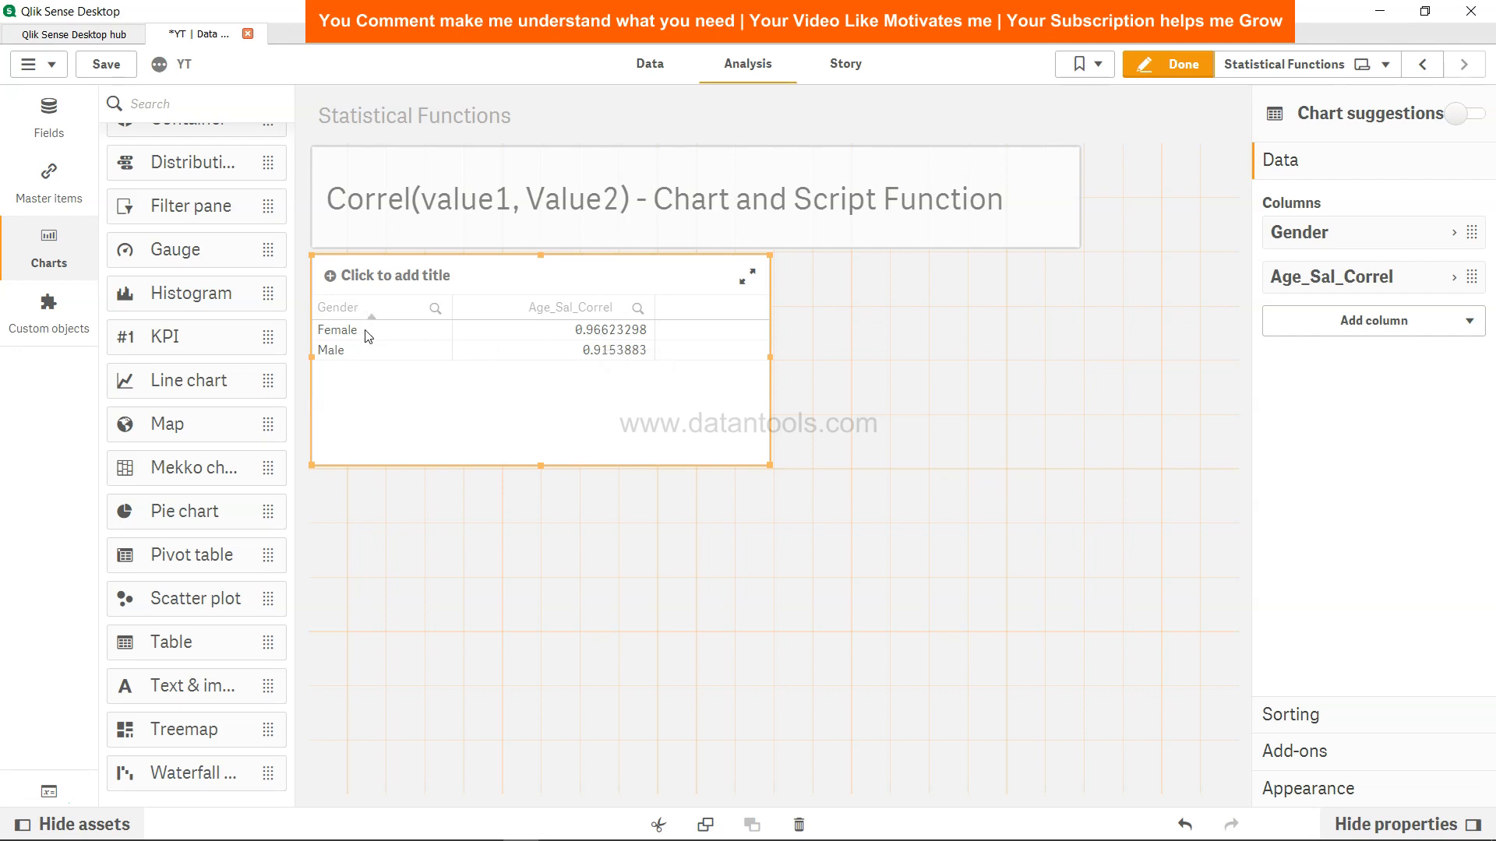
pyautogui.moveTo(598, 337)
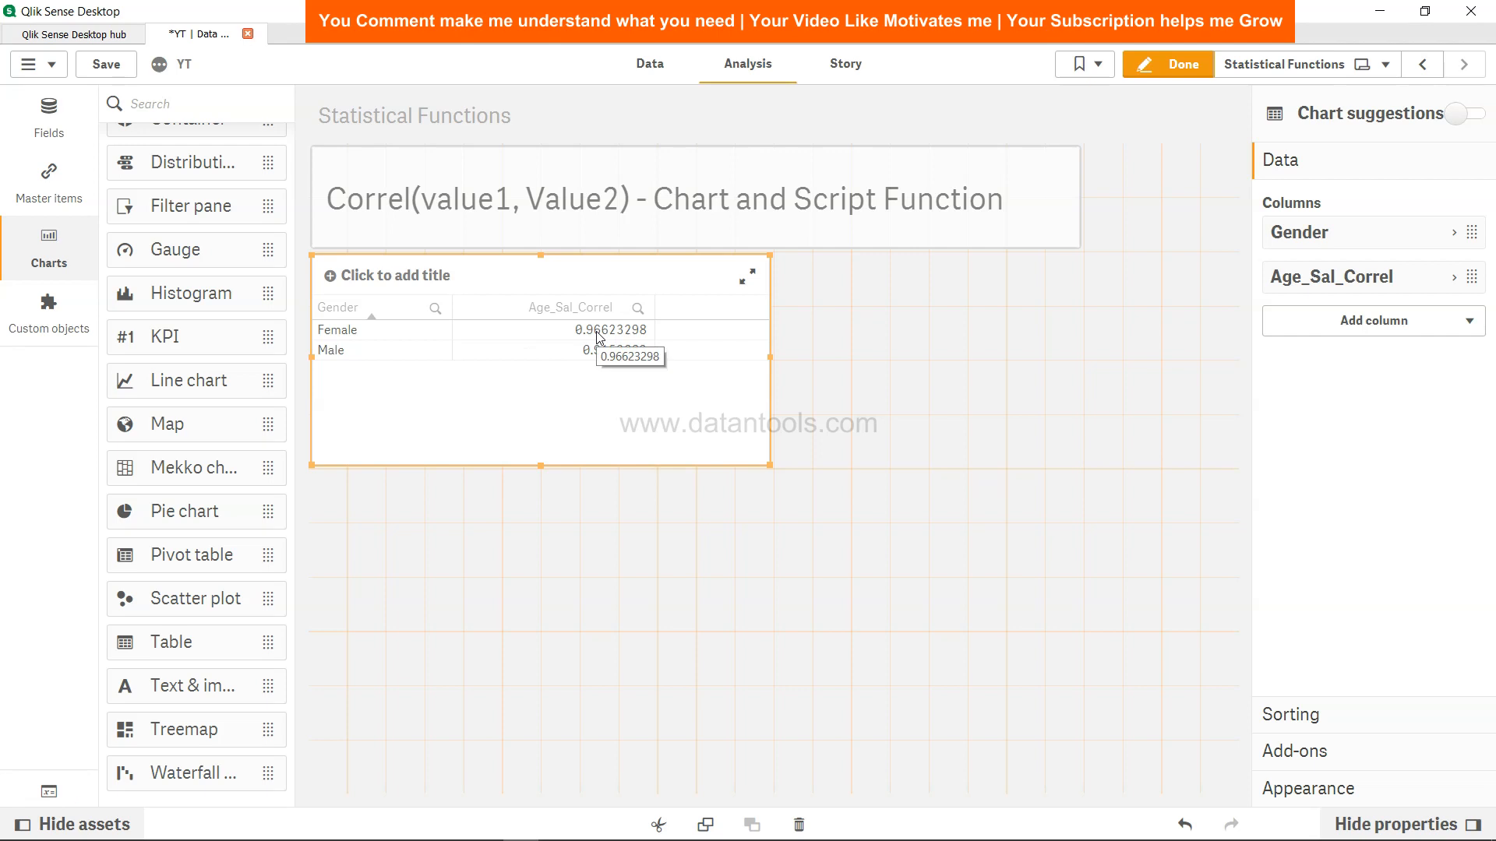
pyautogui.moveTo(368, 365)
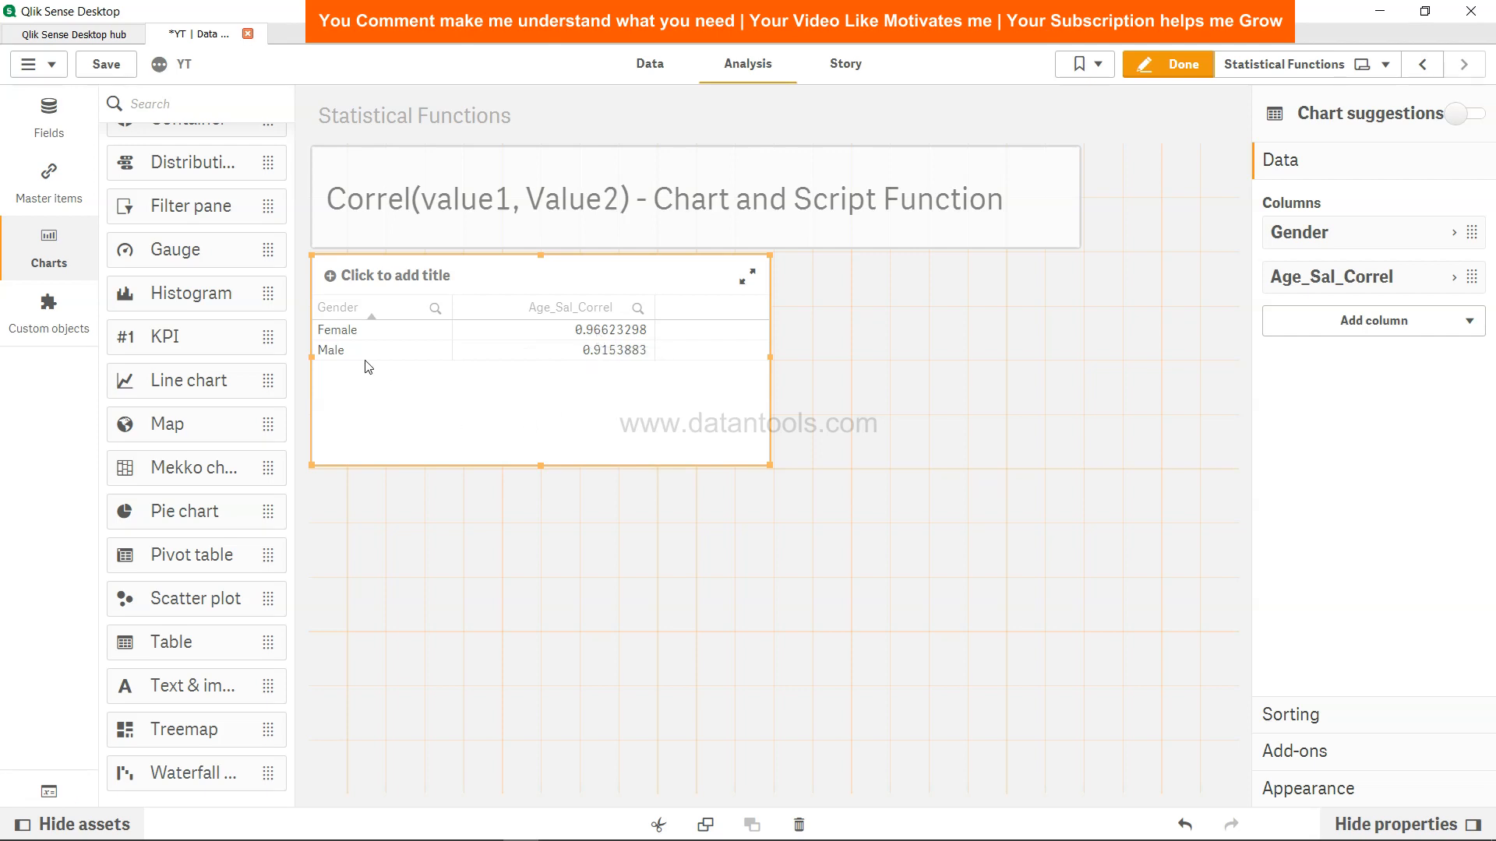
pyautogui.moveTo(608, 366)
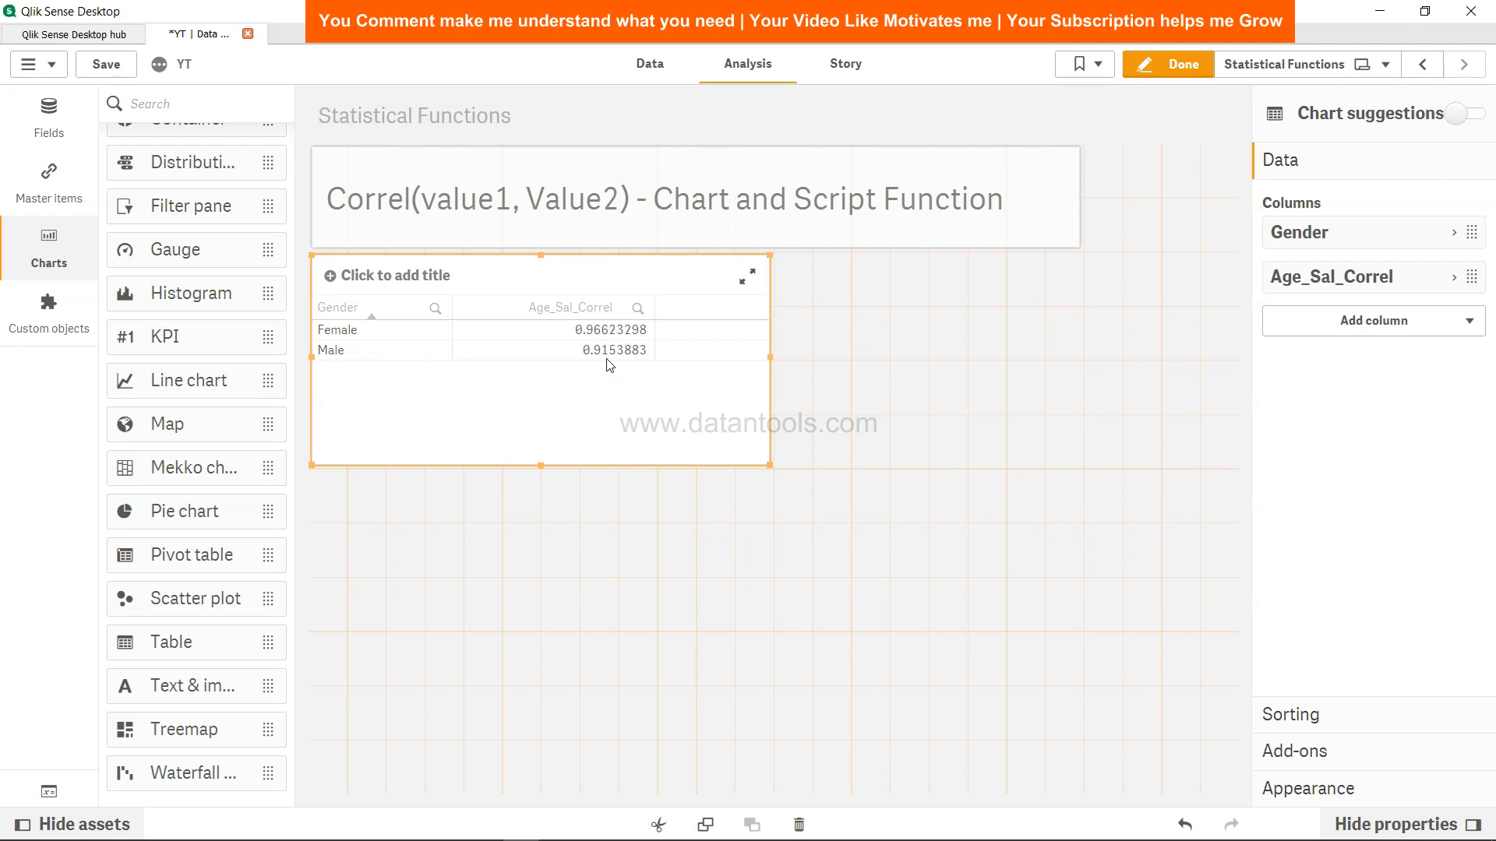
pyautogui.moveTo(381, 334)
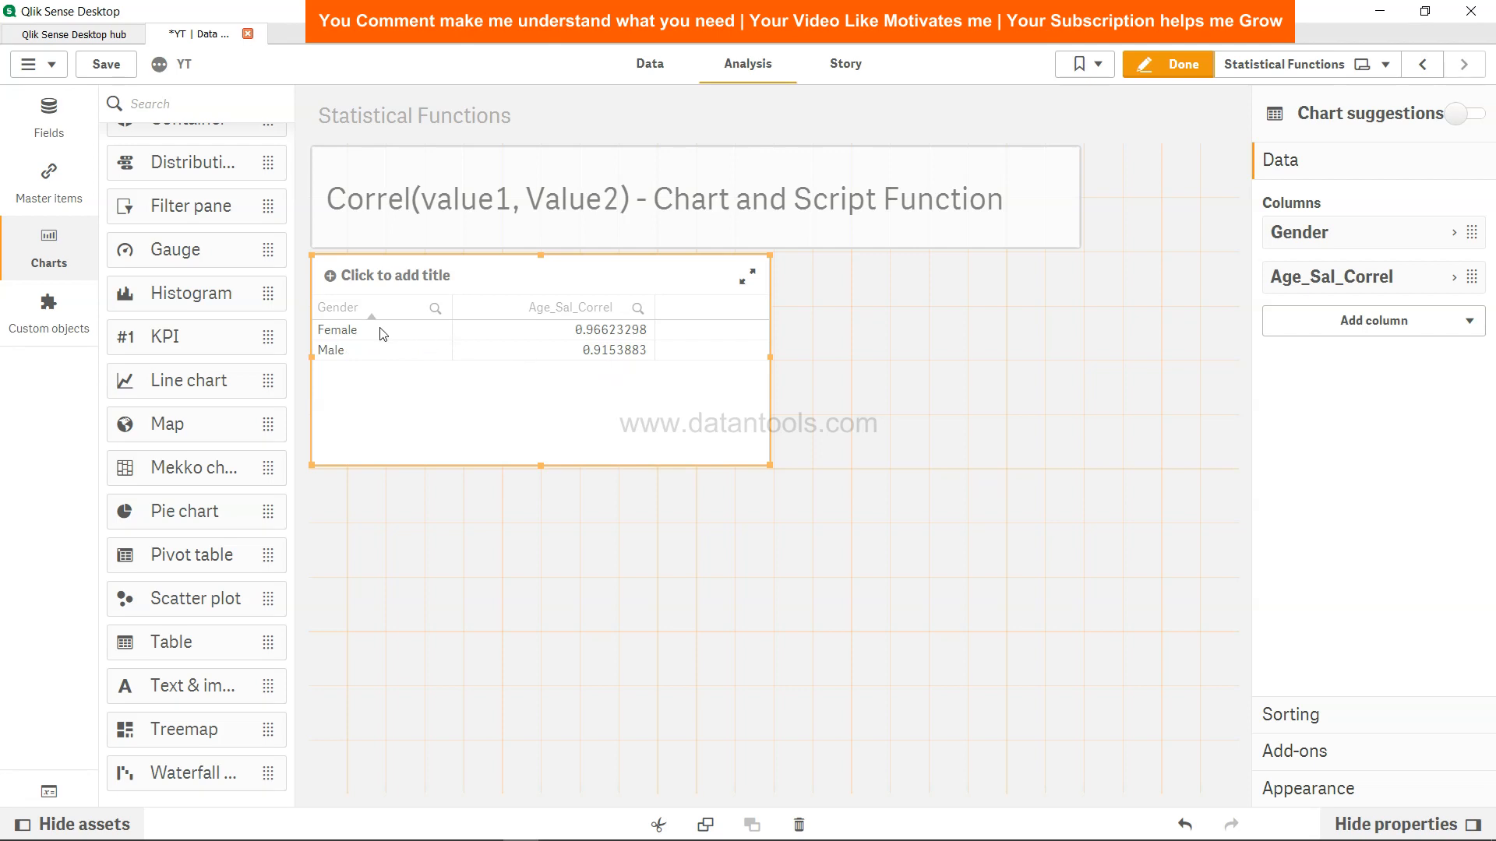
pyautogui.moveTo(618, 361)
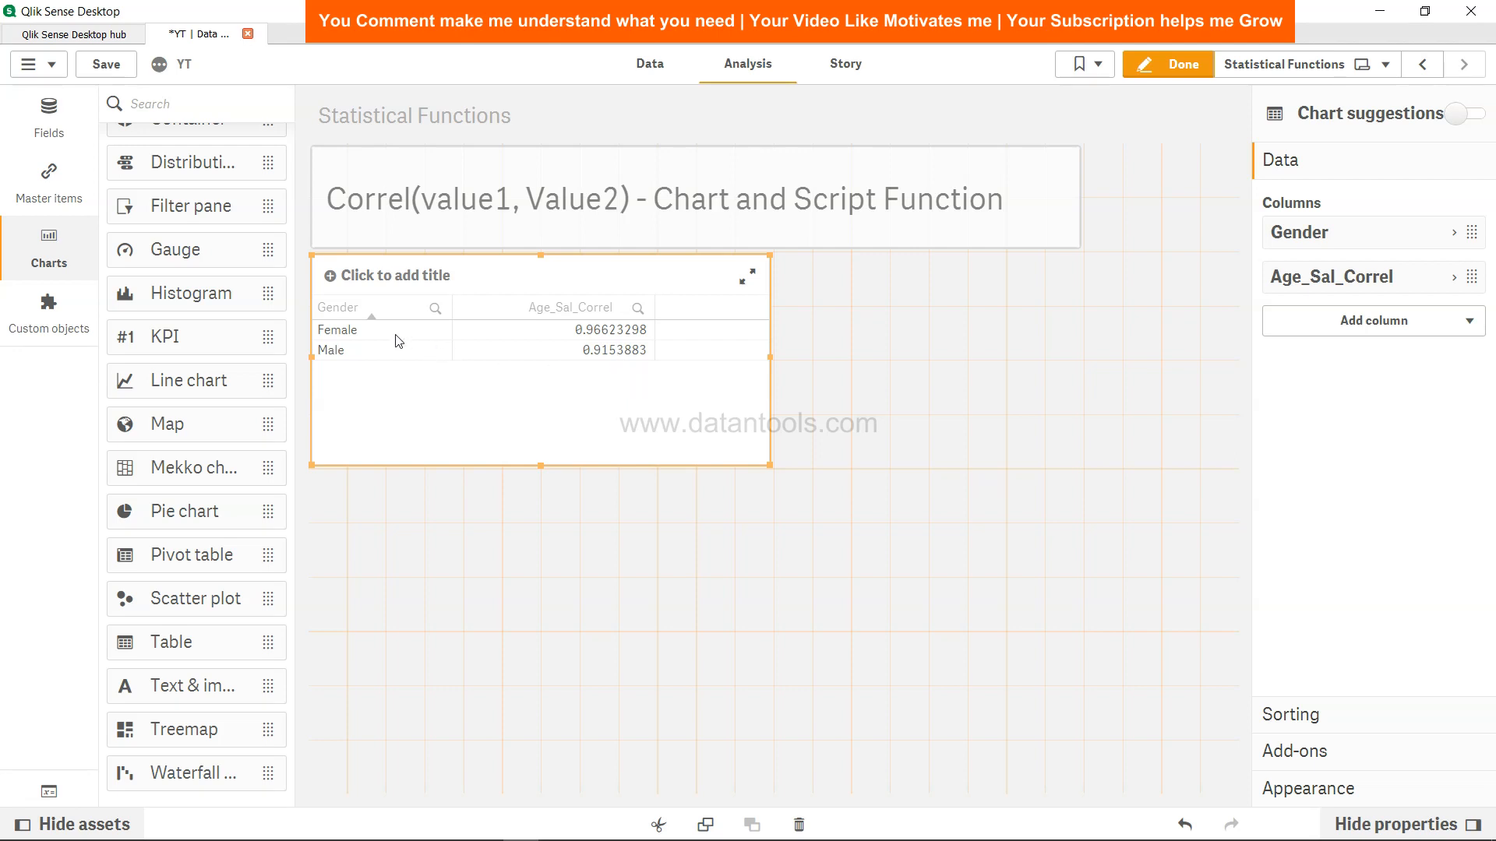
pyautogui.moveTo(397, 338)
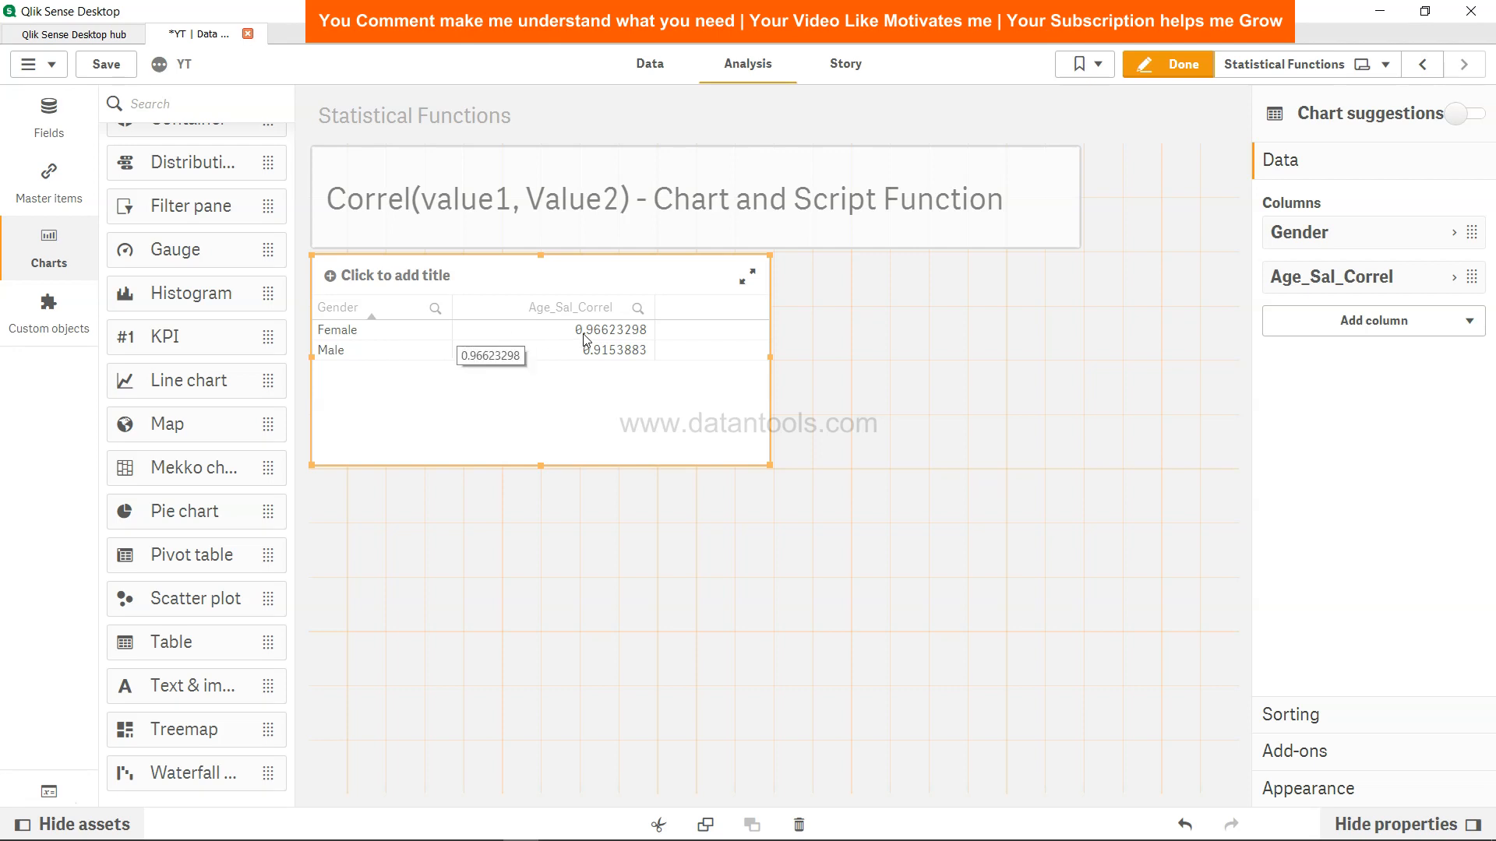
pyautogui.moveTo(344, 360)
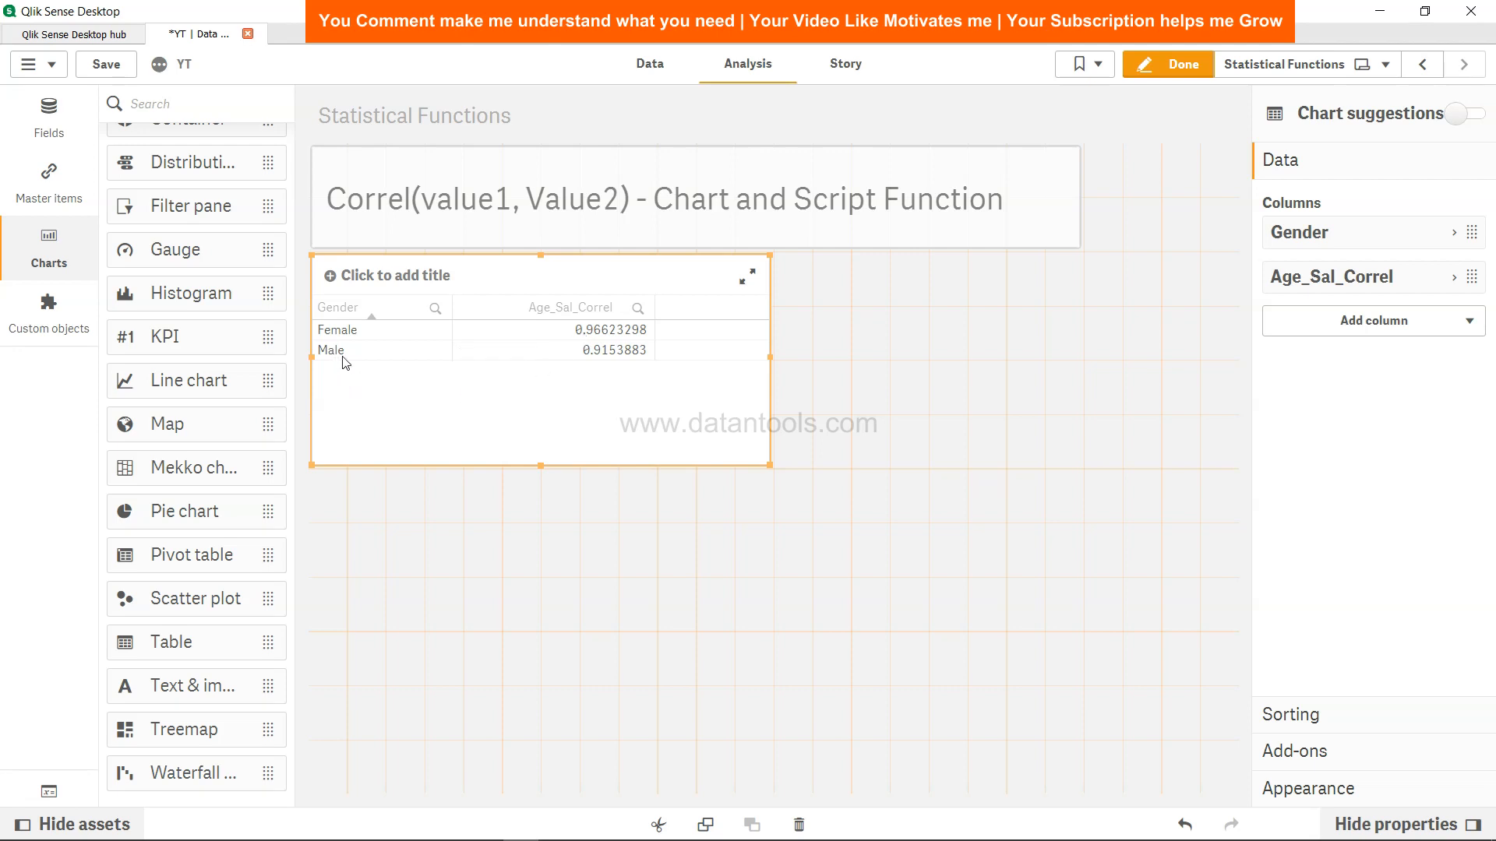
pyautogui.moveTo(617, 393)
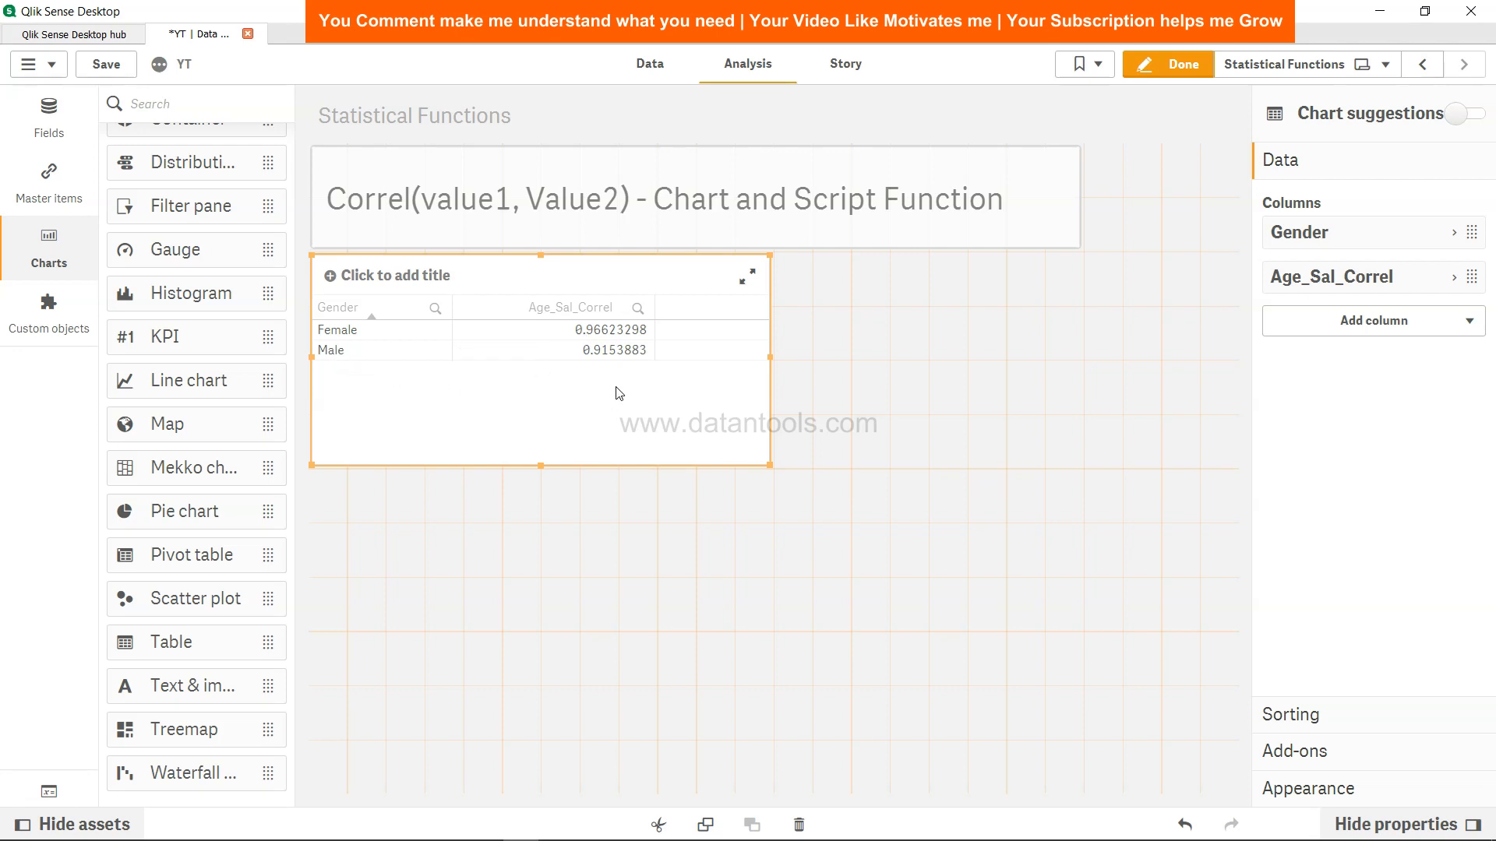
pyautogui.moveTo(608, 385)
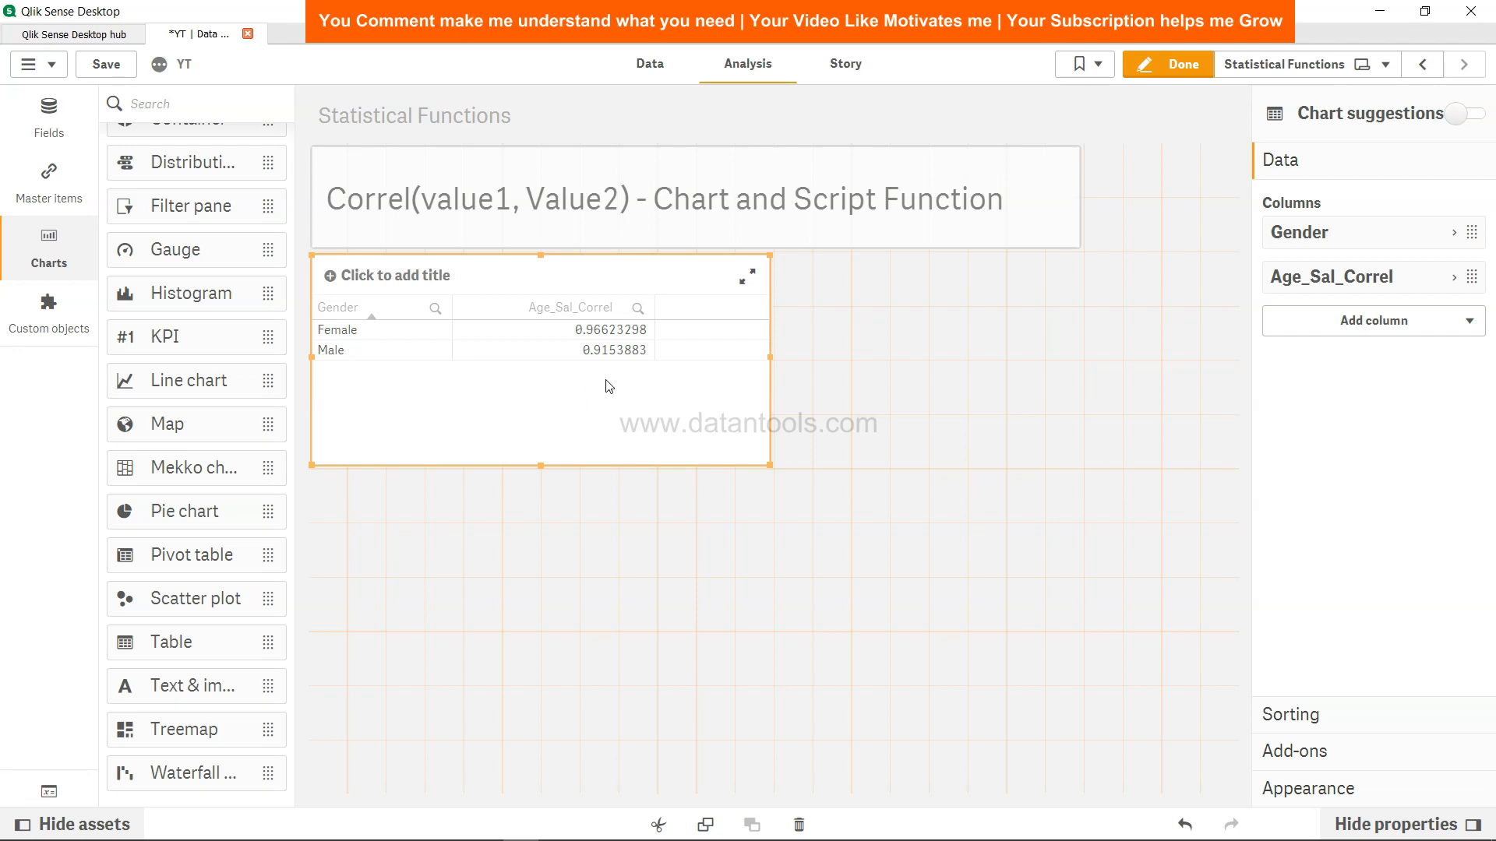
pyautogui.moveTo(593, 380)
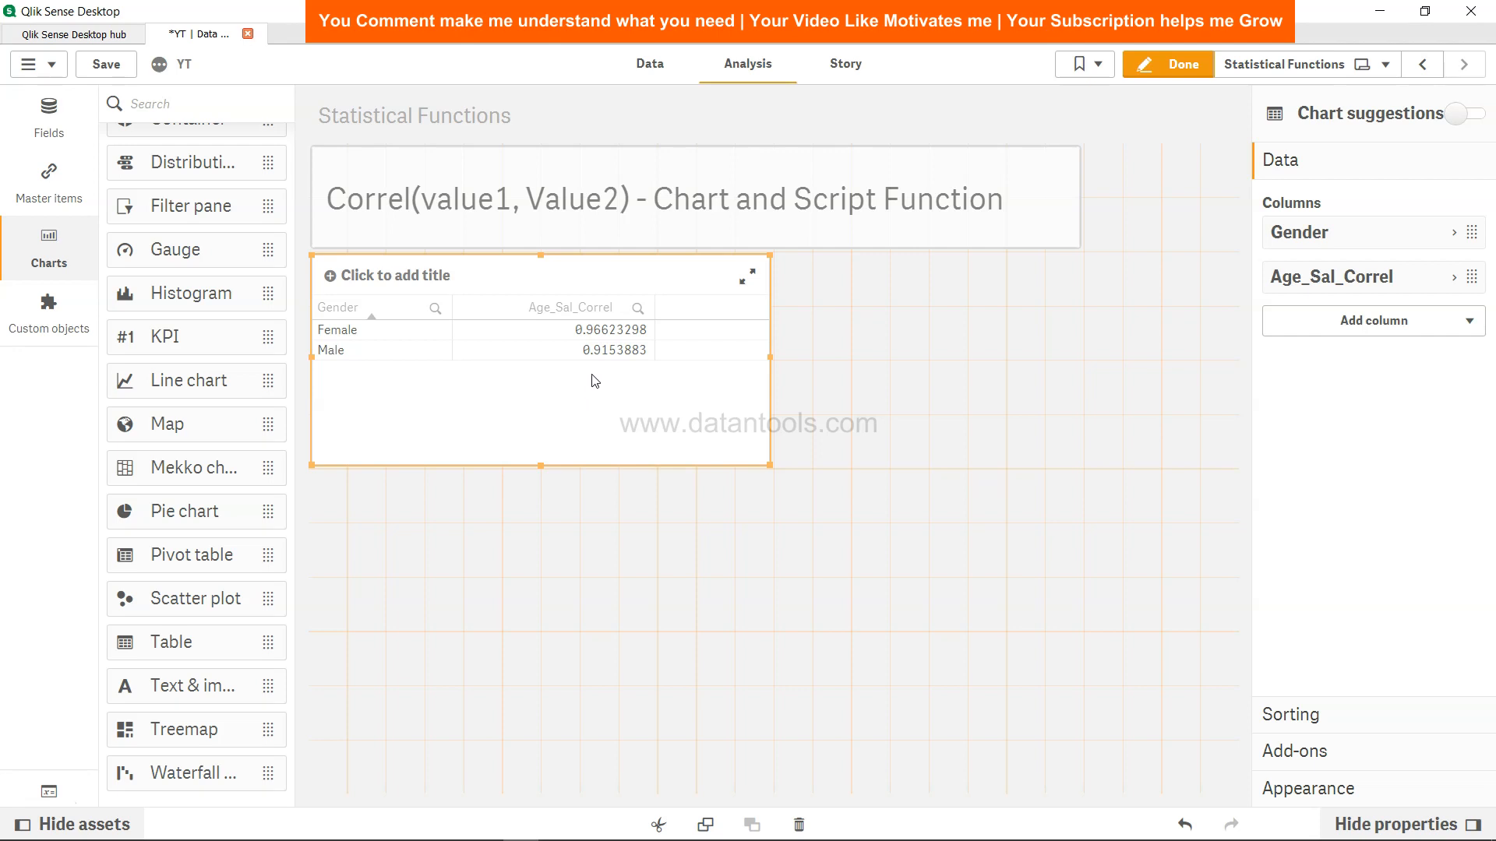
pyautogui.moveTo(1044, 444)
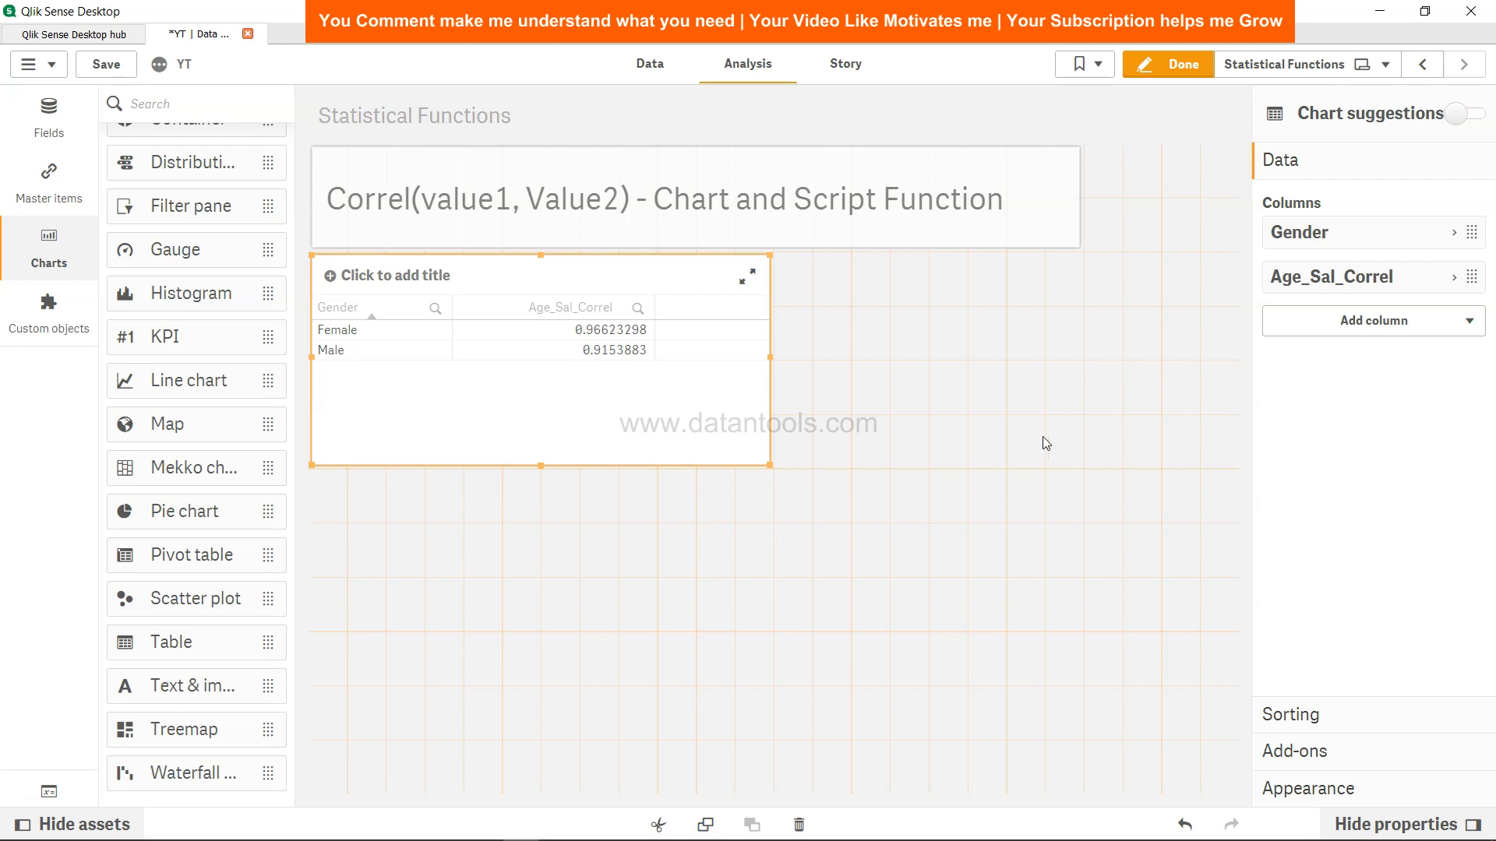
# Step: Add a Correl(Salary,Age) measure column to the table, giving a 0.92706111 total
pyautogui.click(1373, 321)
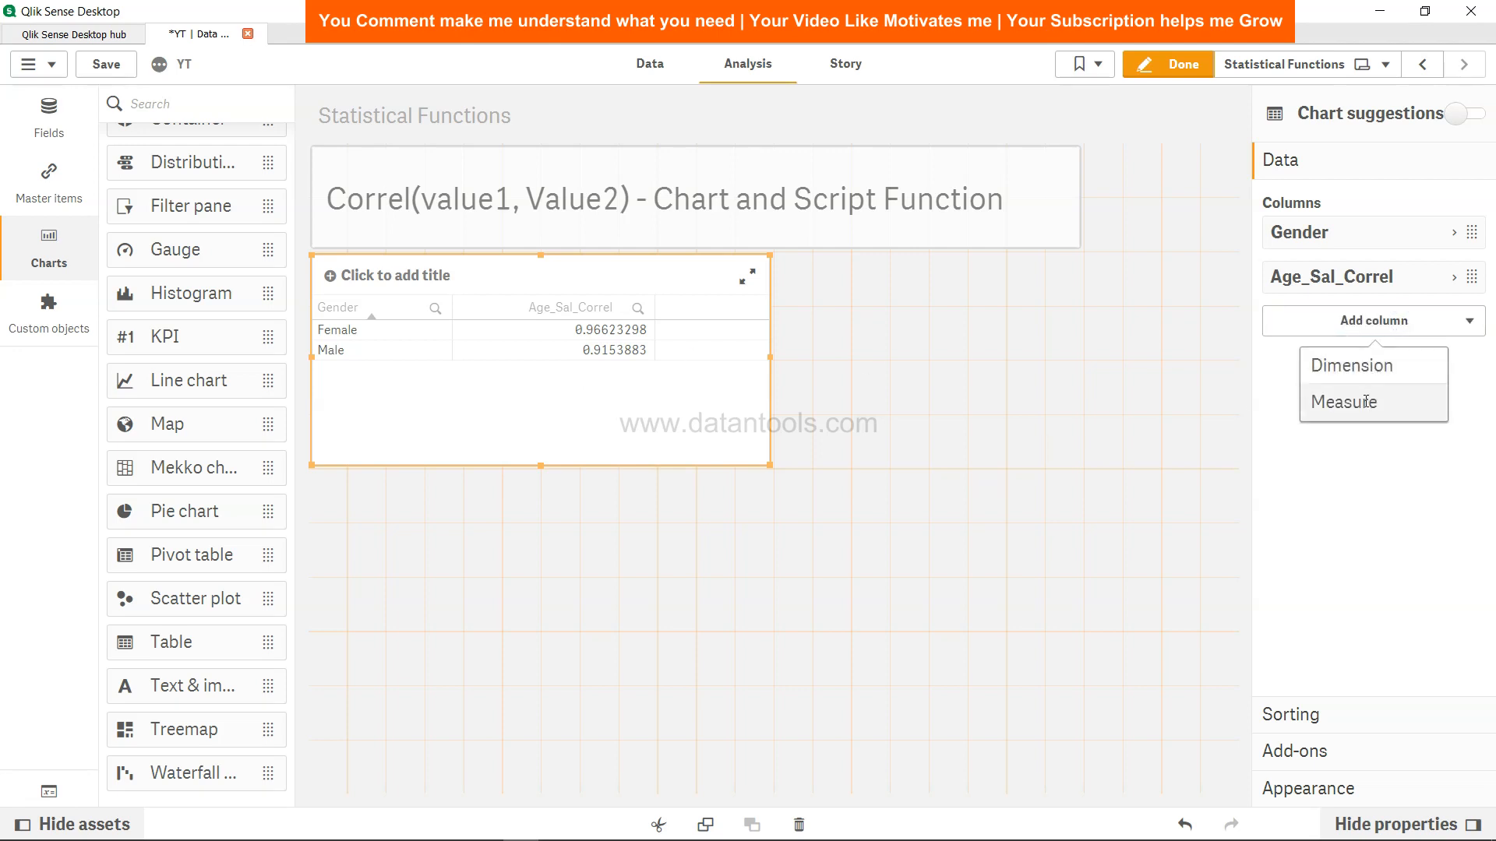
pyautogui.click(1343, 402)
pyautogui.write('Co')
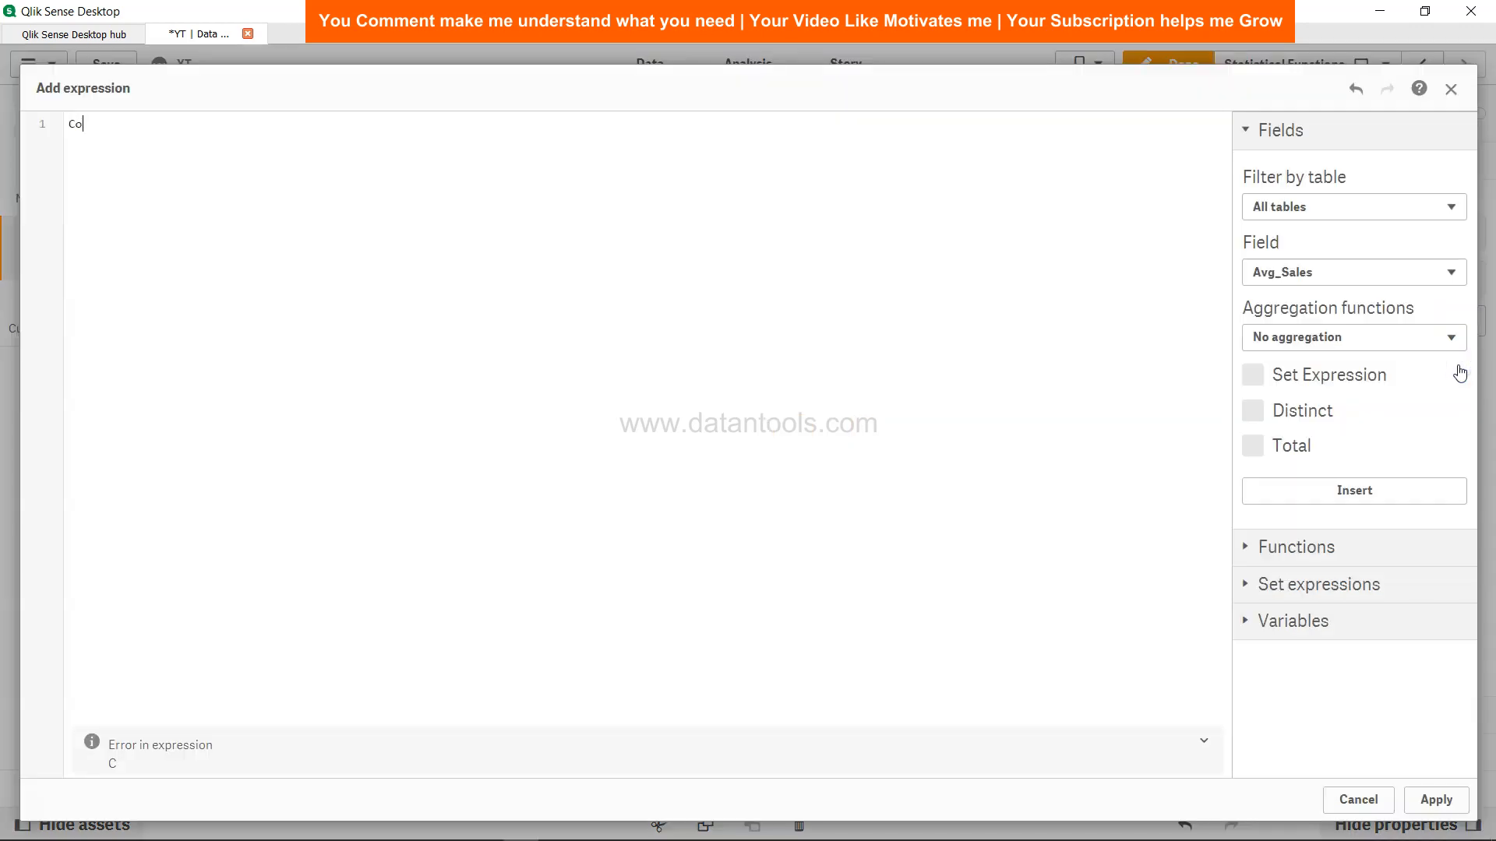
pyautogui.write('rrel(')
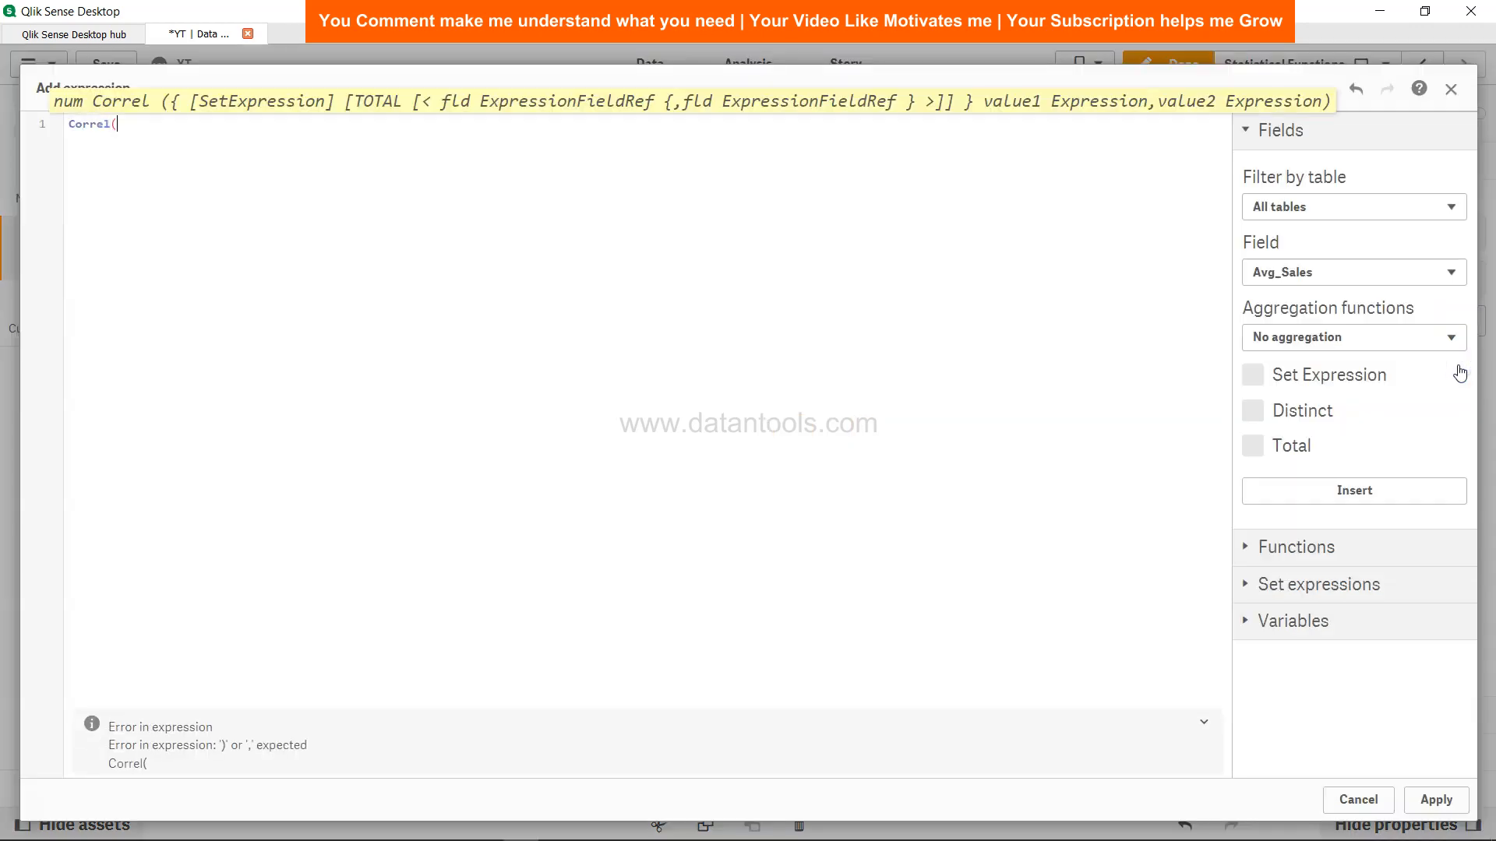
pyautogui.write('Age')
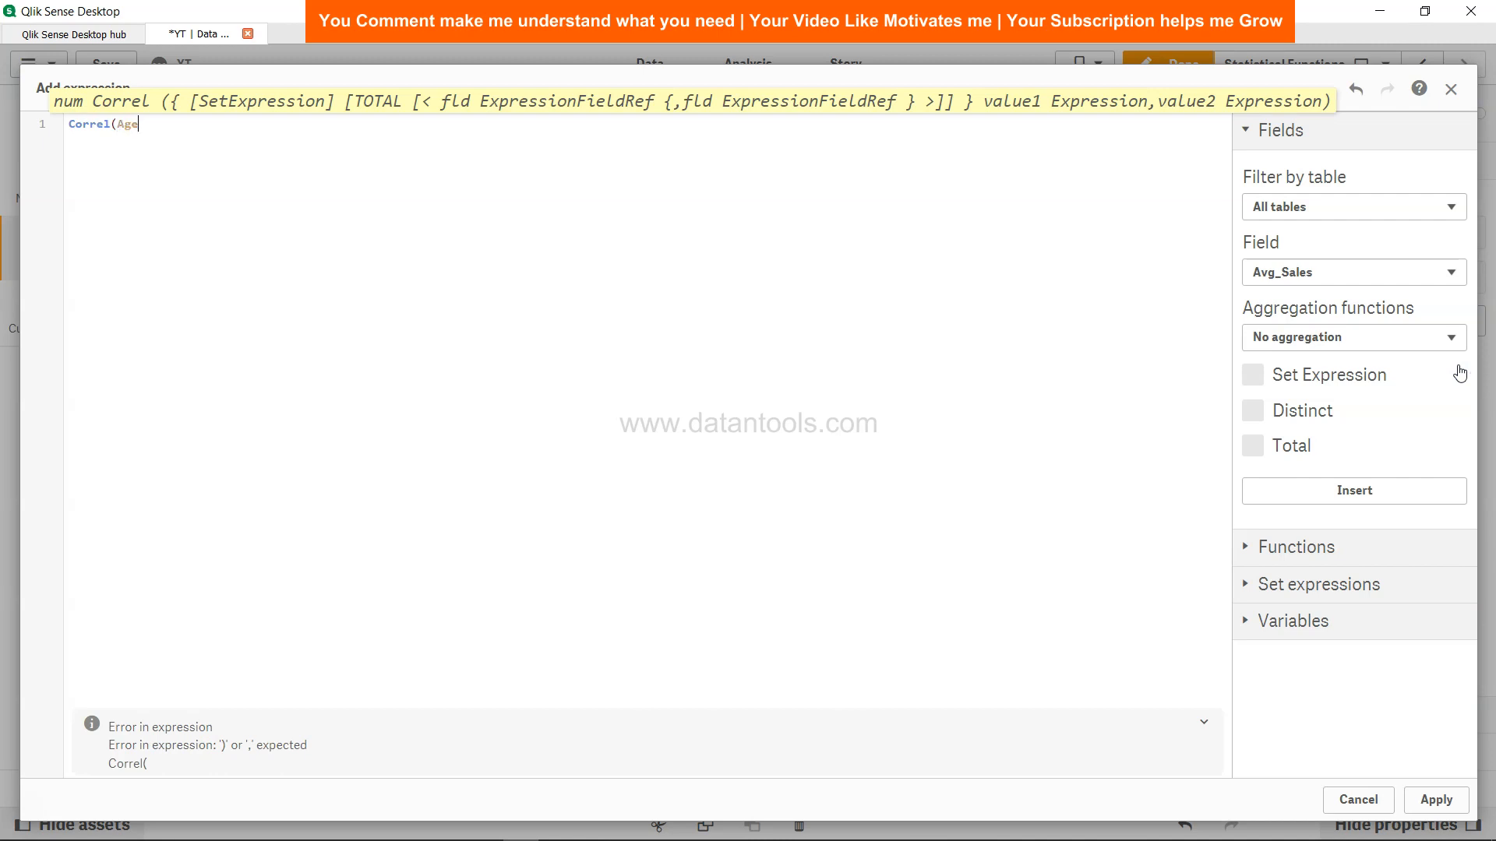
pyautogui.write('Sla')
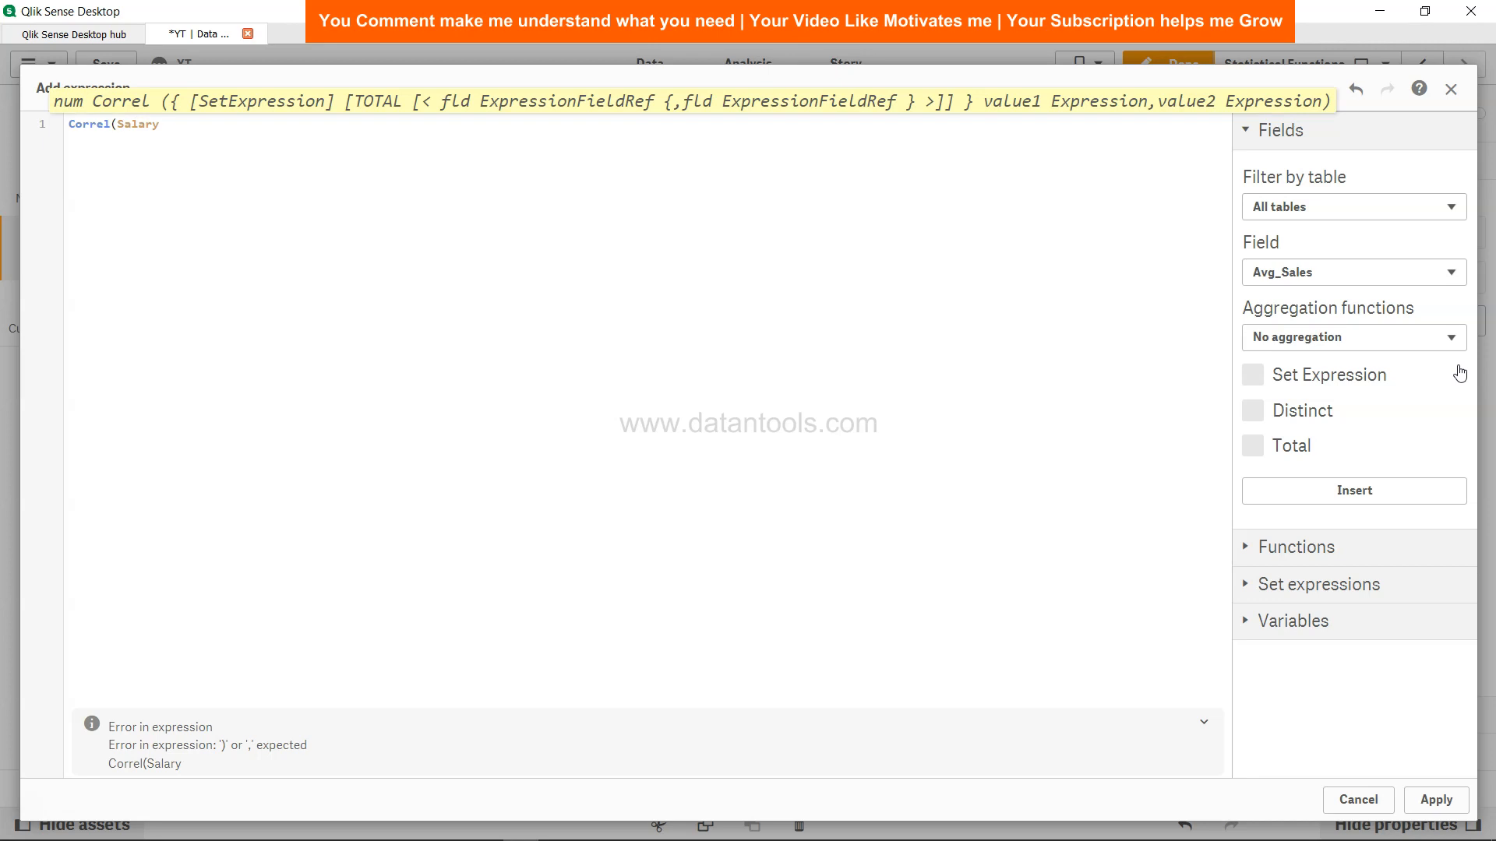
pyautogui.write(',Age')
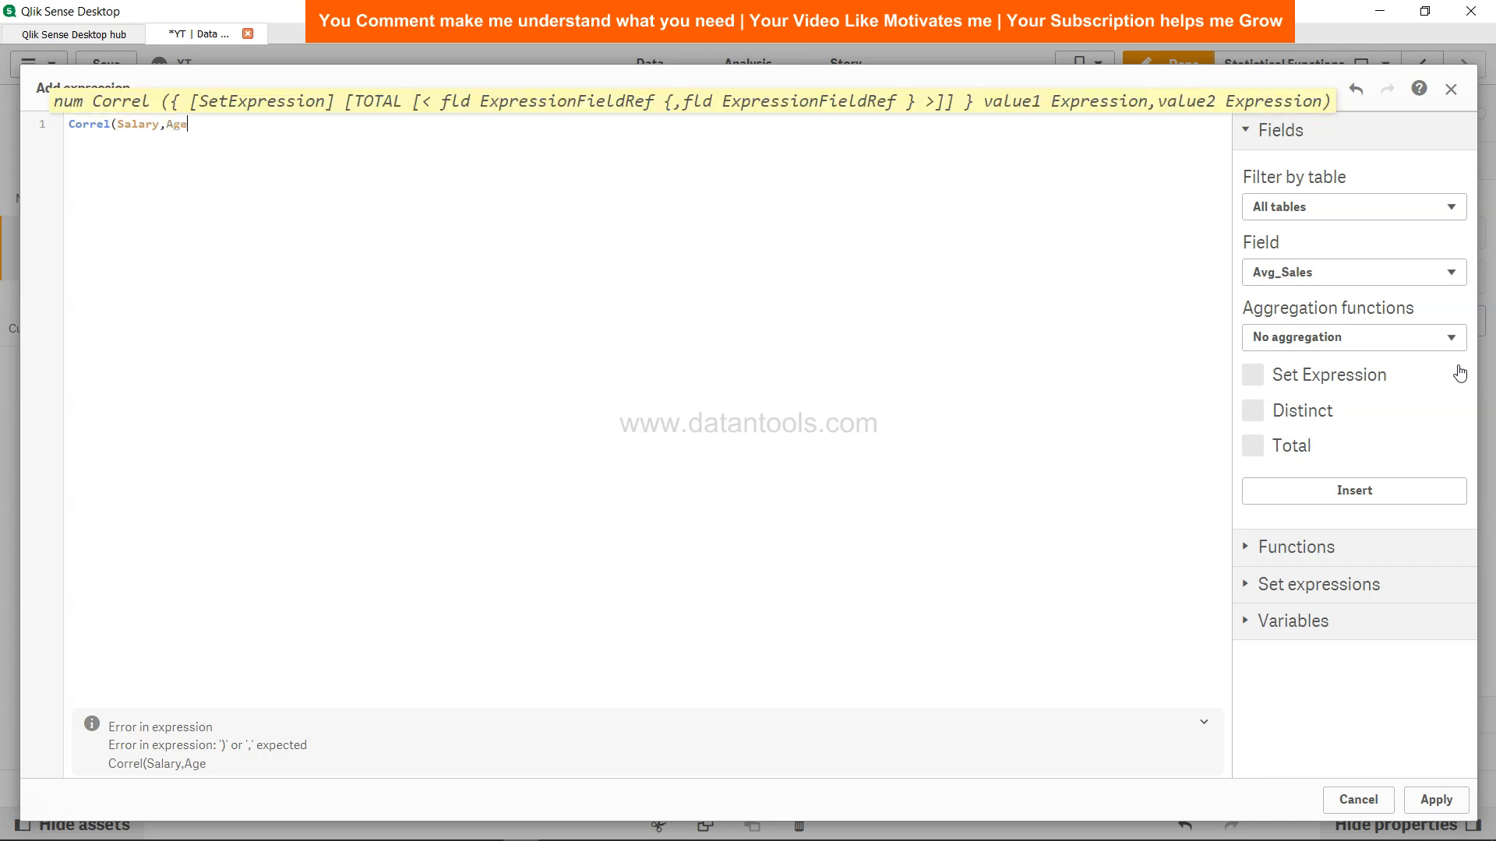
pyautogui.write(')')
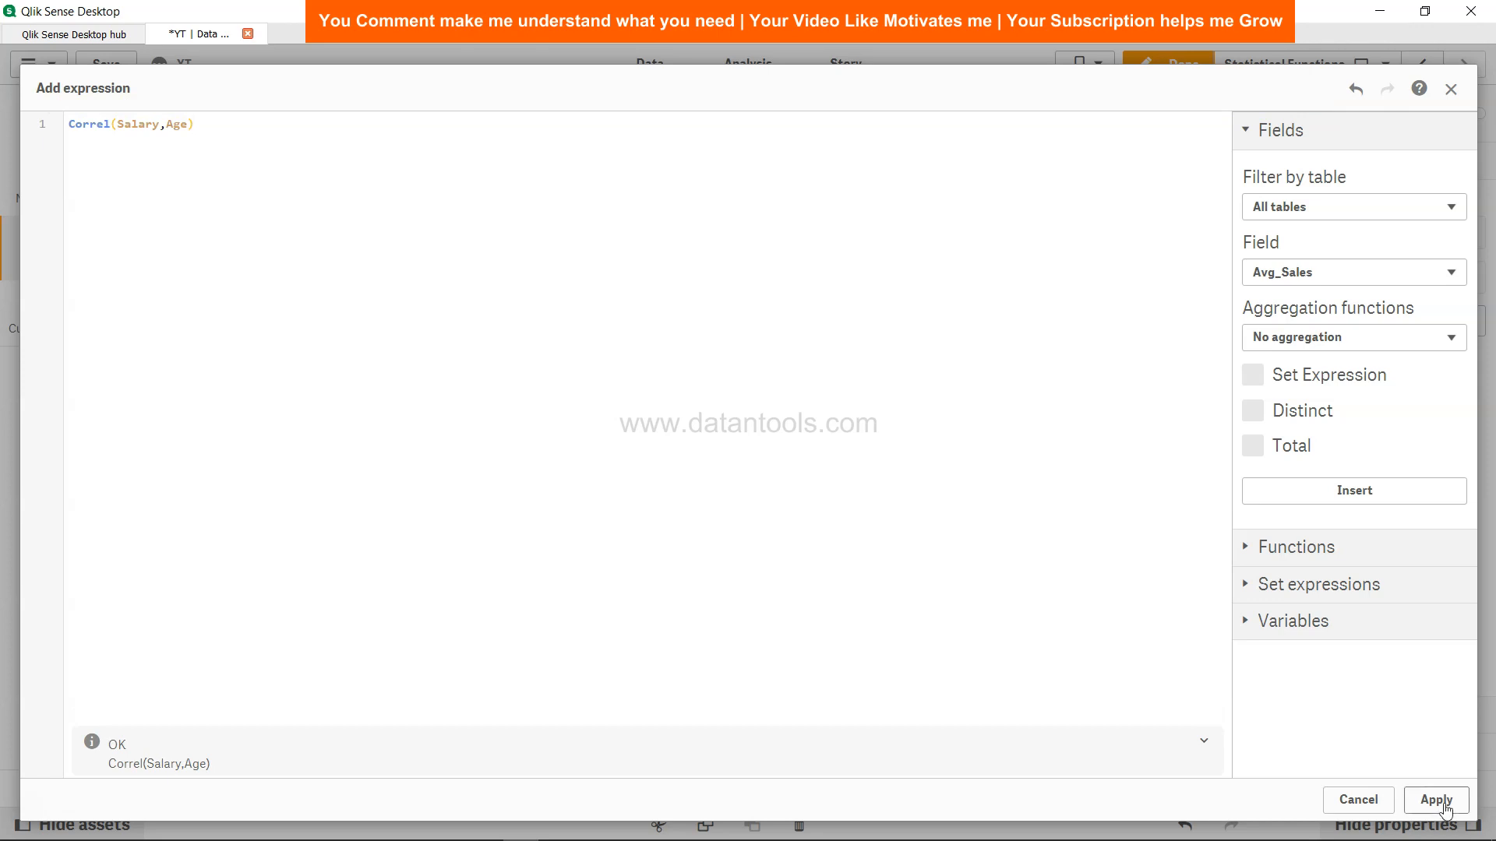
pyautogui.click(1435, 800)
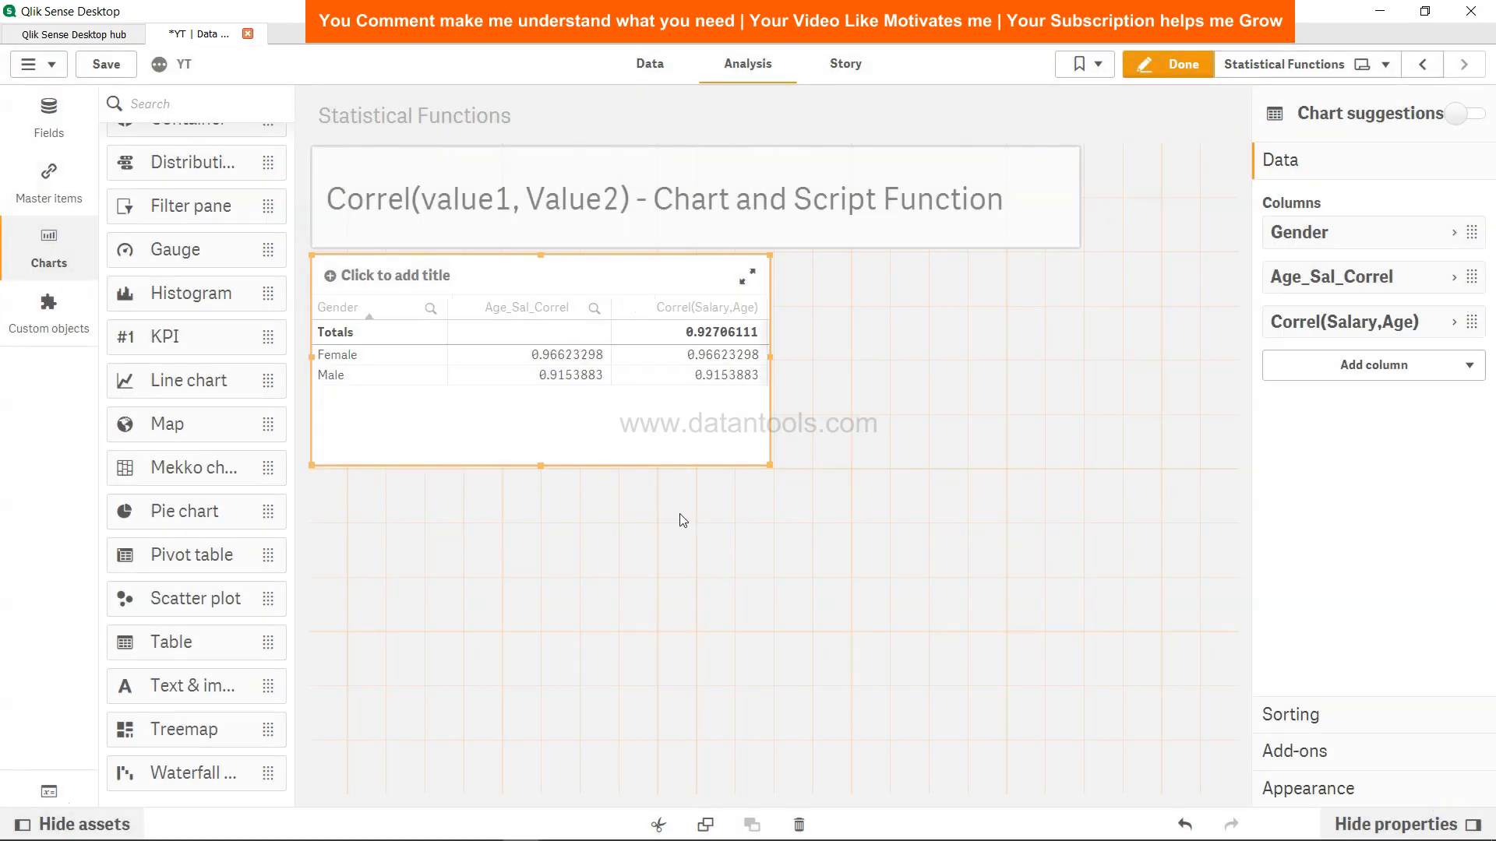
pyautogui.moveTo(359, 369)
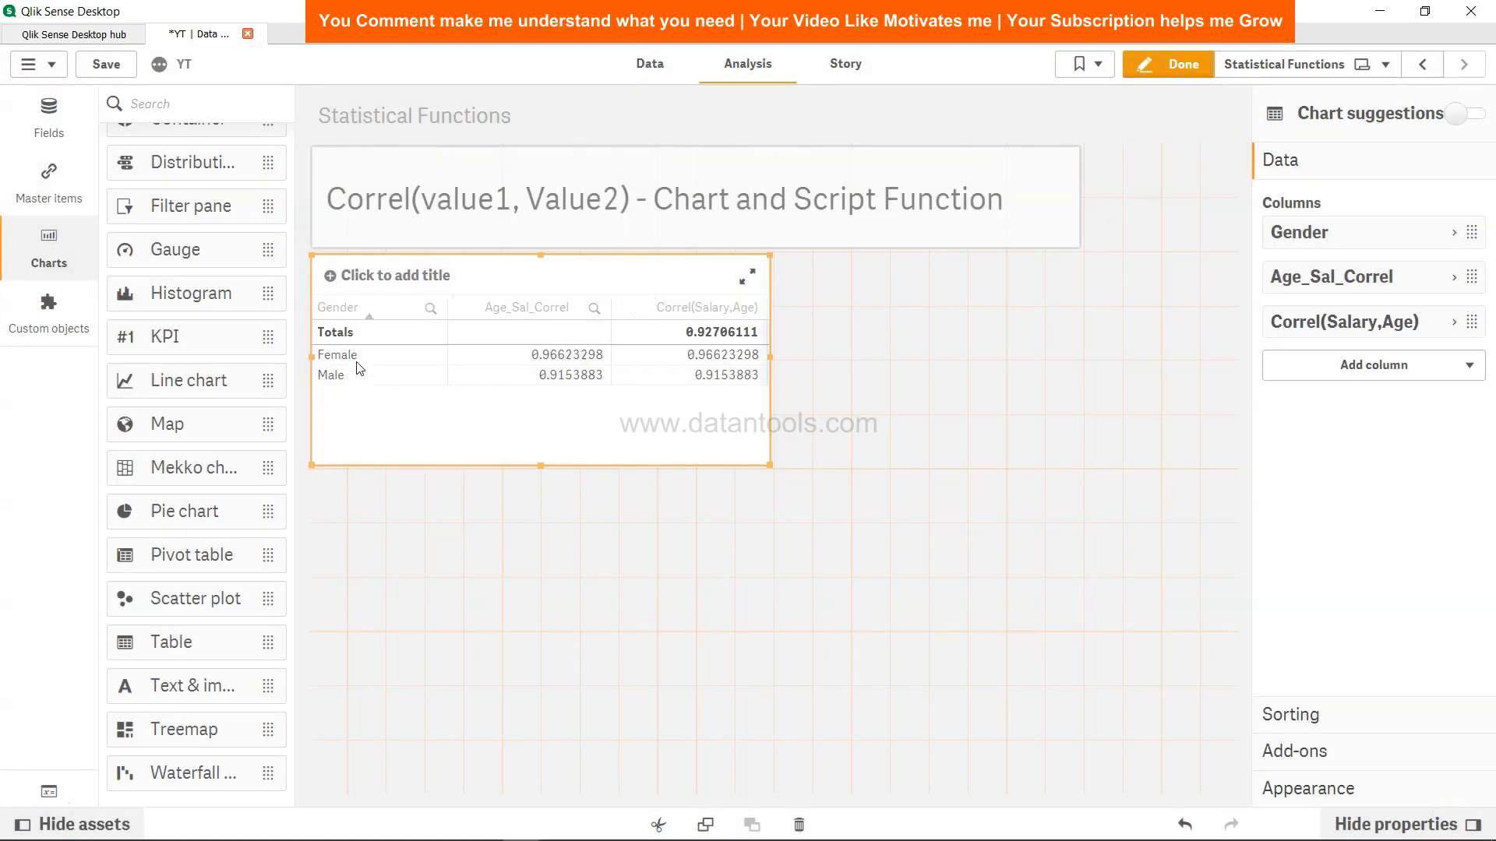
pyautogui.moveTo(729, 367)
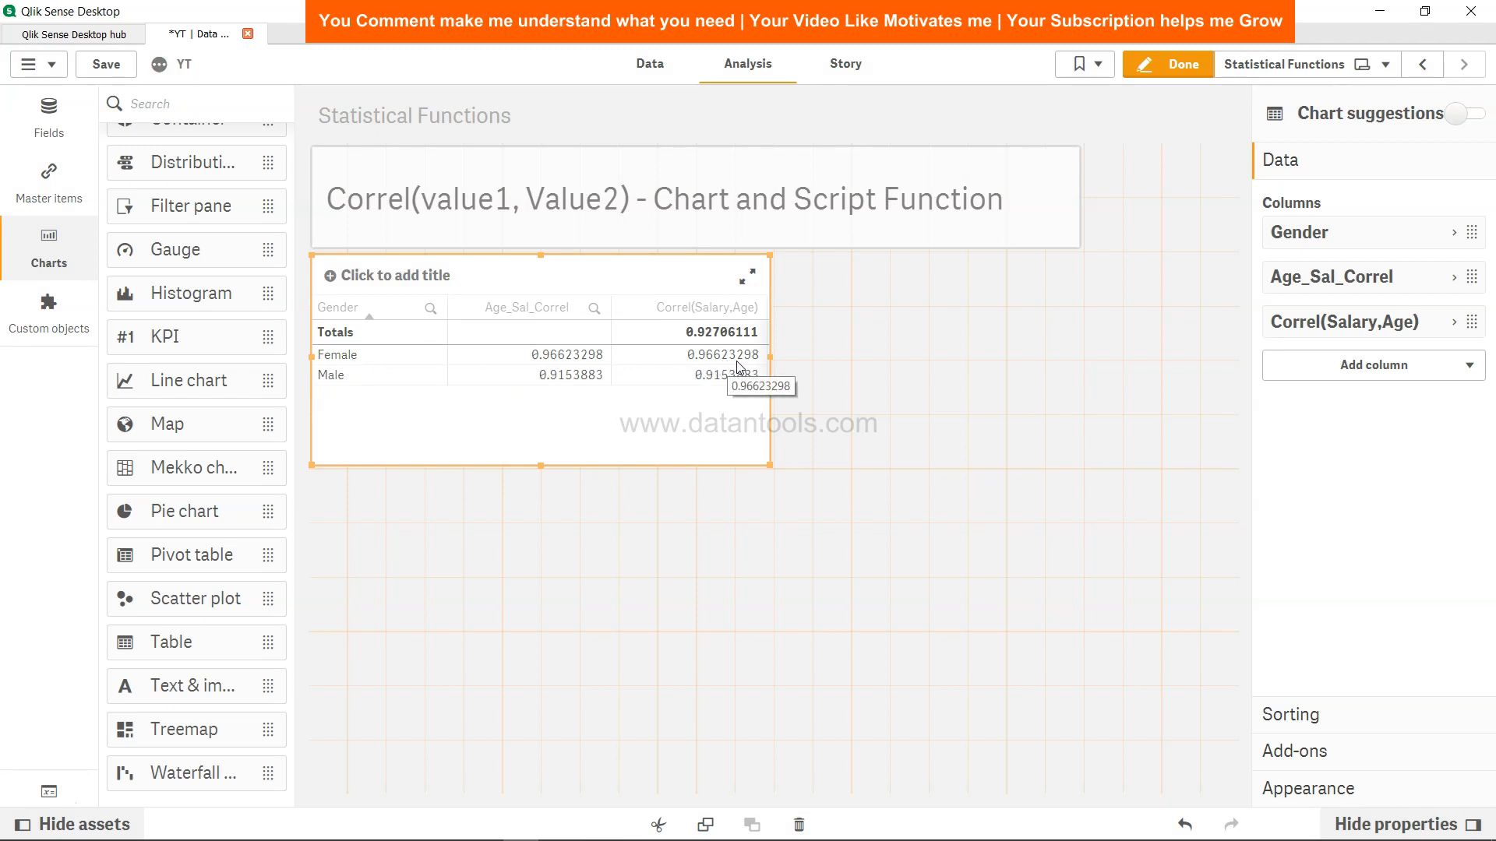
pyautogui.moveTo(705, 390)
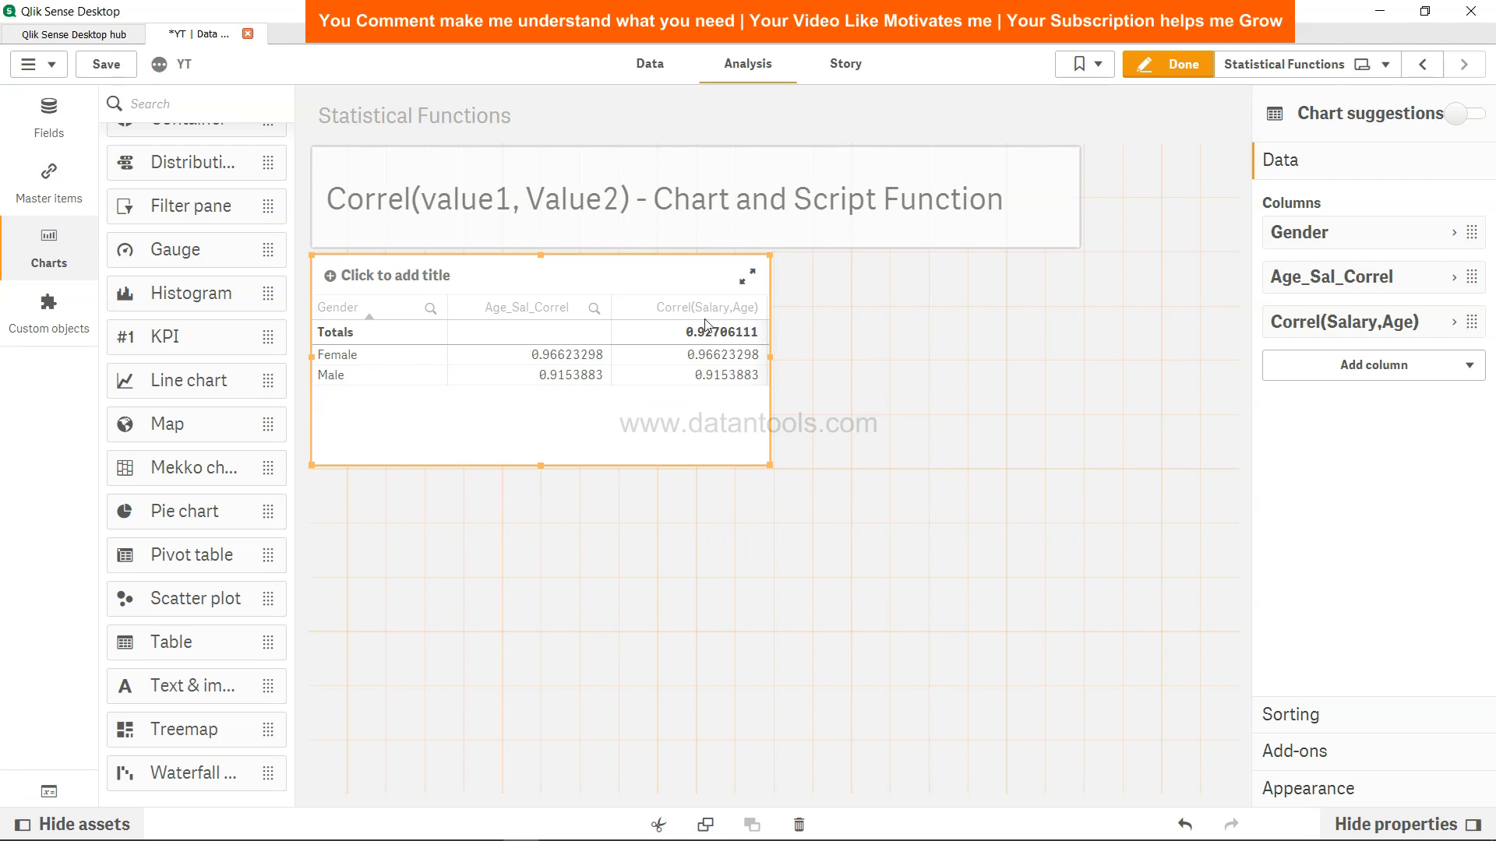
pyautogui.moveTo(703, 341)
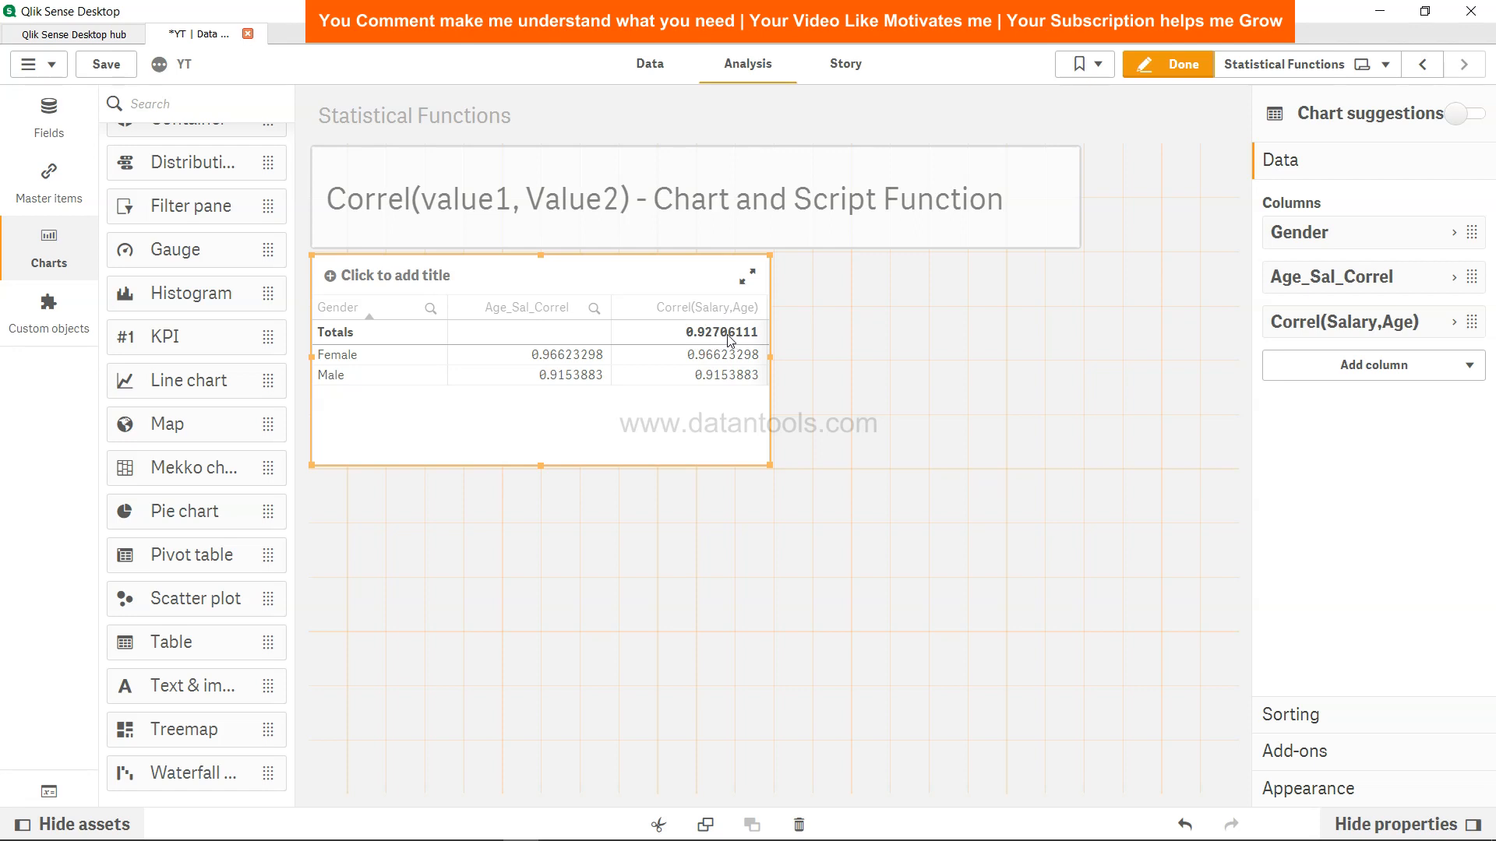
pyautogui.moveTo(726, 337)
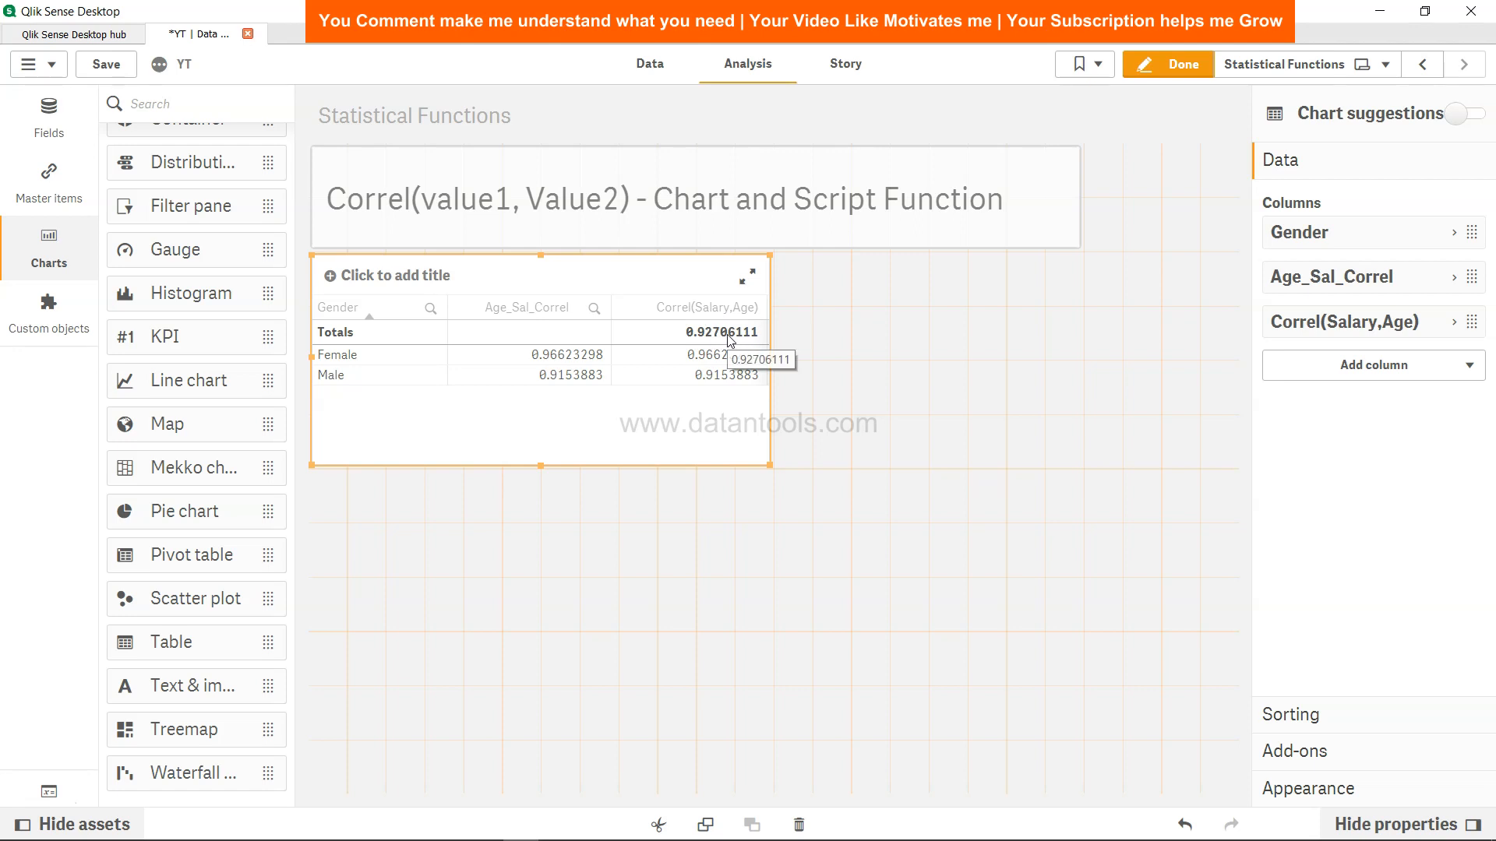
pyautogui.moveTo(713, 394)
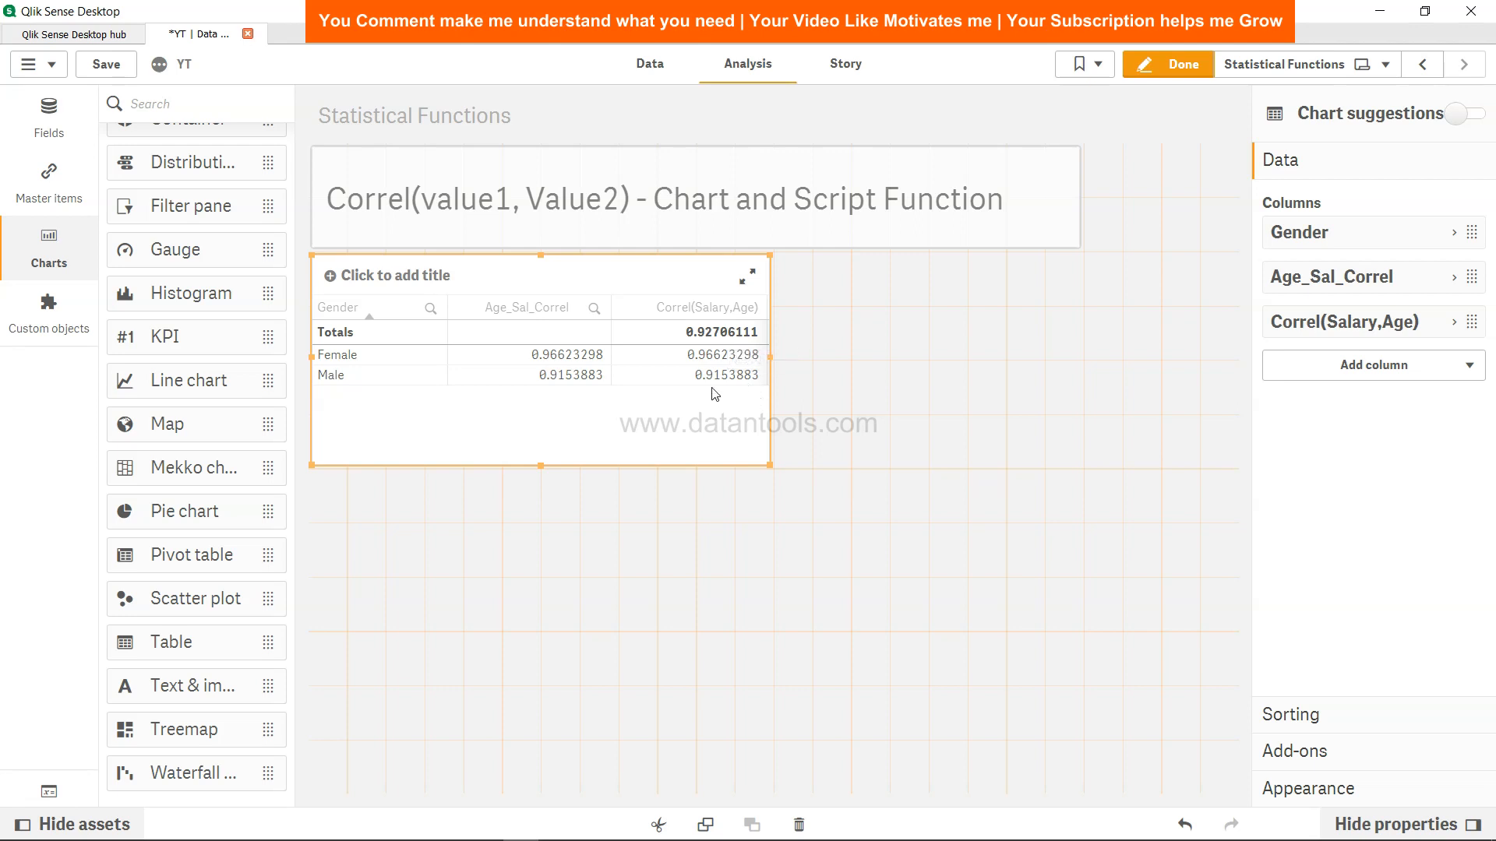
pyautogui.moveTo(720, 367)
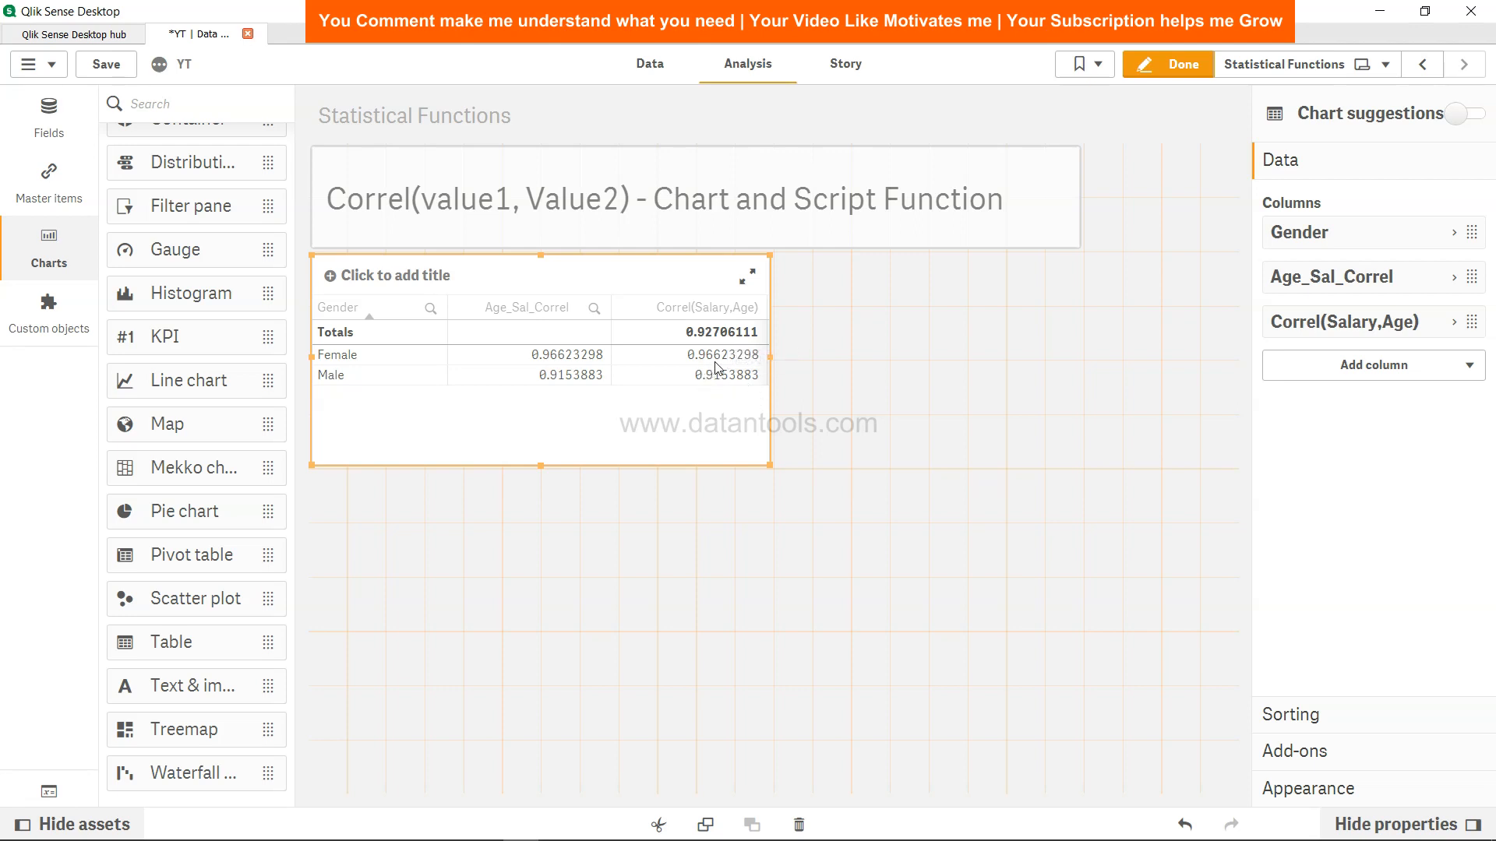
pyautogui.moveTo(710, 338)
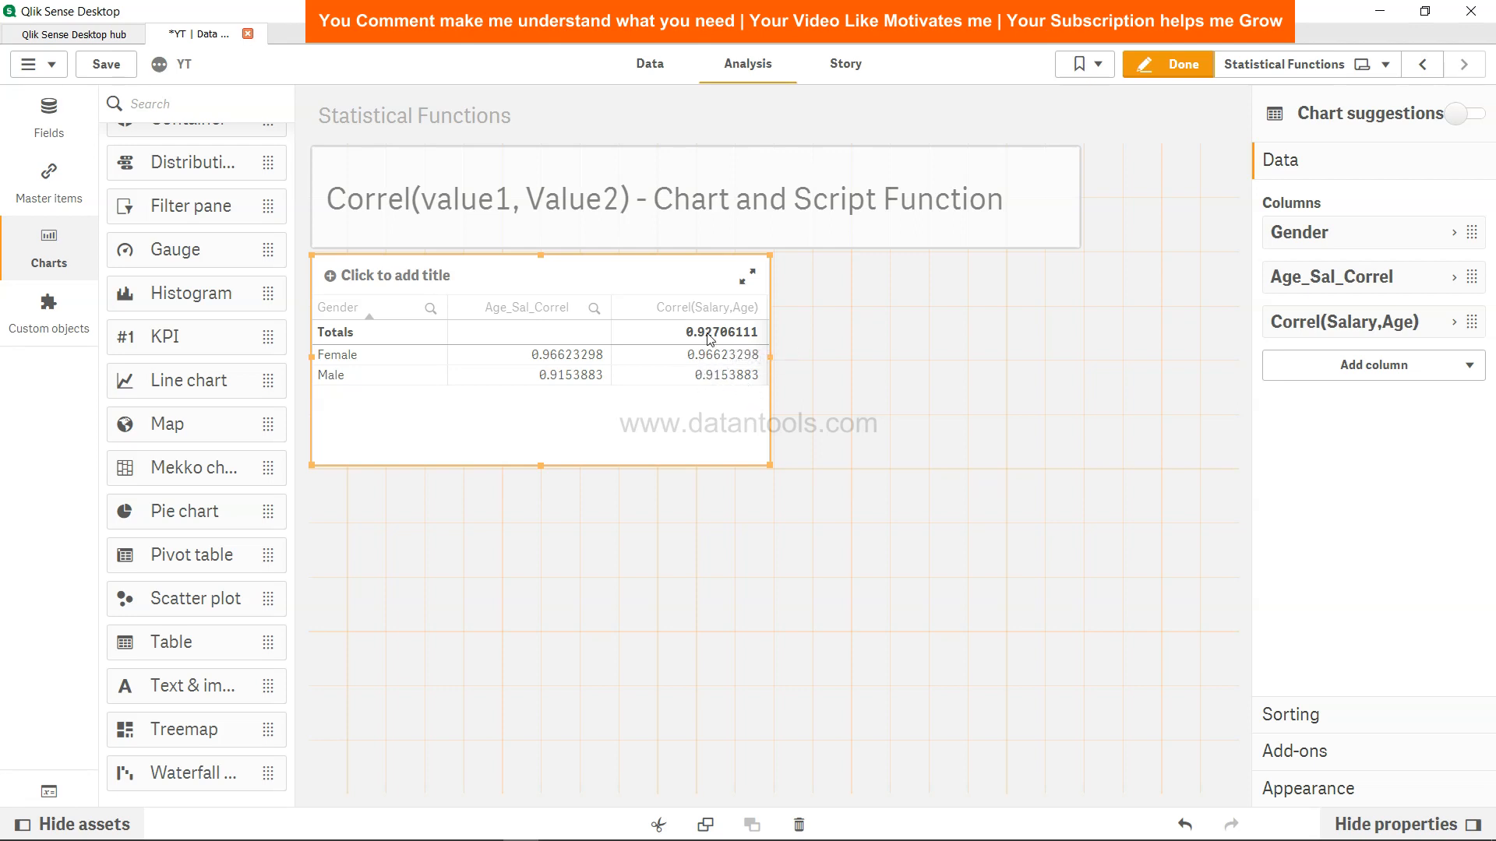
pyautogui.moveTo(712, 348)
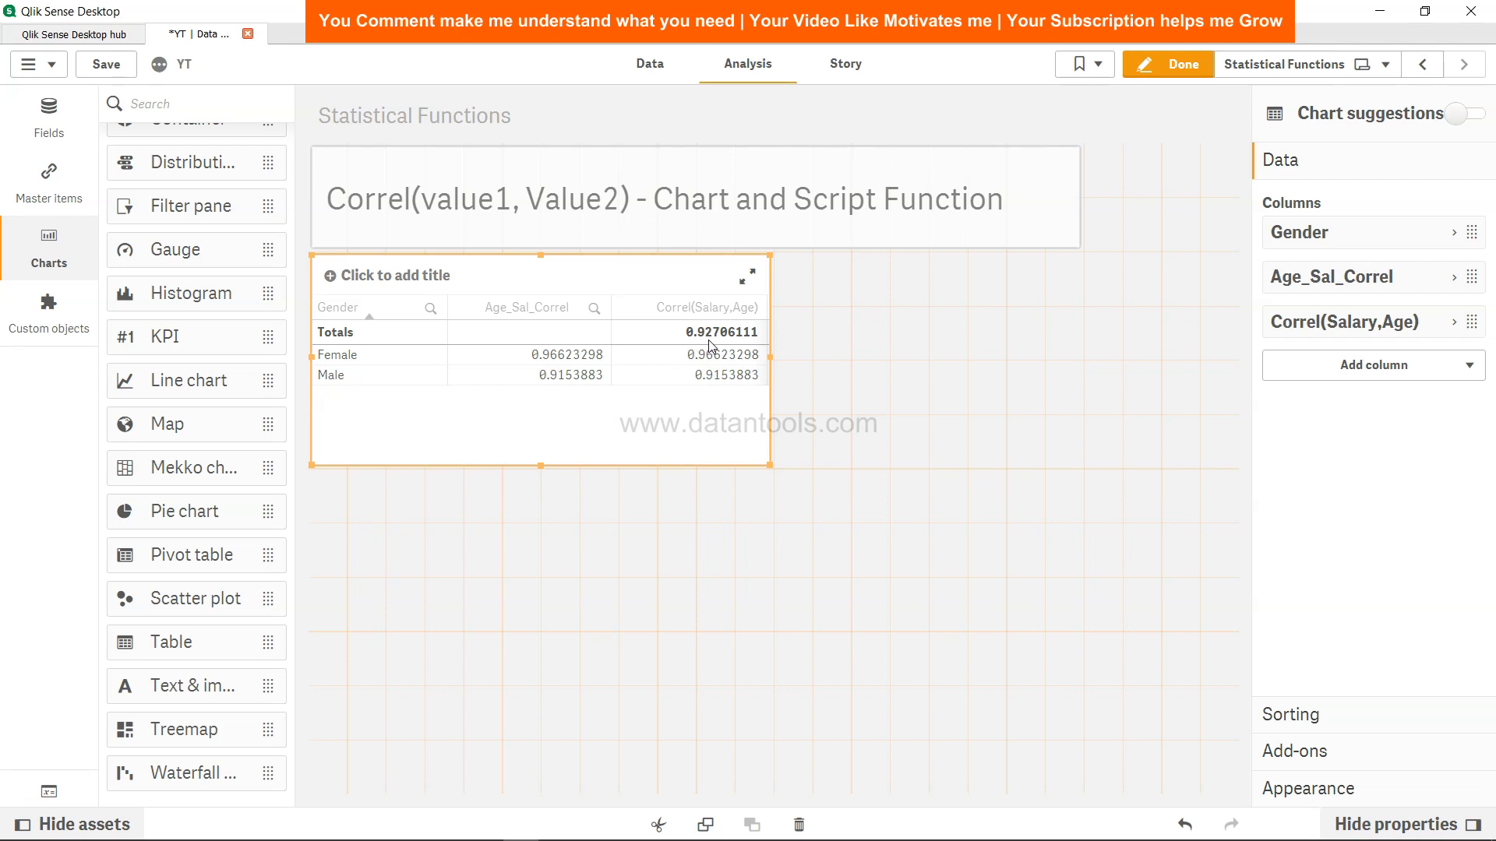
pyautogui.moveTo(709, 343)
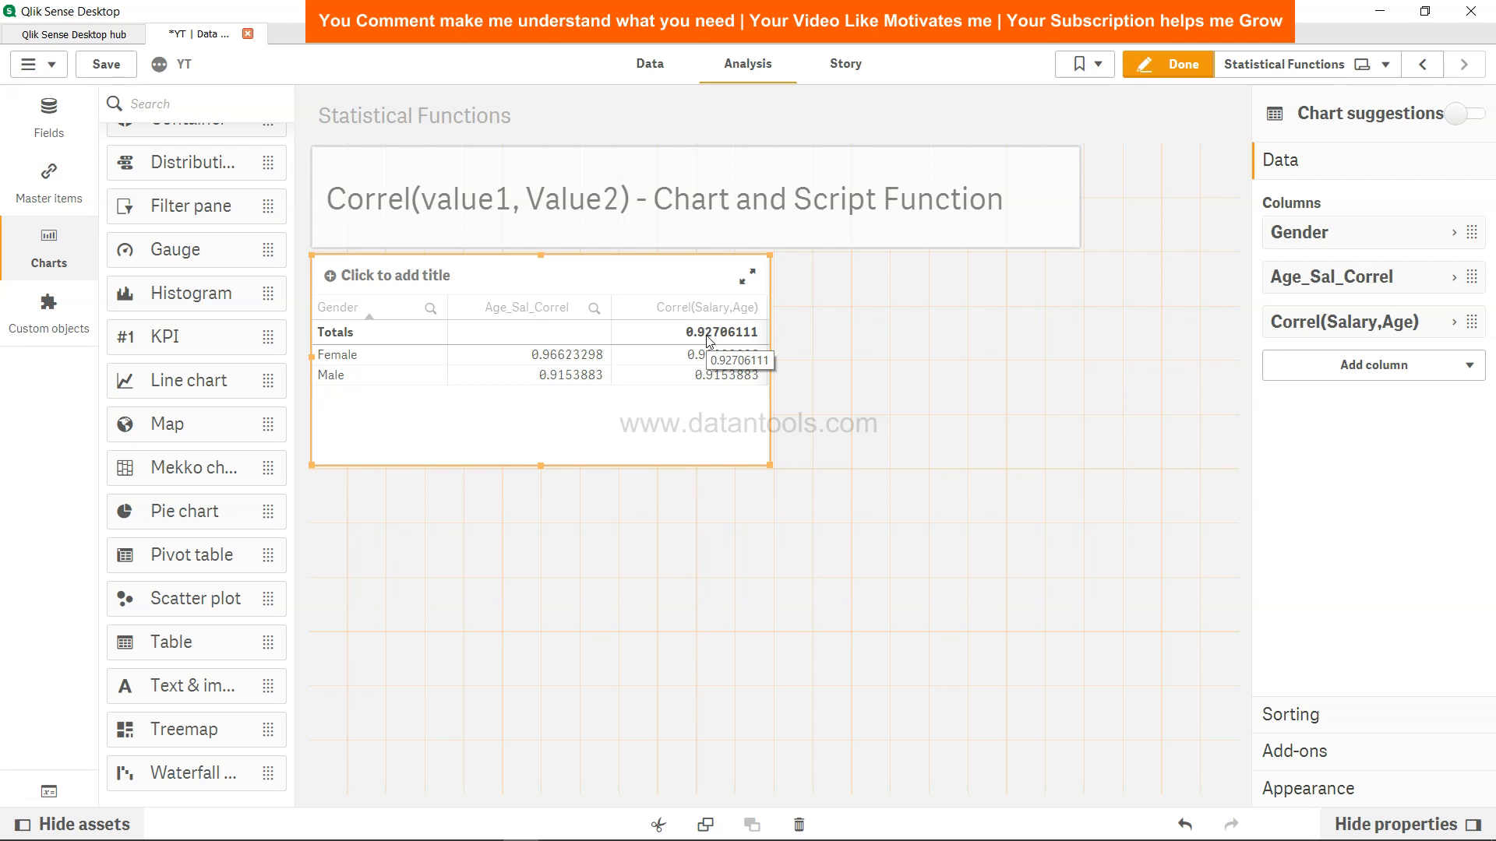
pyautogui.moveTo(610, 425)
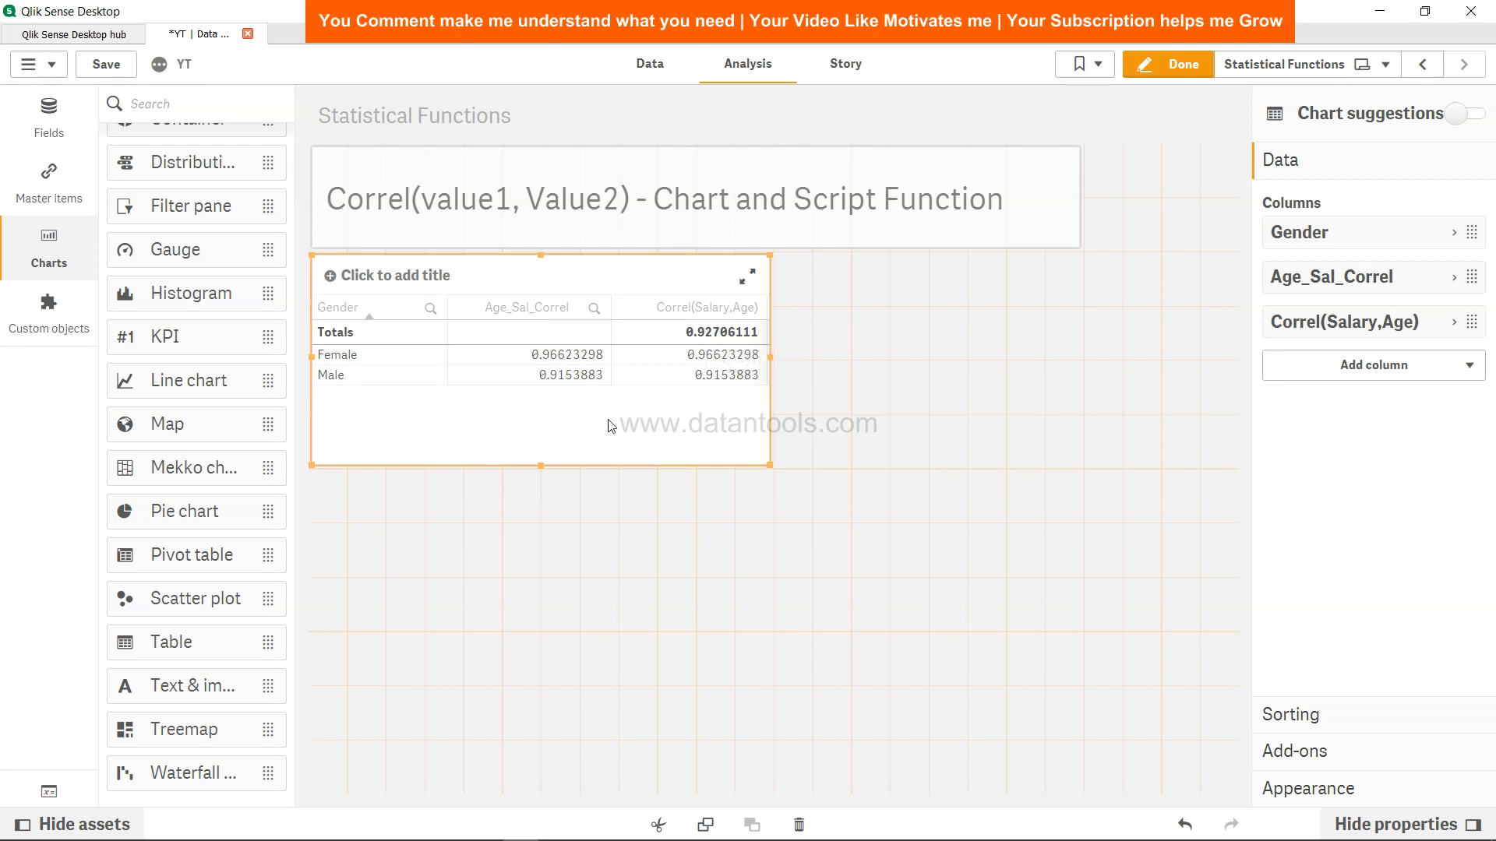
pyautogui.moveTo(579, 390)
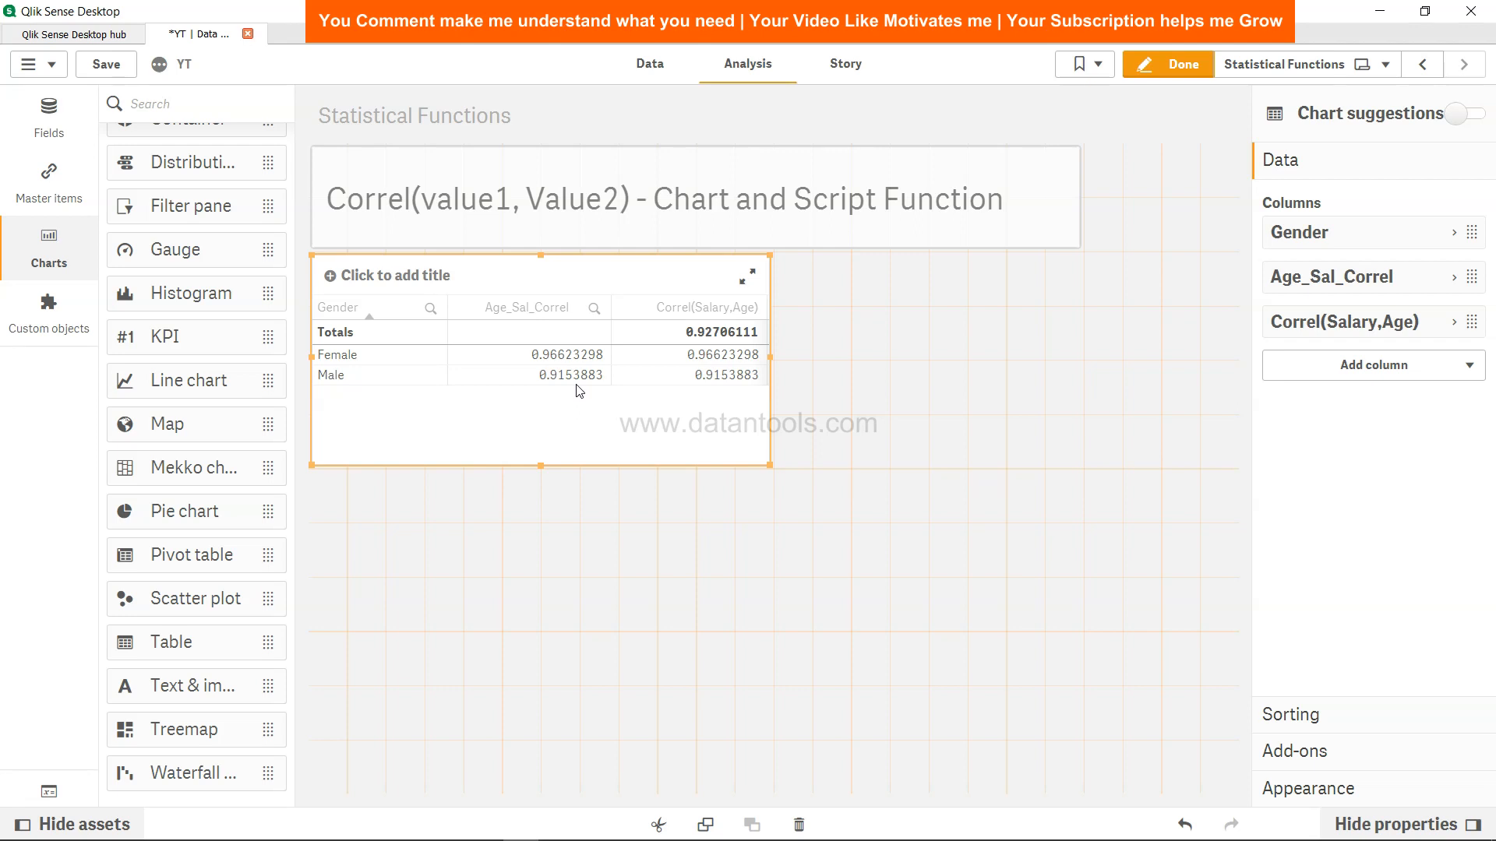
pyautogui.moveTo(463, 334)
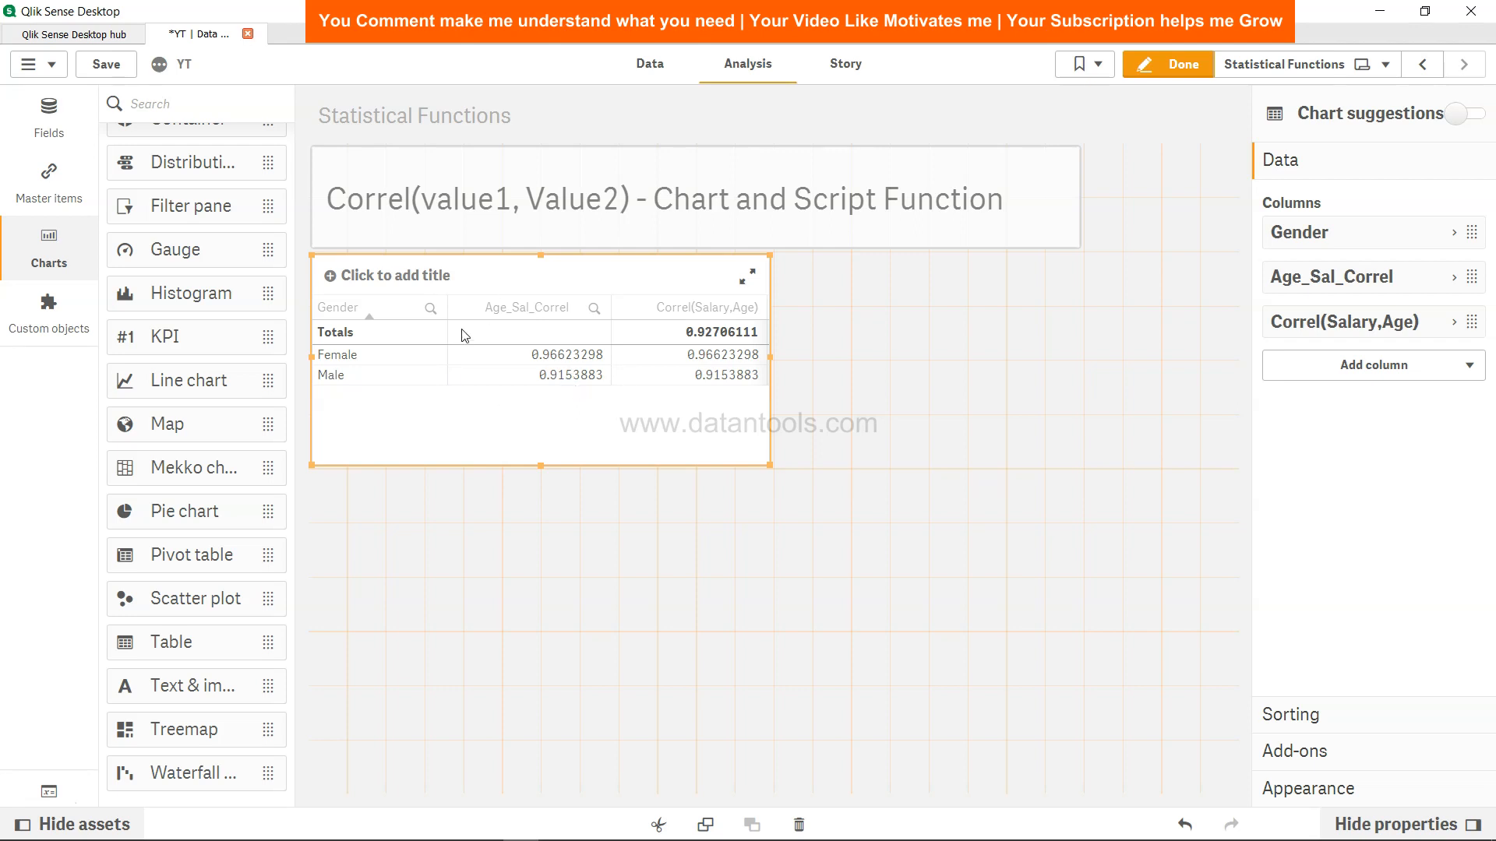
pyautogui.moveTo(525, 403)
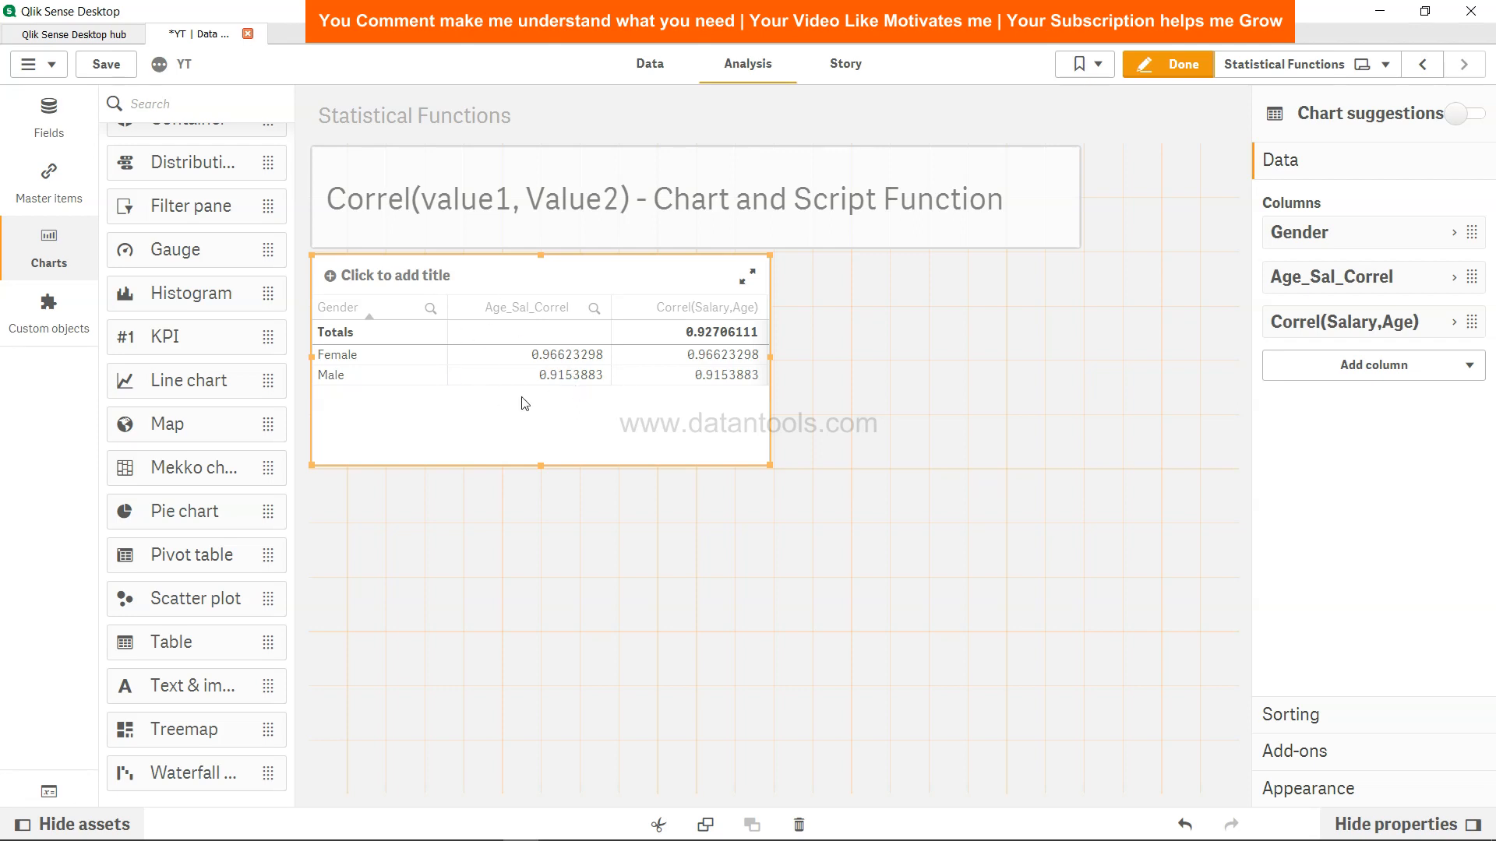
pyautogui.moveTo(744, 391)
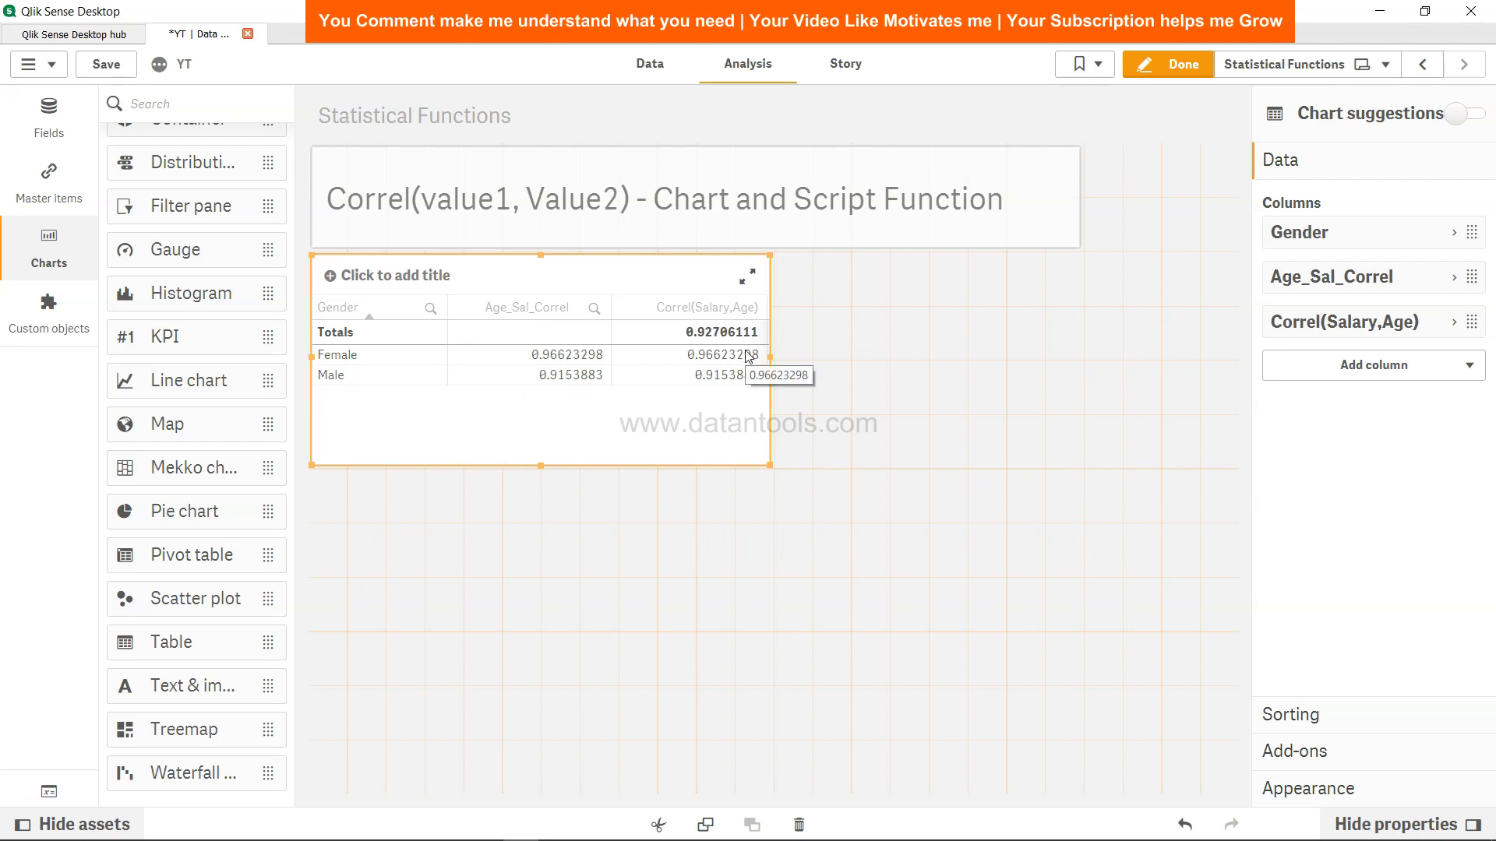
pyautogui.moveTo(737, 397)
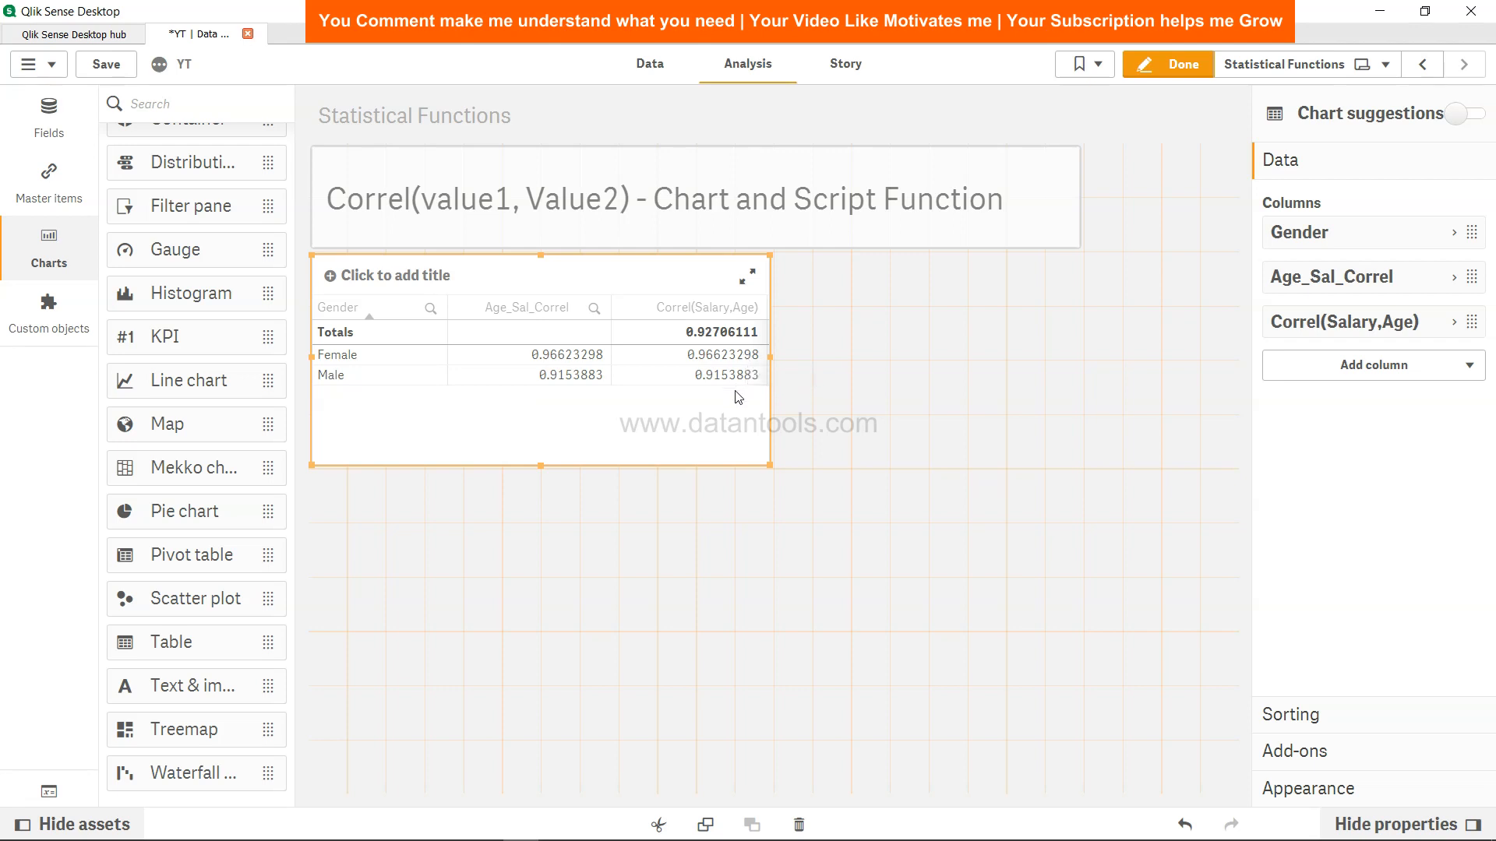
pyautogui.moveTo(709, 401)
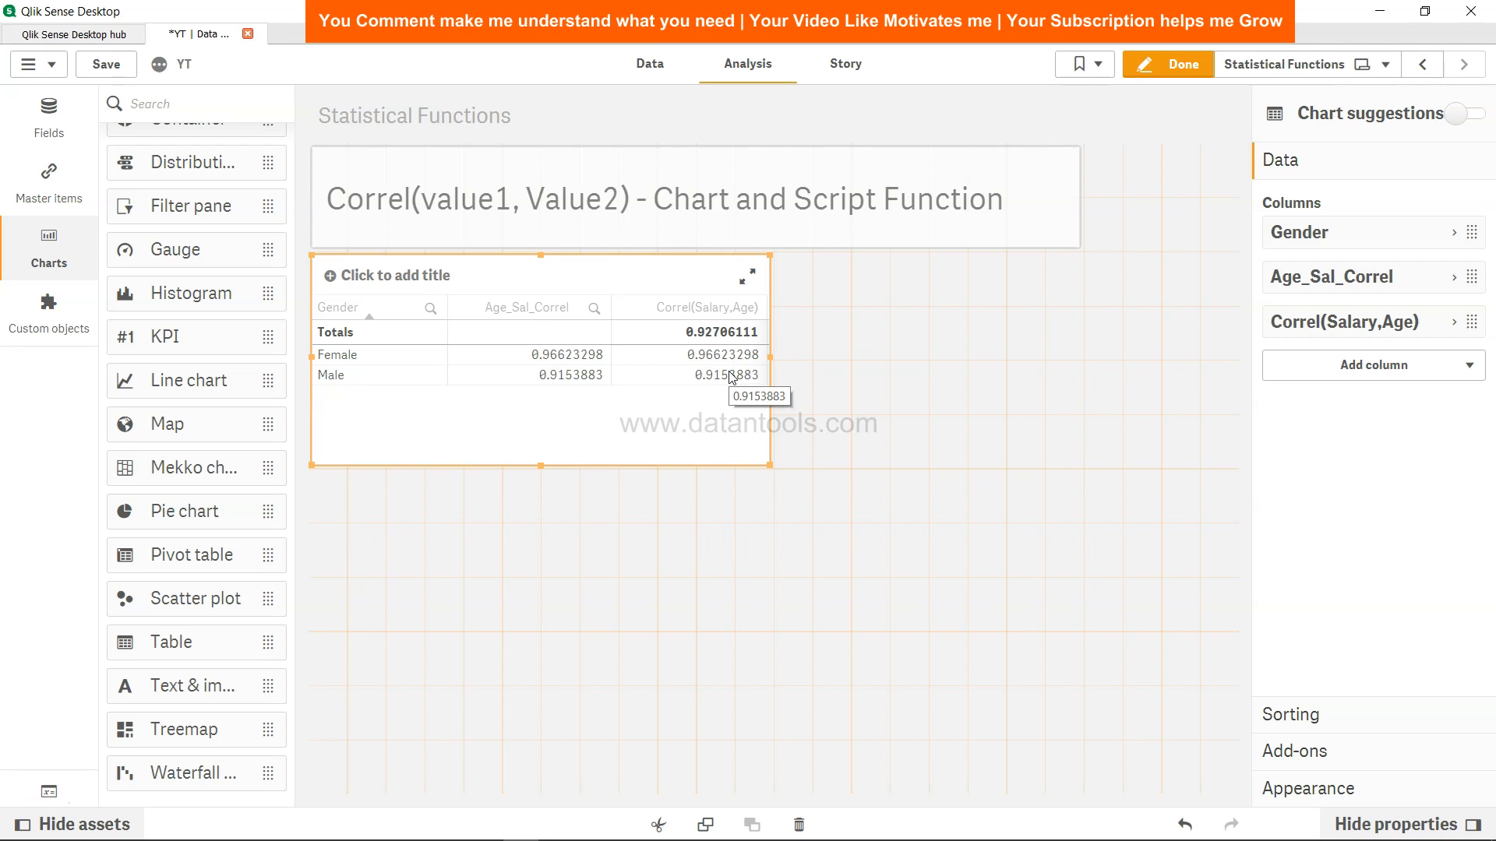
pyautogui.moveTo(729, 385)
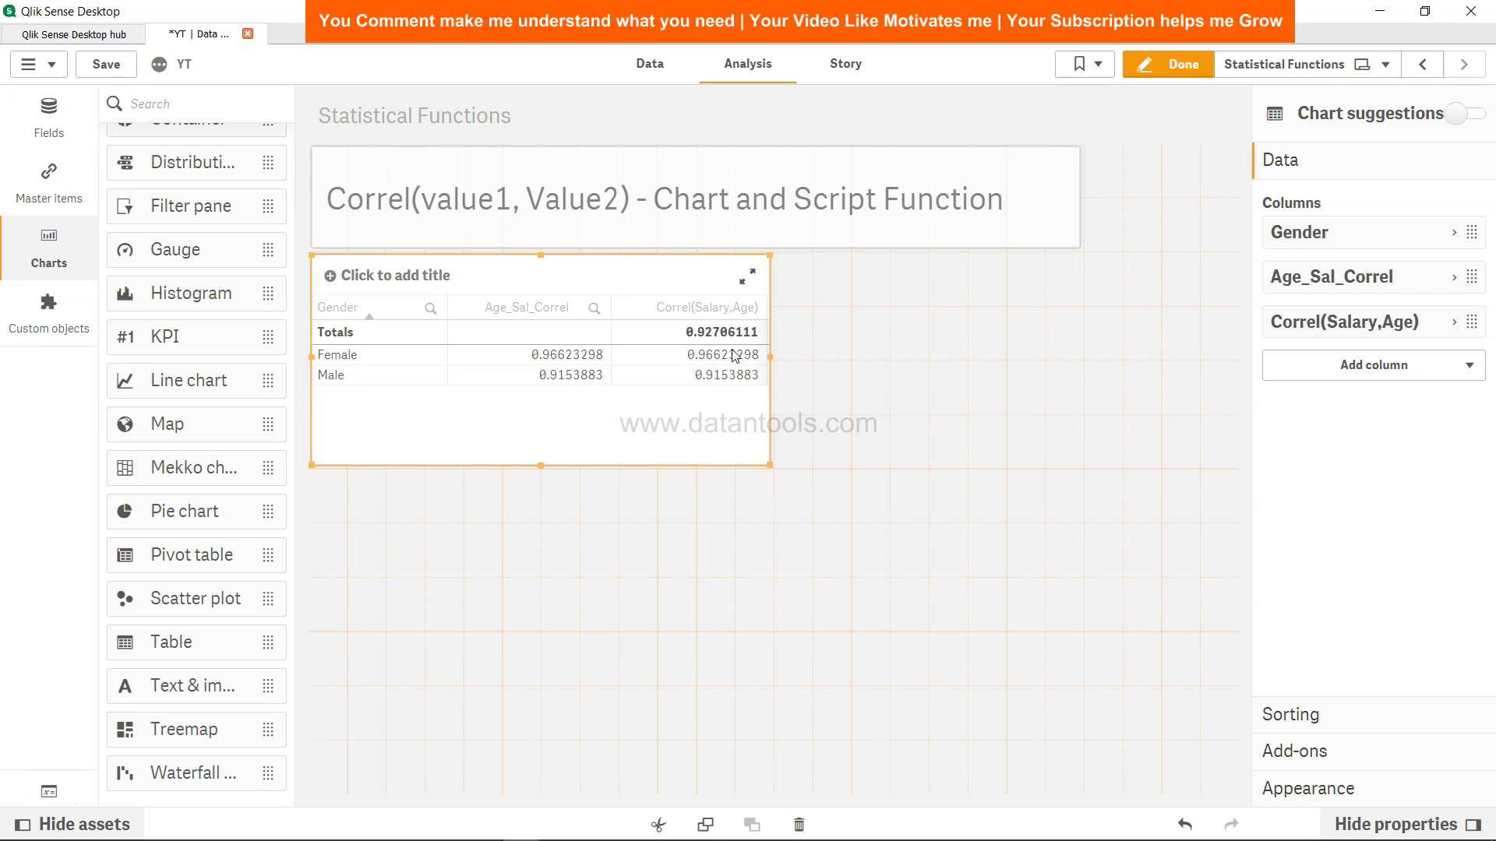
pyautogui.moveTo(571, 368)
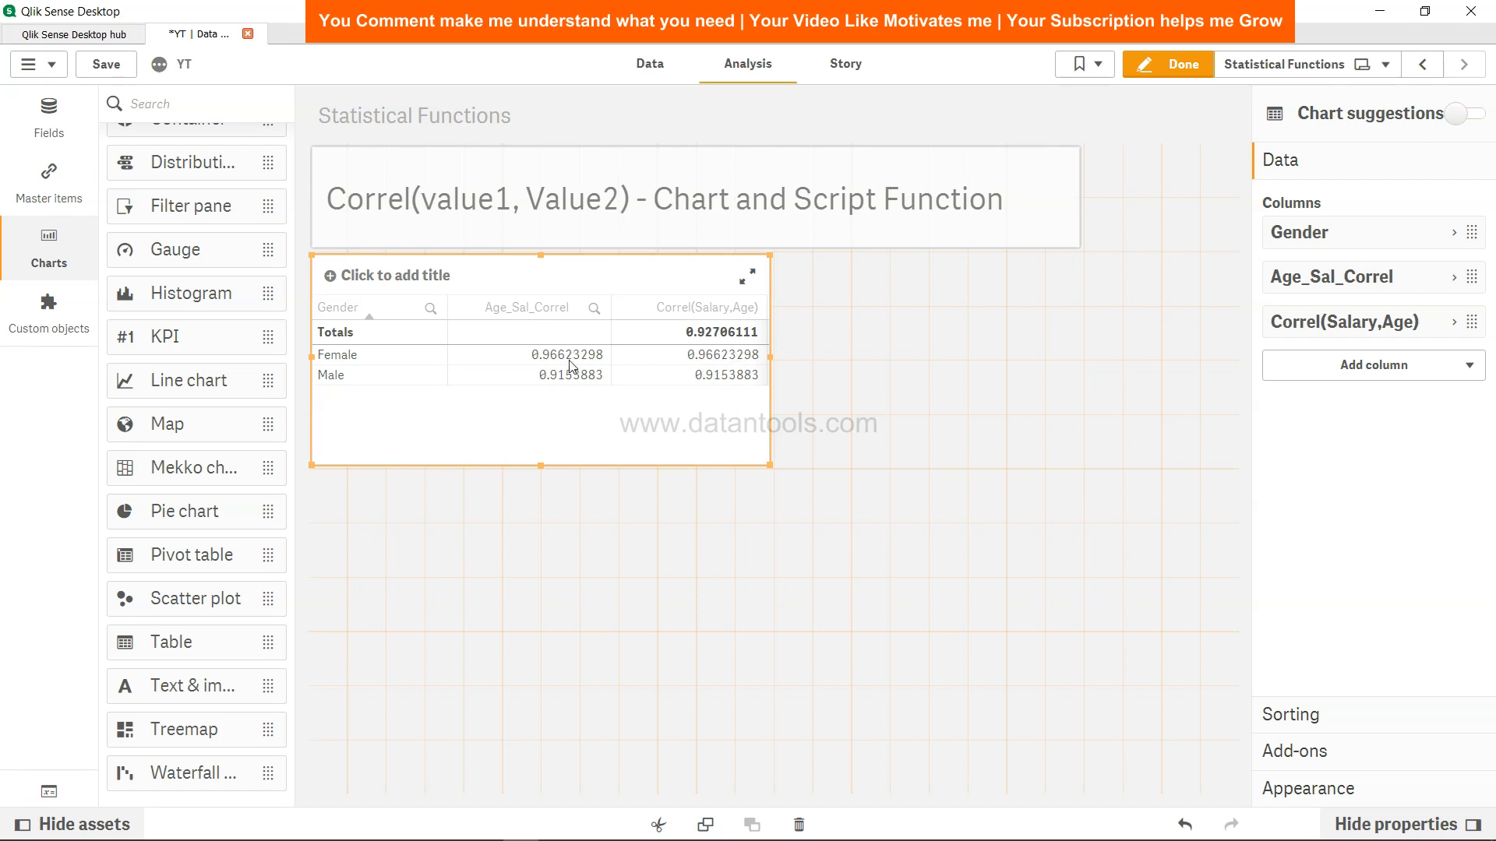
pyautogui.moveTo(569, 365)
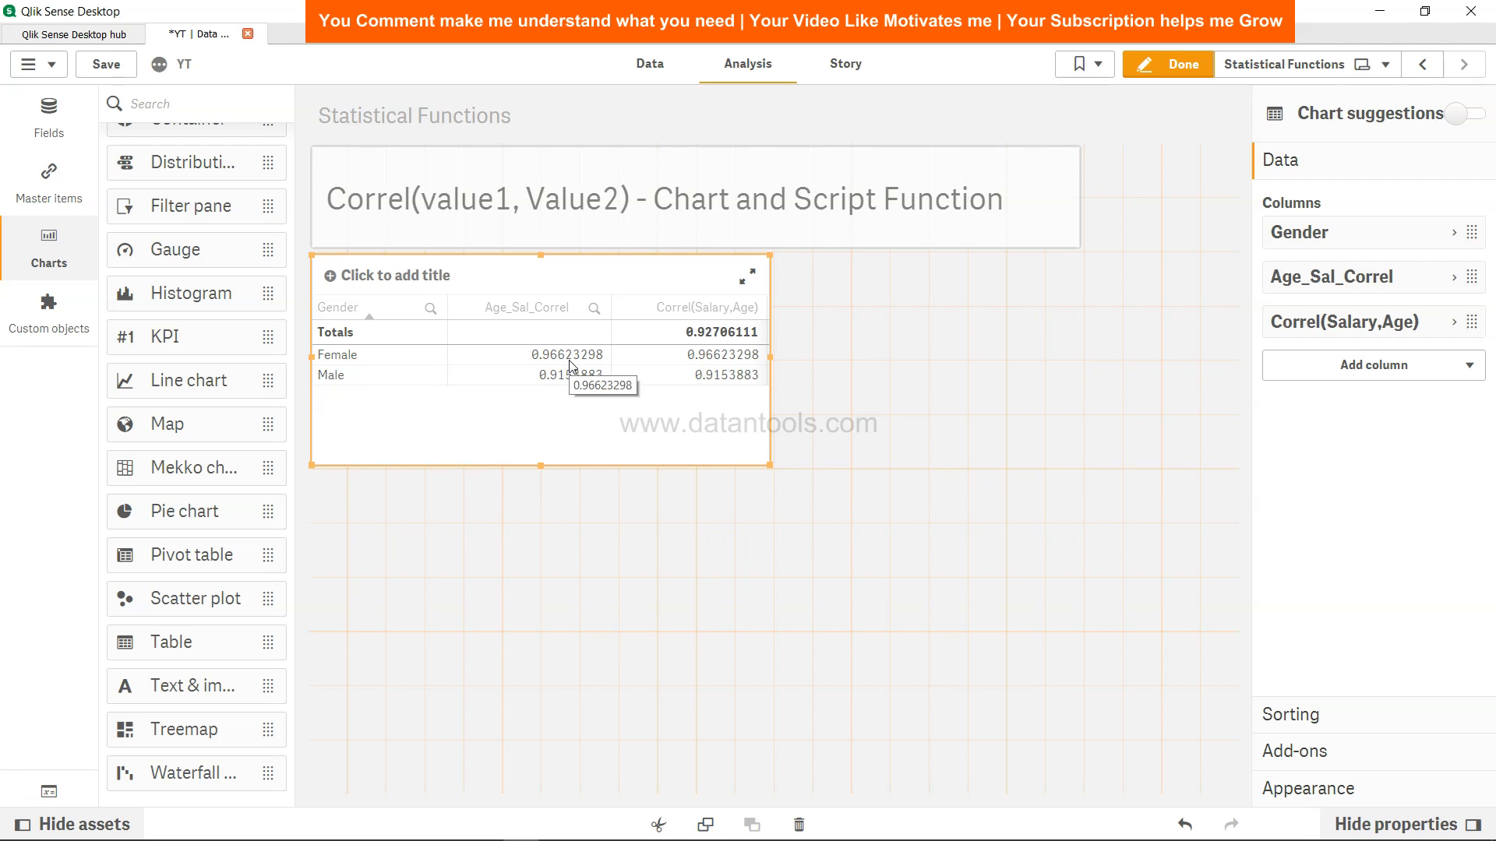
pyautogui.moveTo(354, 384)
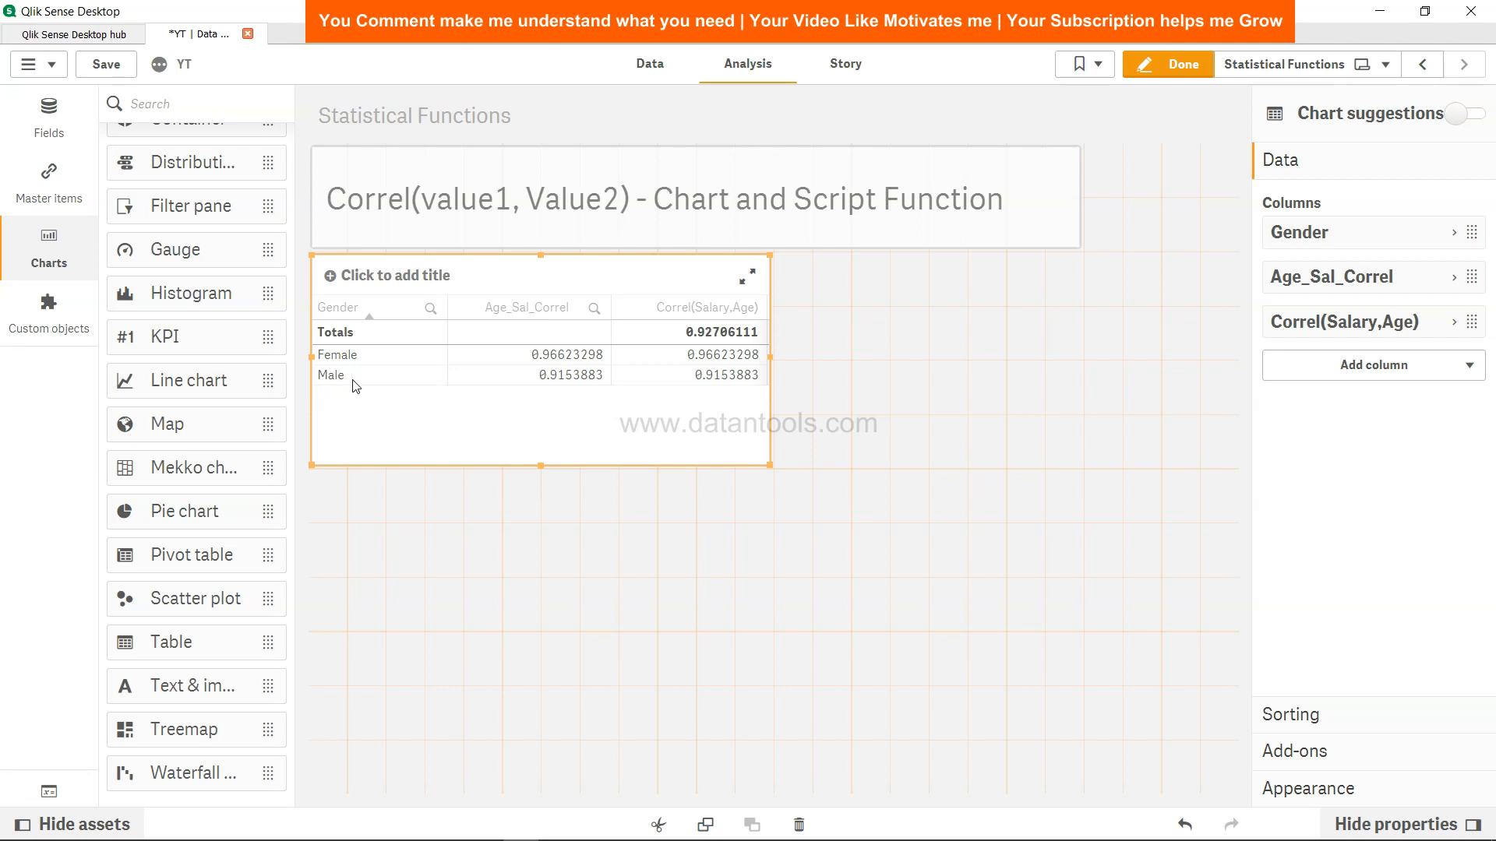
pyautogui.moveTo(421, 384)
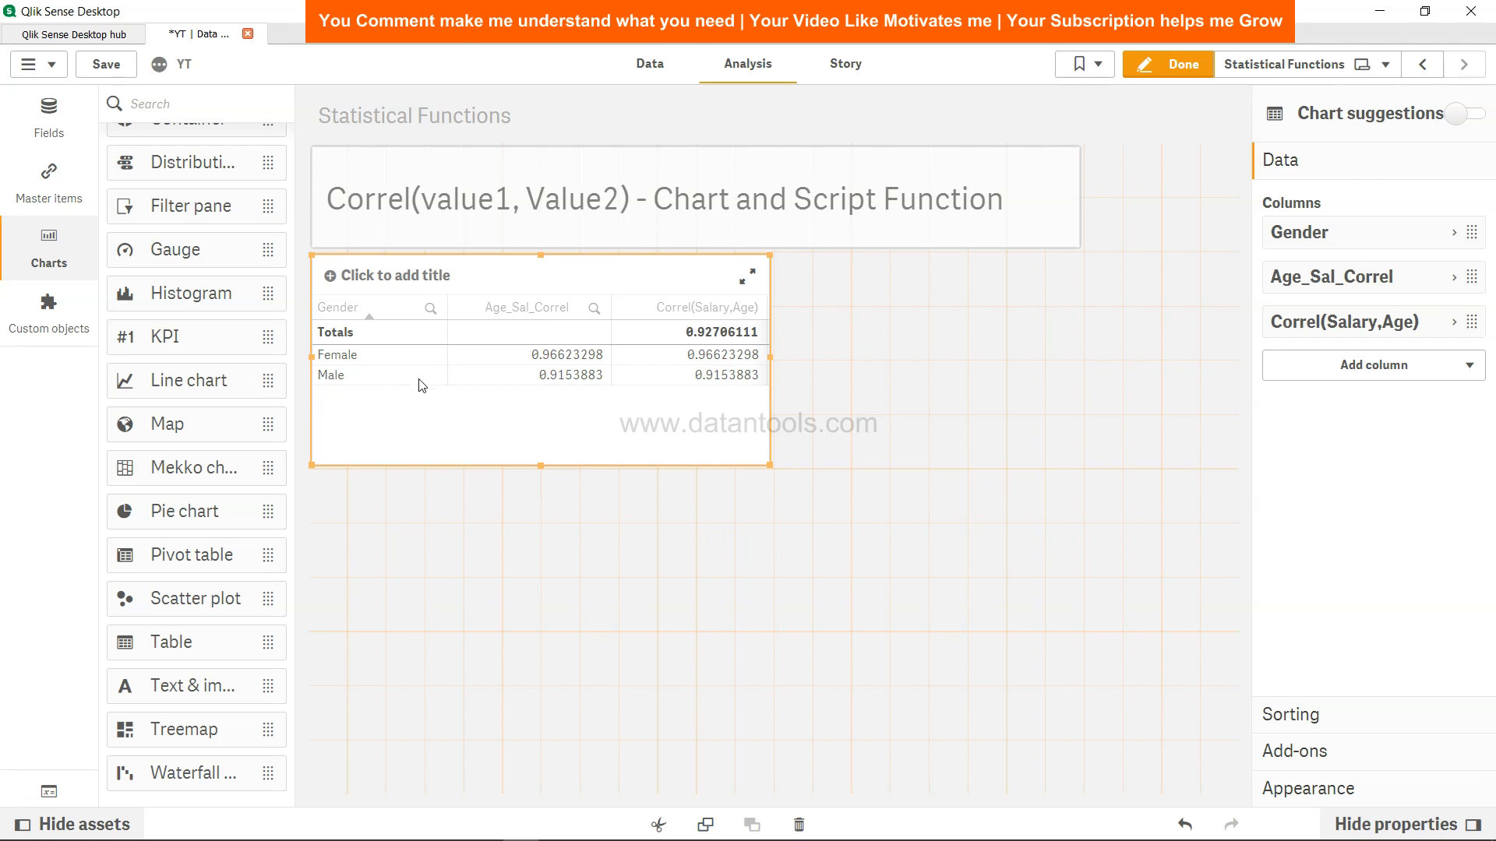